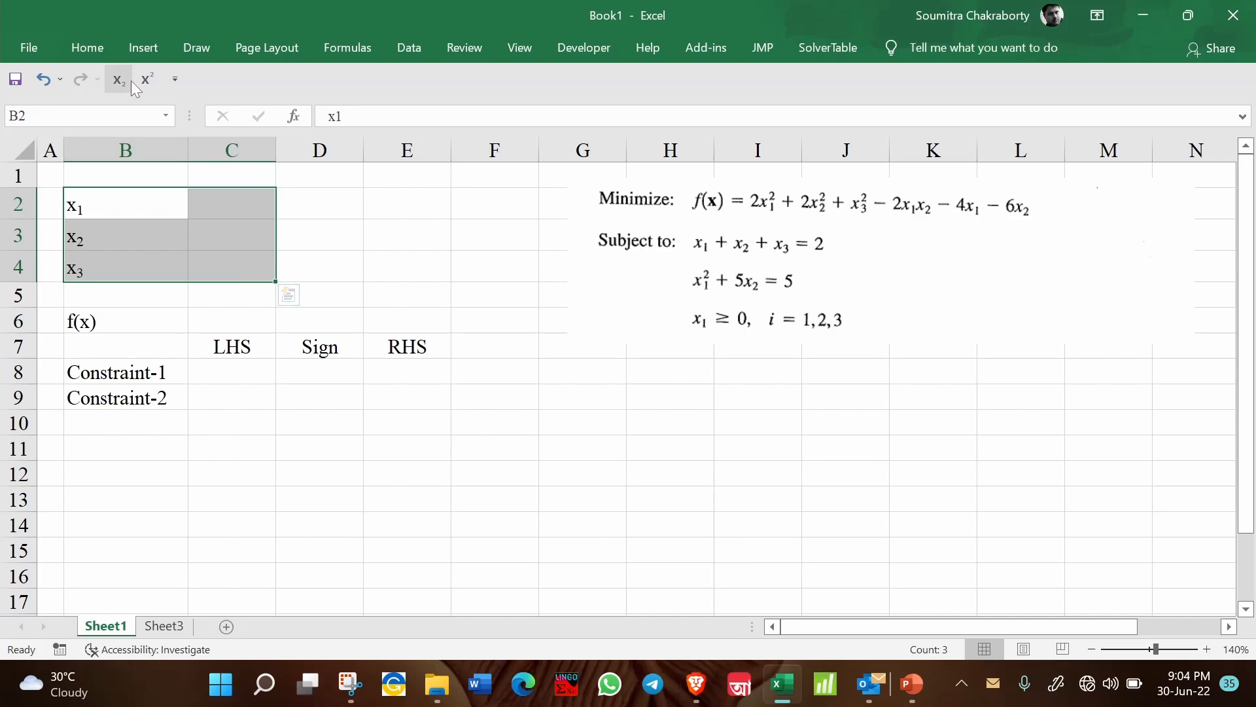
Step: Fill the x1–x3 variable cells C2:C4 light blue and the f(x) cell C6 orange
click(86, 48)
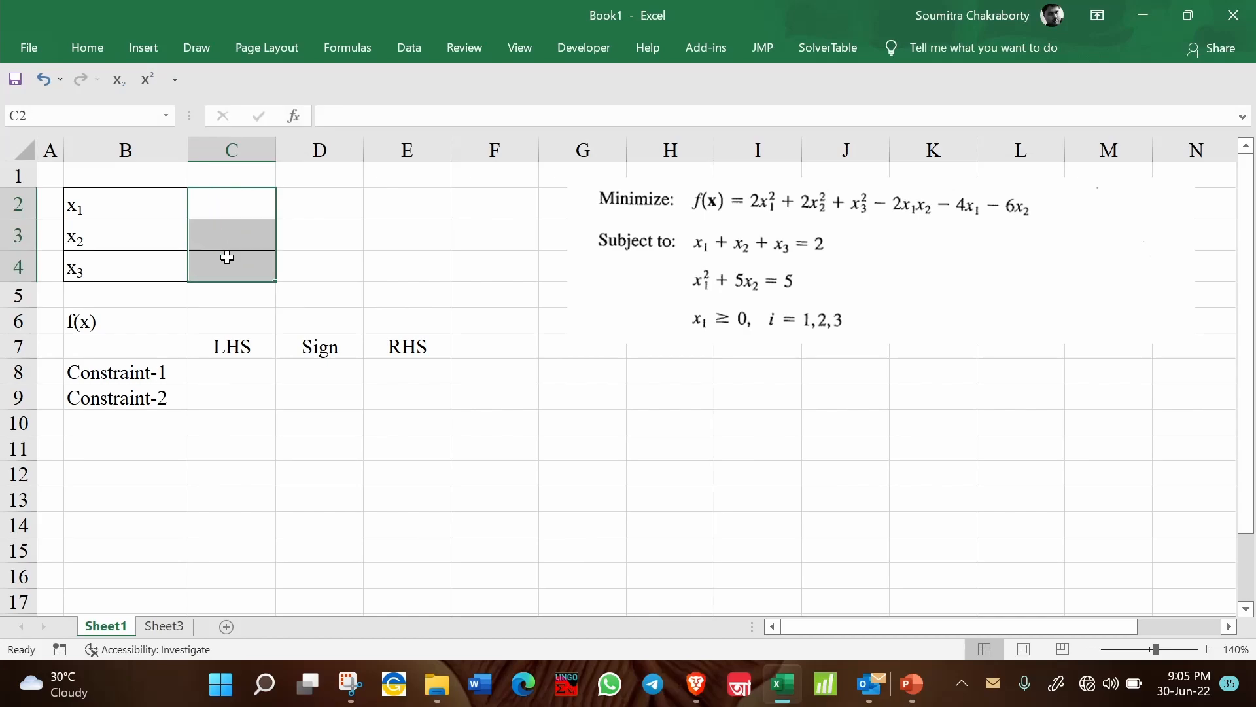
click(86, 47)
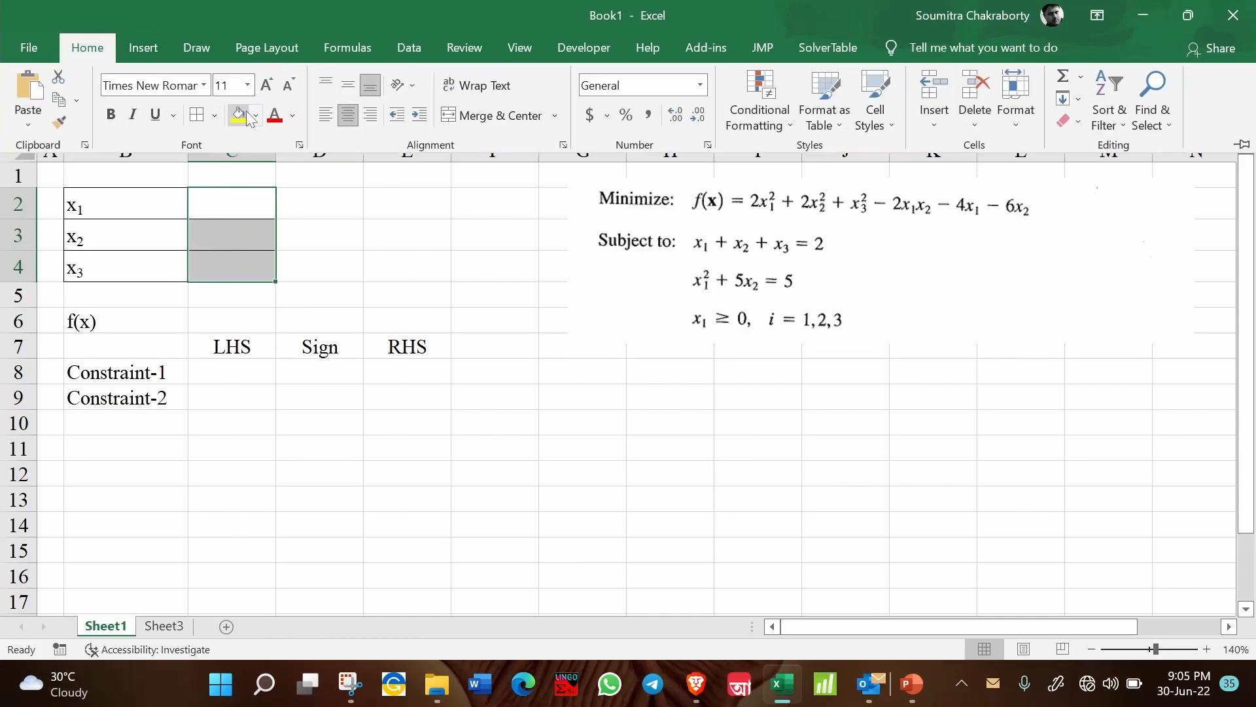
click(254, 115)
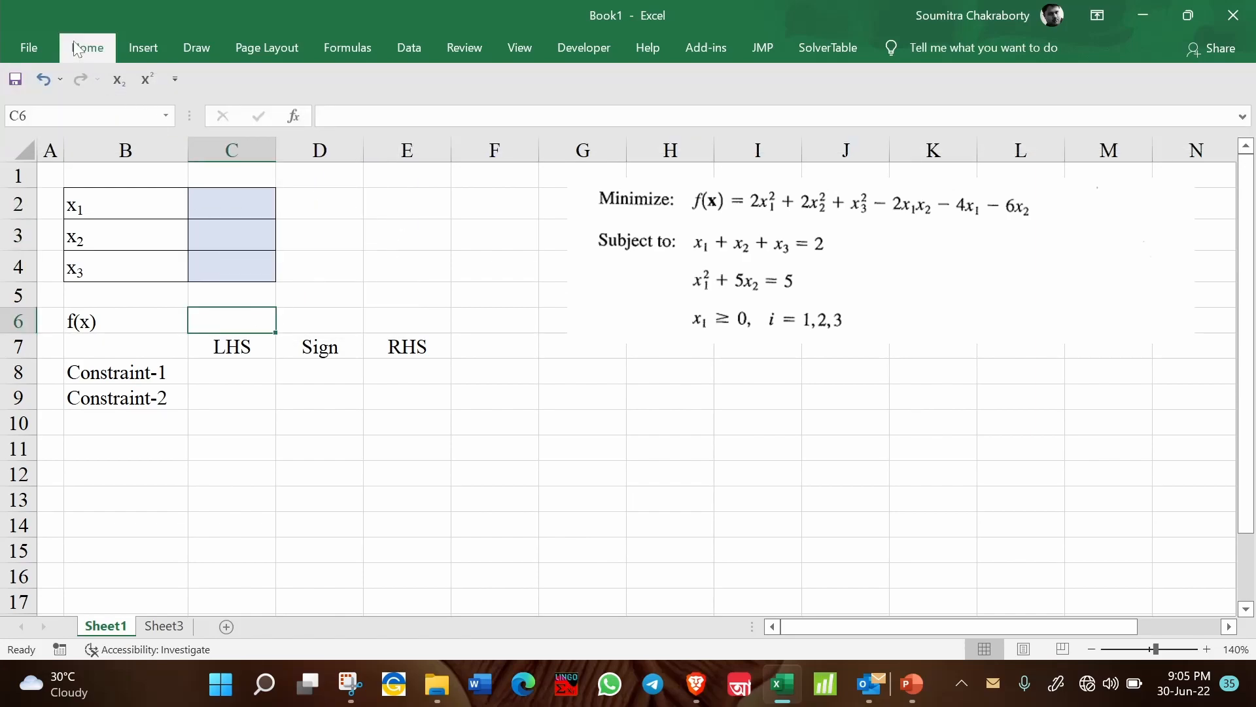
click(87, 47)
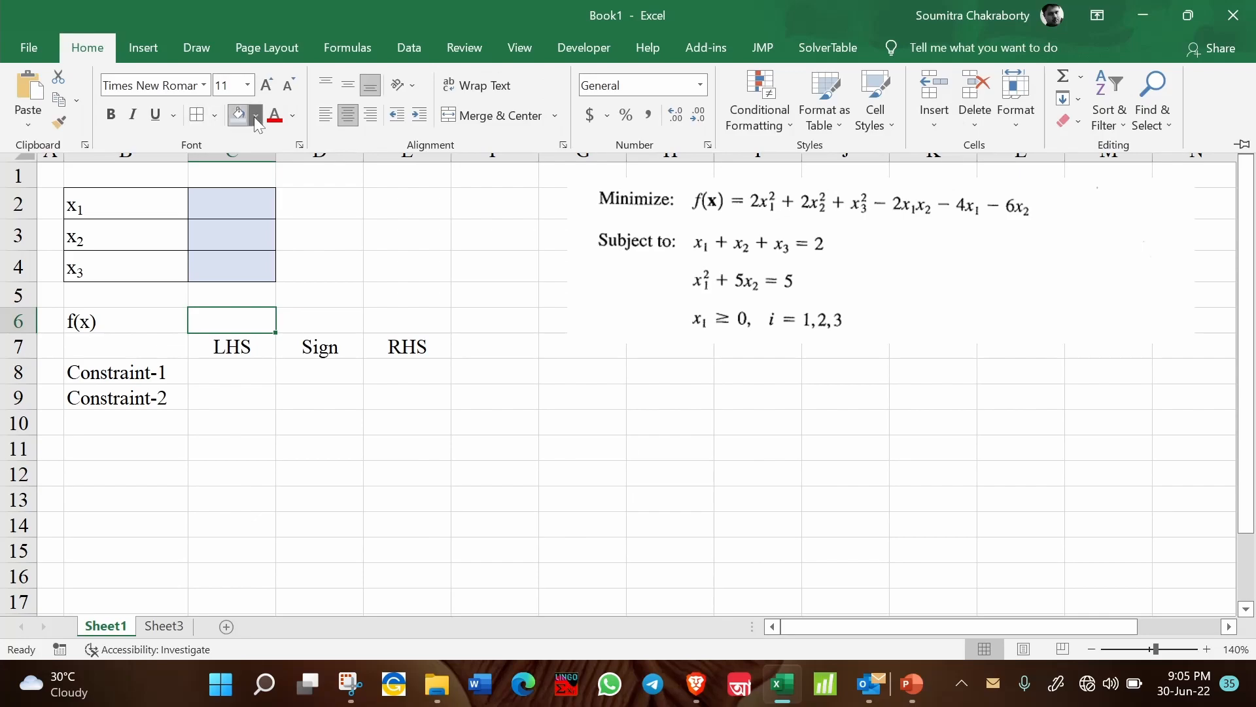
click(239, 115)
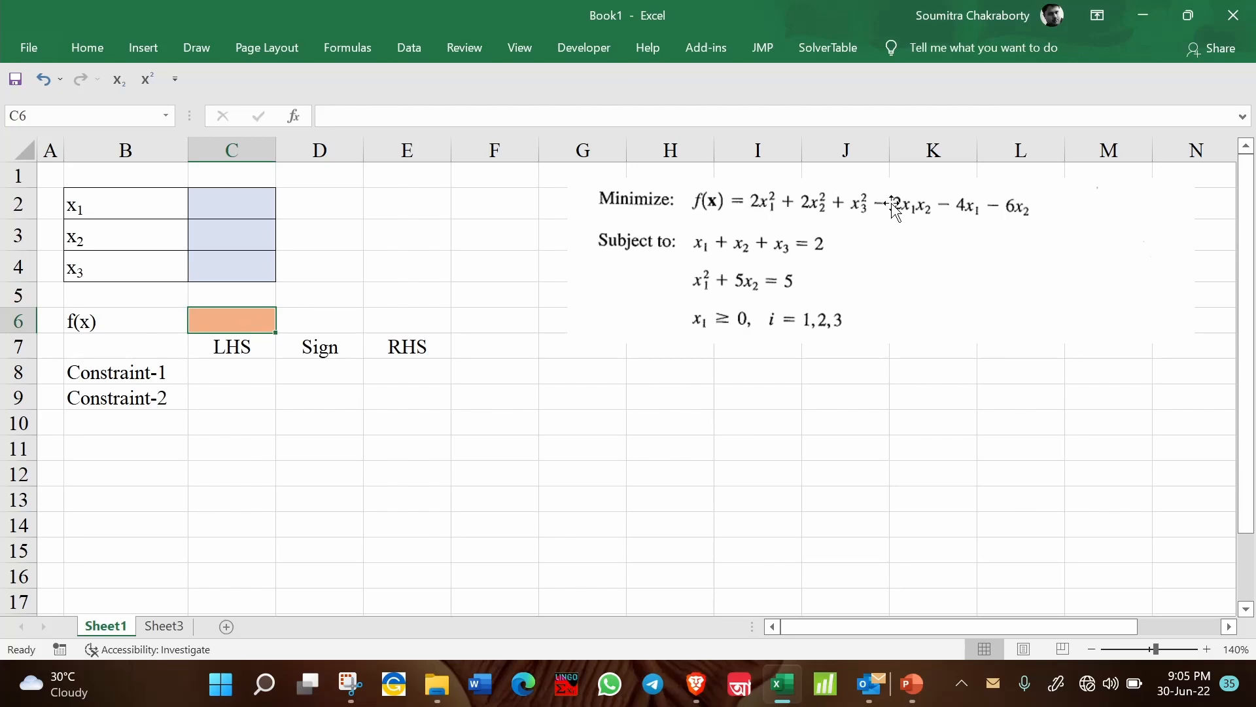
Step: Start the C6 formula with the squared terms 2*C2^2+2*C3^2+C4^2
text(=2*)
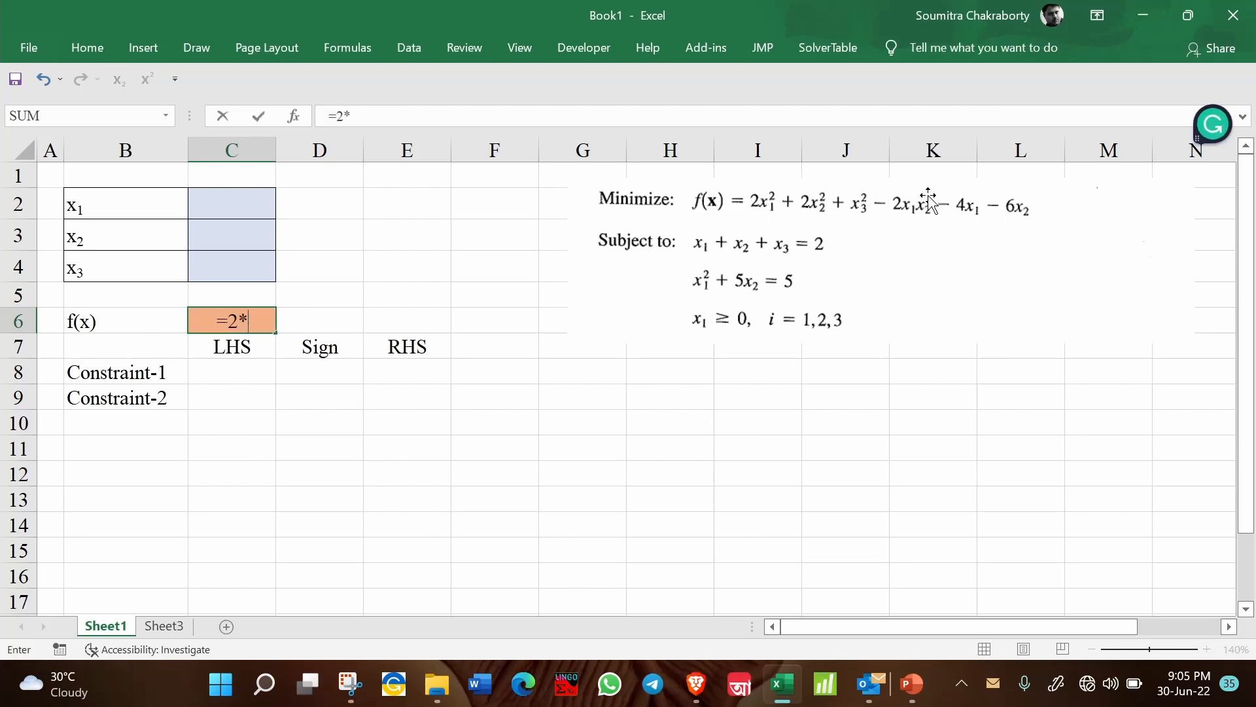
click(231, 204)
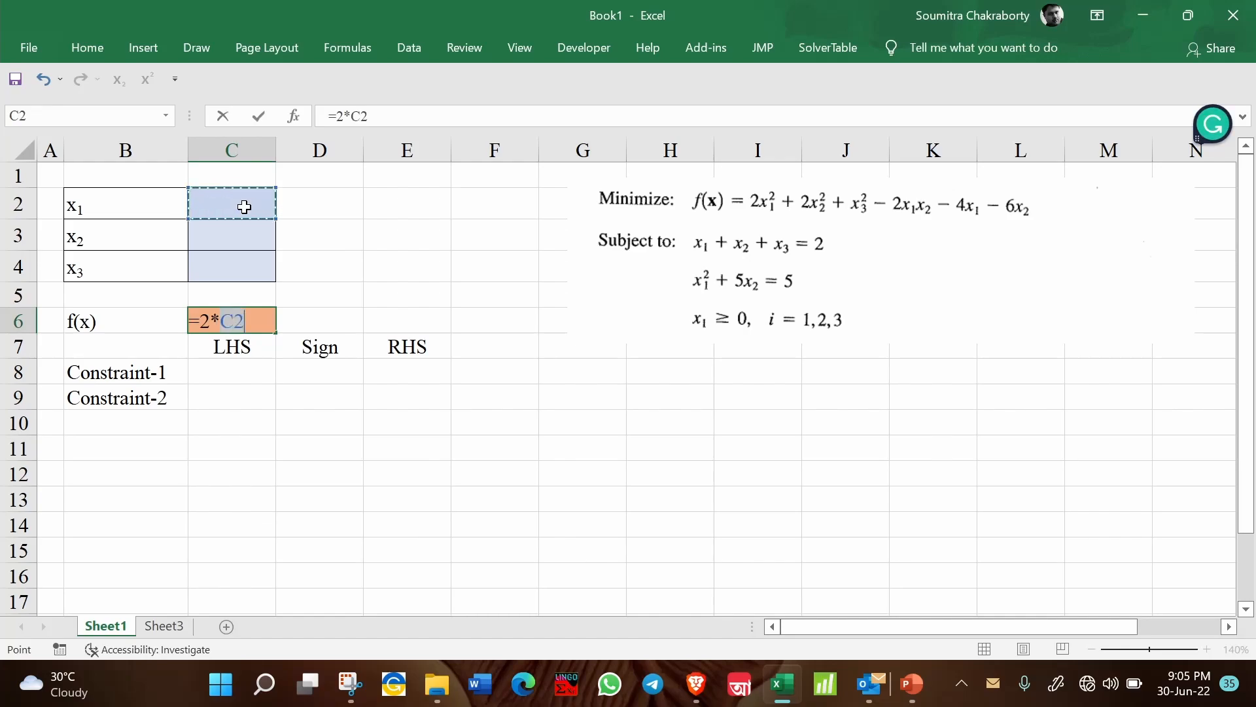
text(^2)
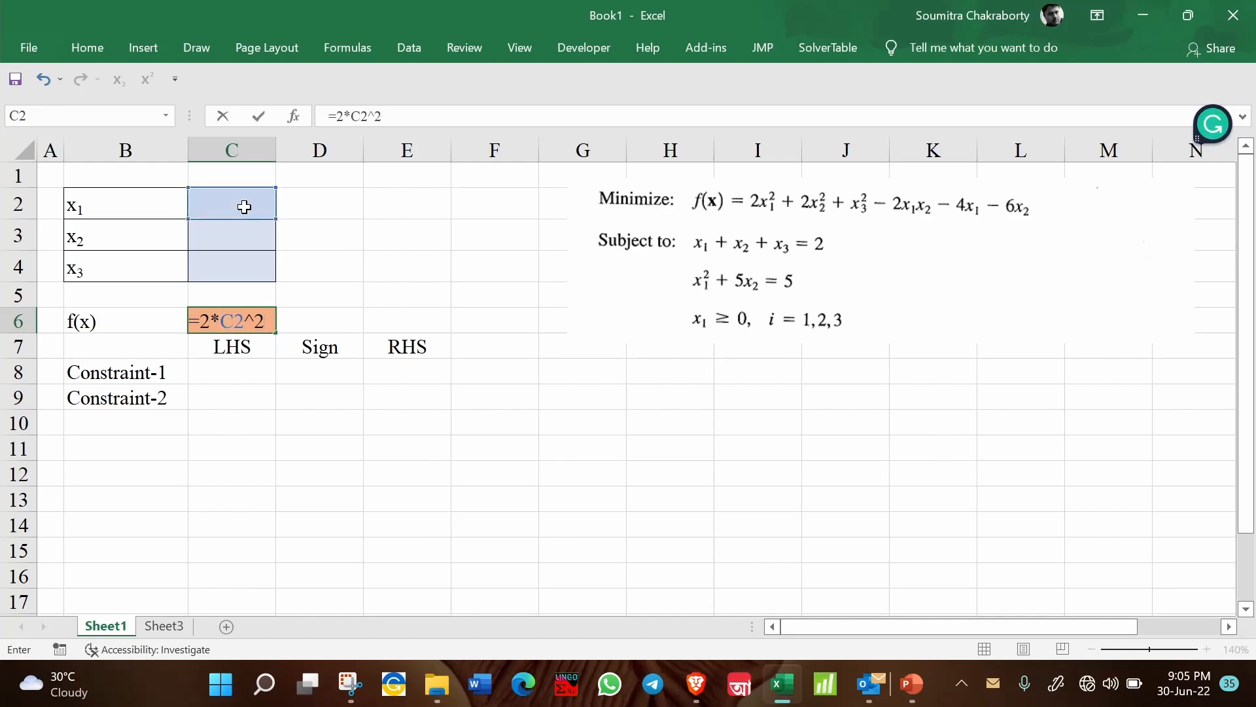
text(+)
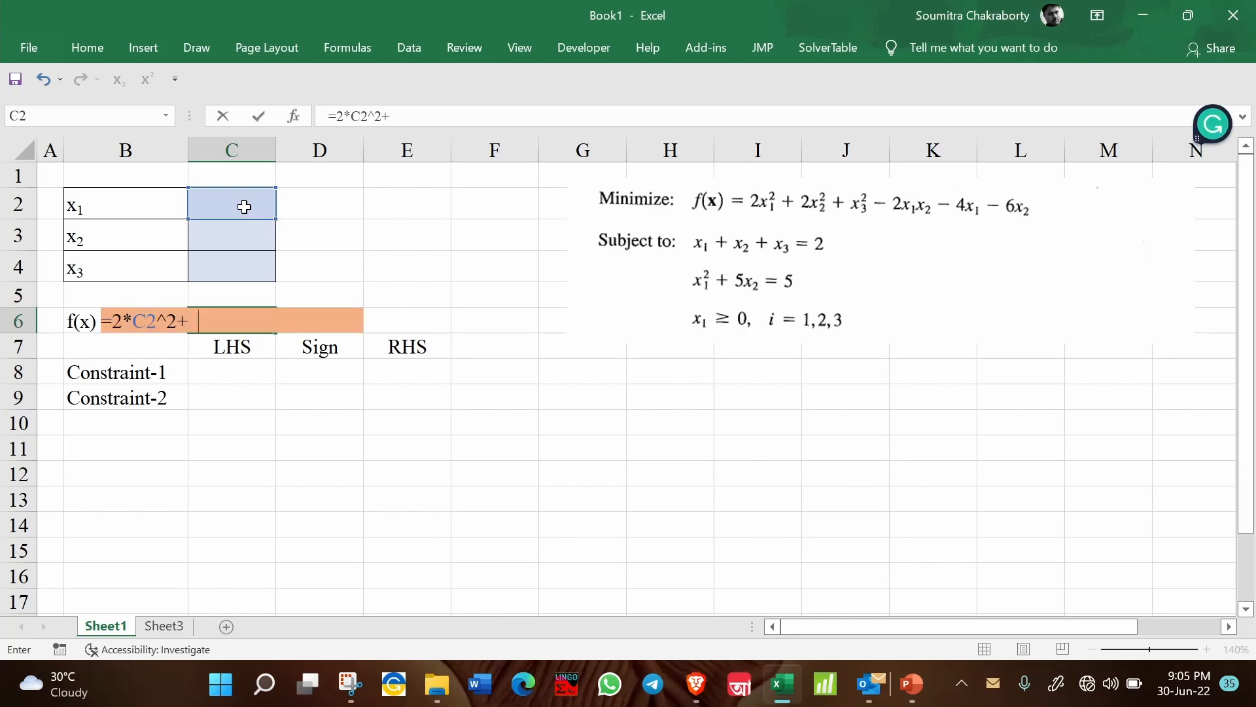
click(231, 237)
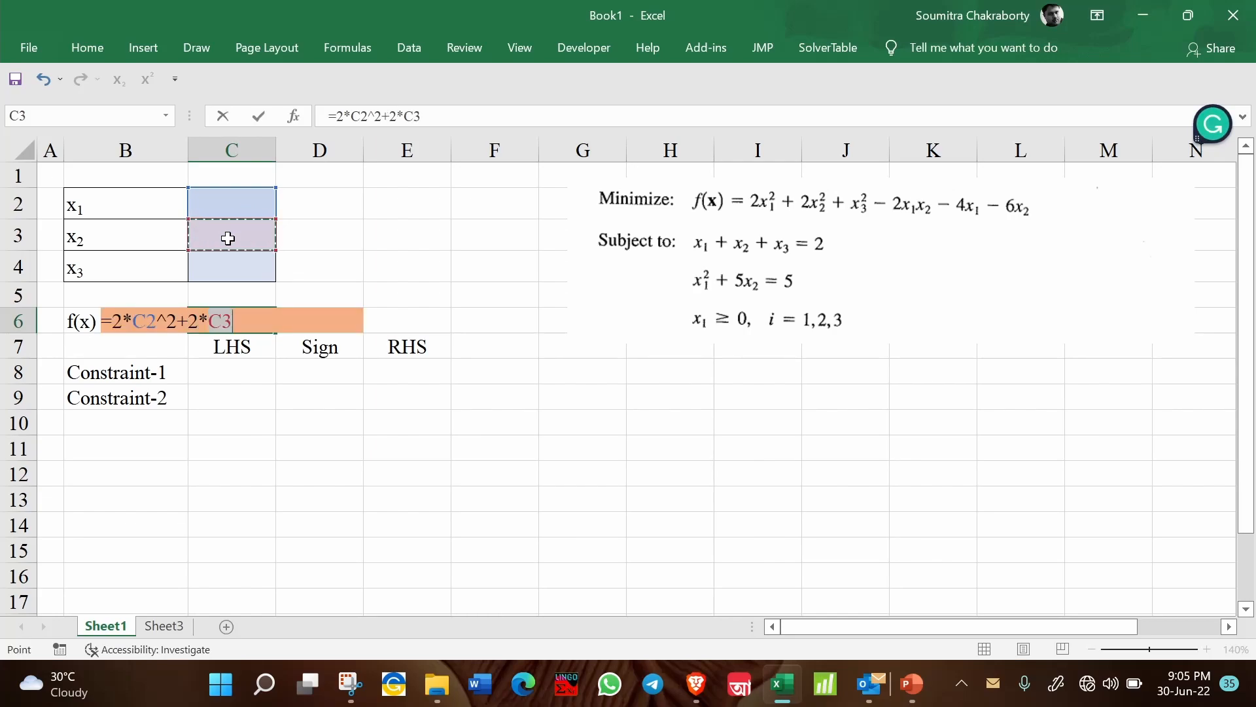
text(^2+)
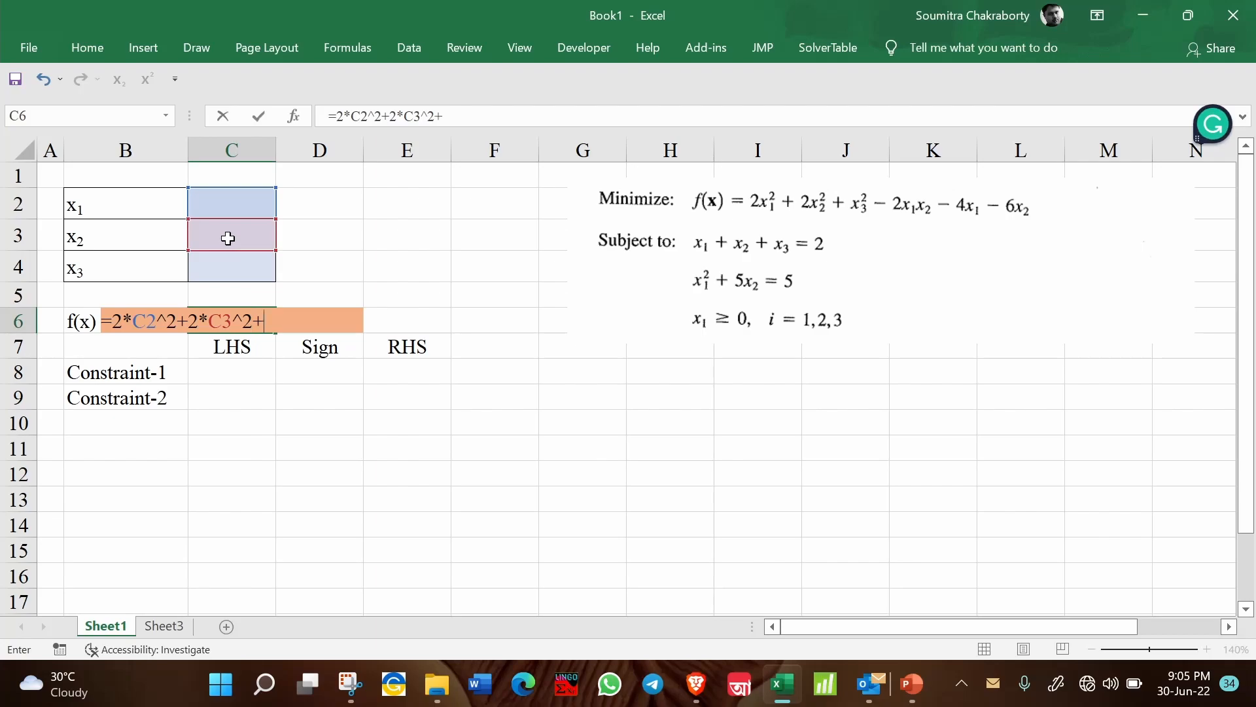
click(231, 265)
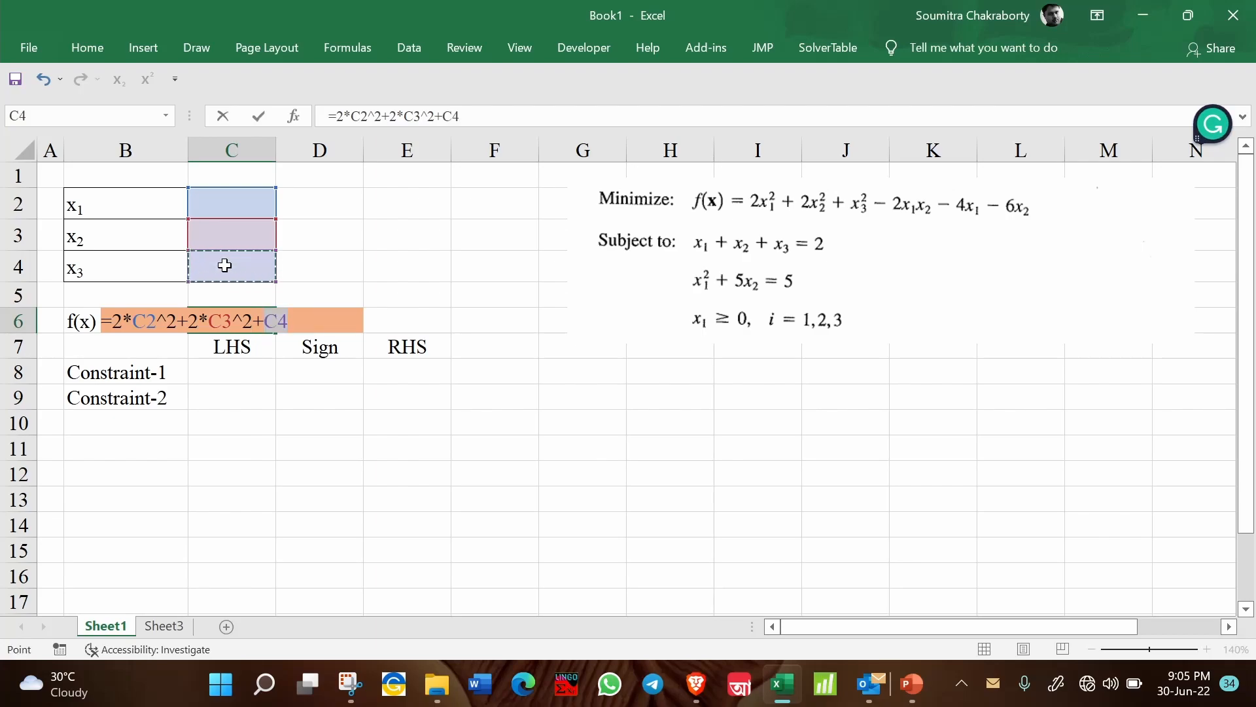
text(^2-)
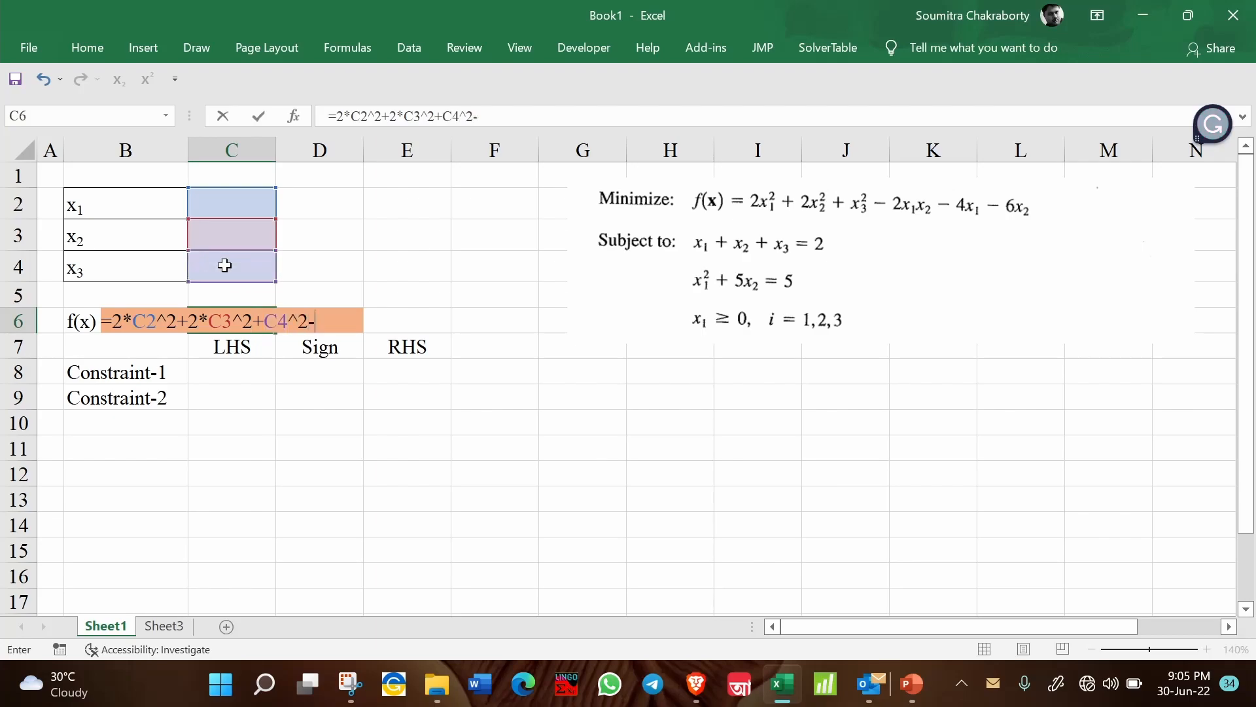
Step: Complete the objective with the -2*C2*C3, -4*C2 and -6*C3 terms and commit it
click(232, 204)
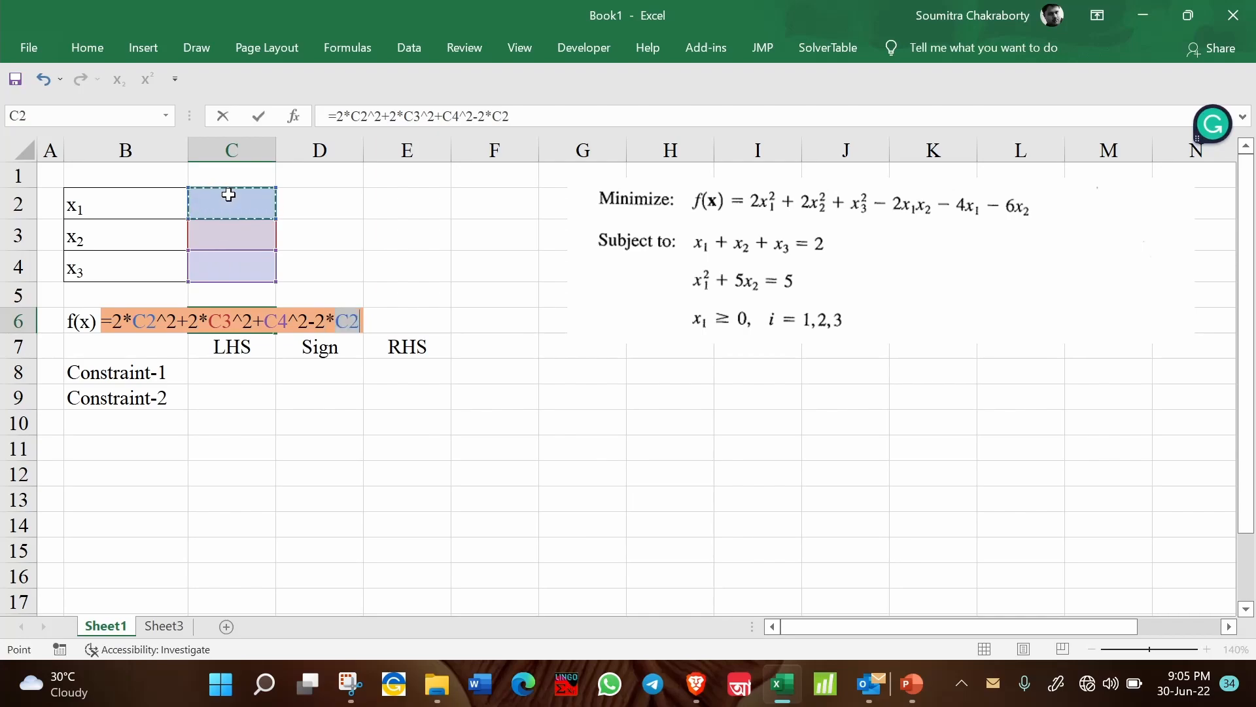
click(232, 236)
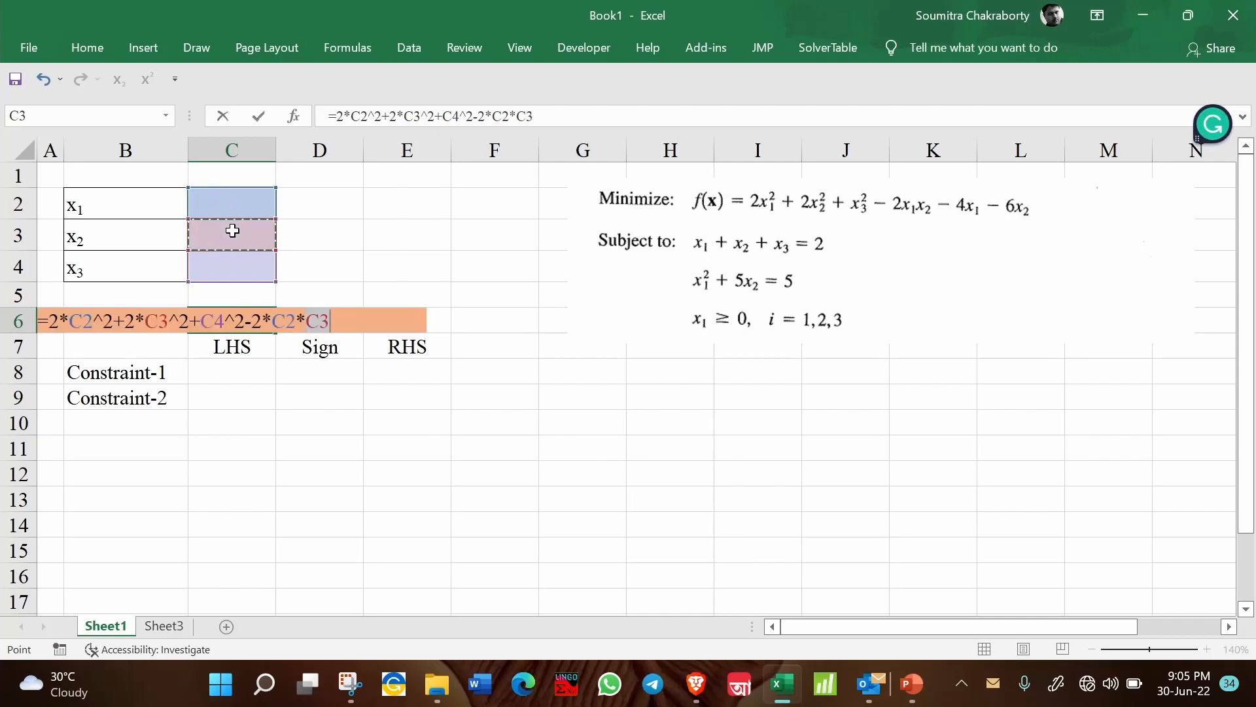
text(-4*)
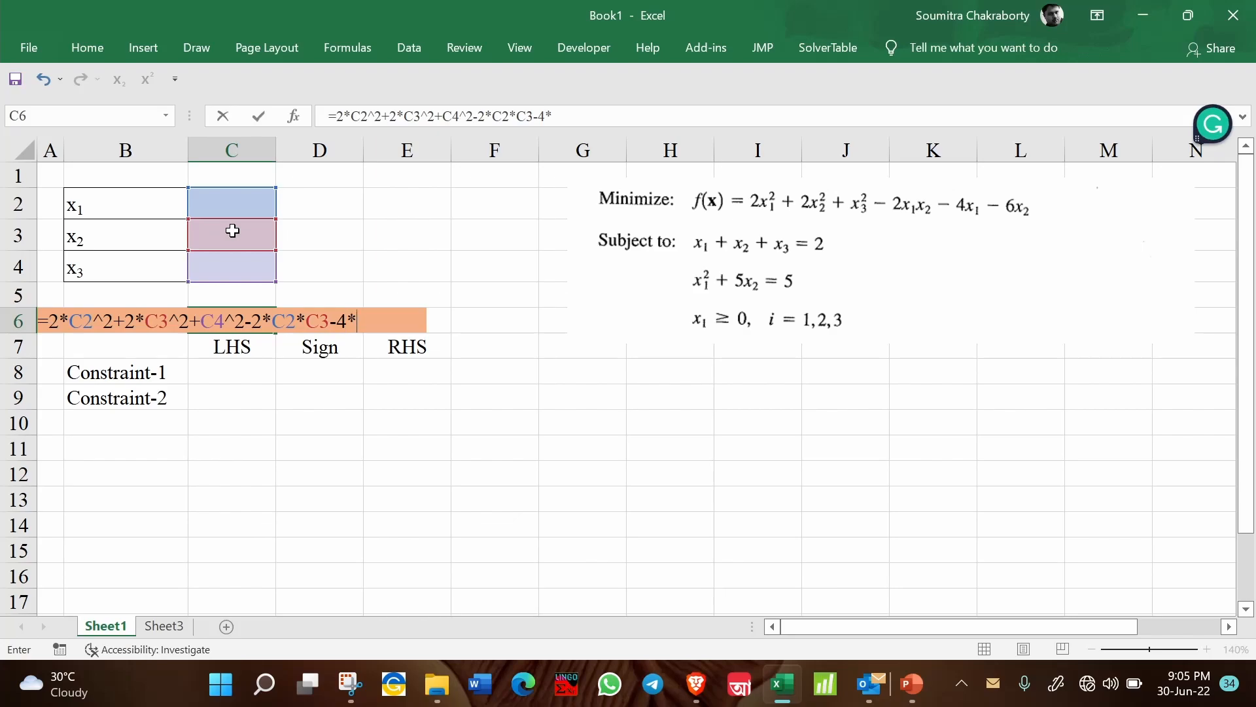
click(232, 204)
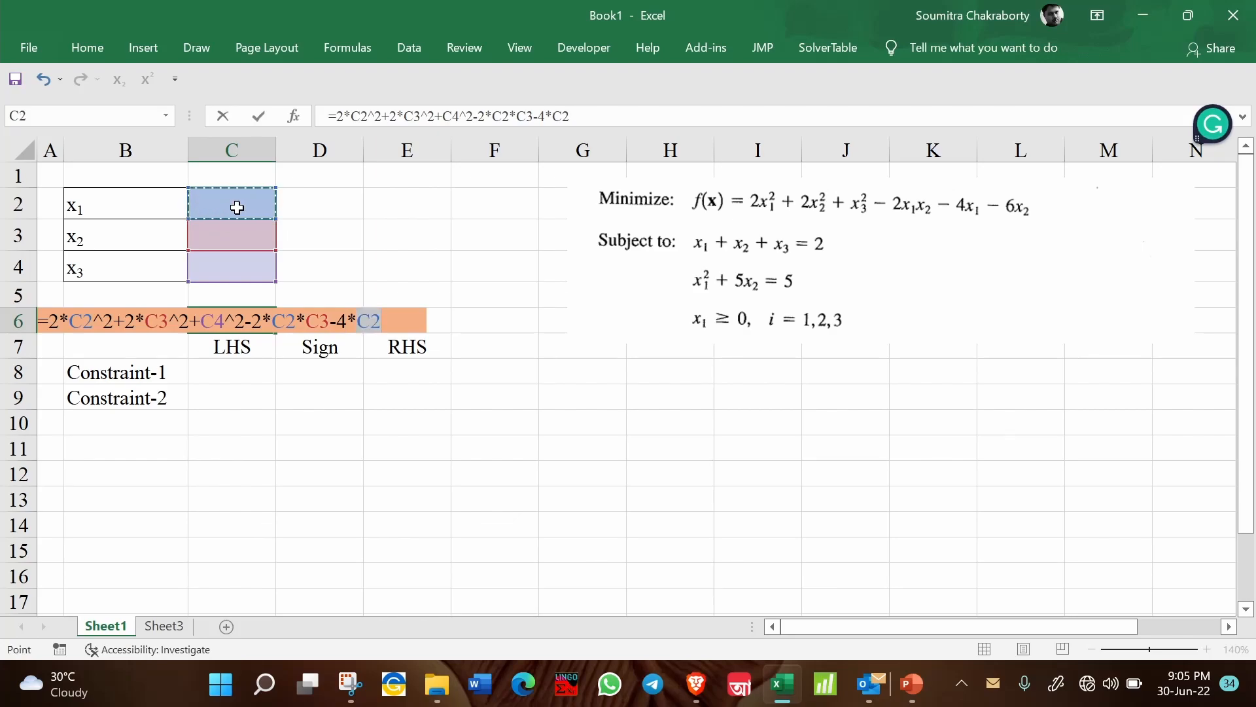
text(-6*C3)
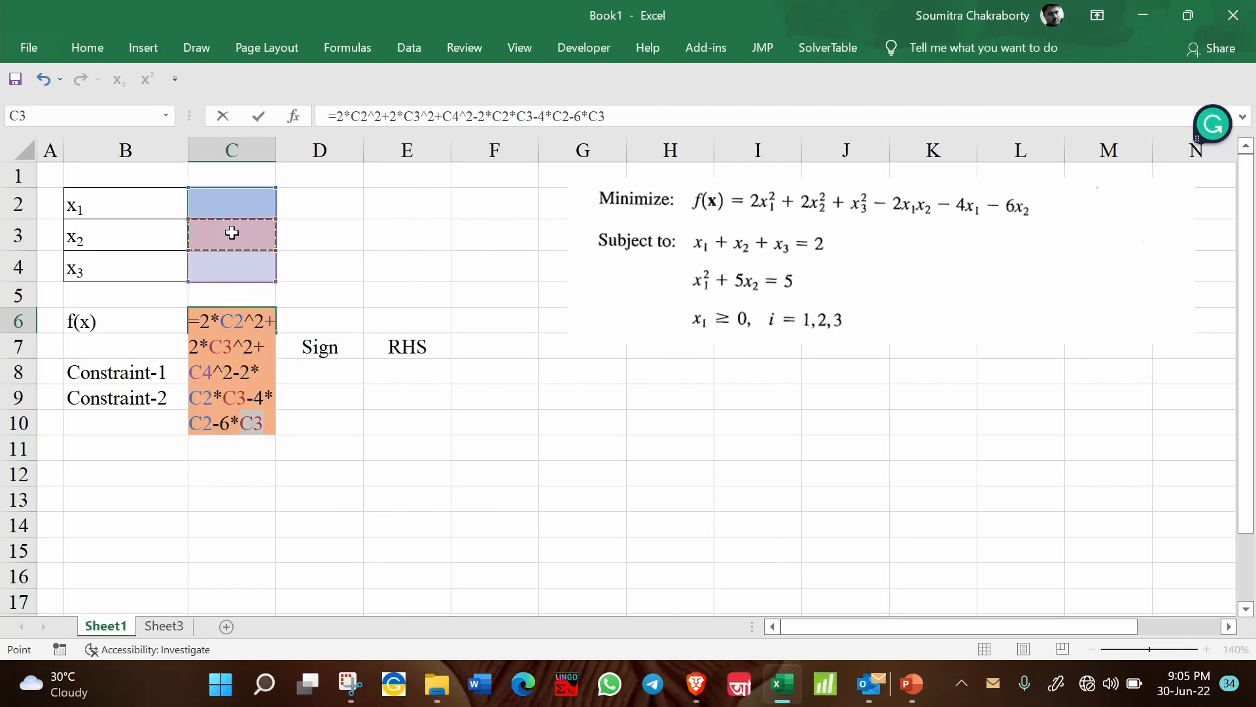
key(enter)
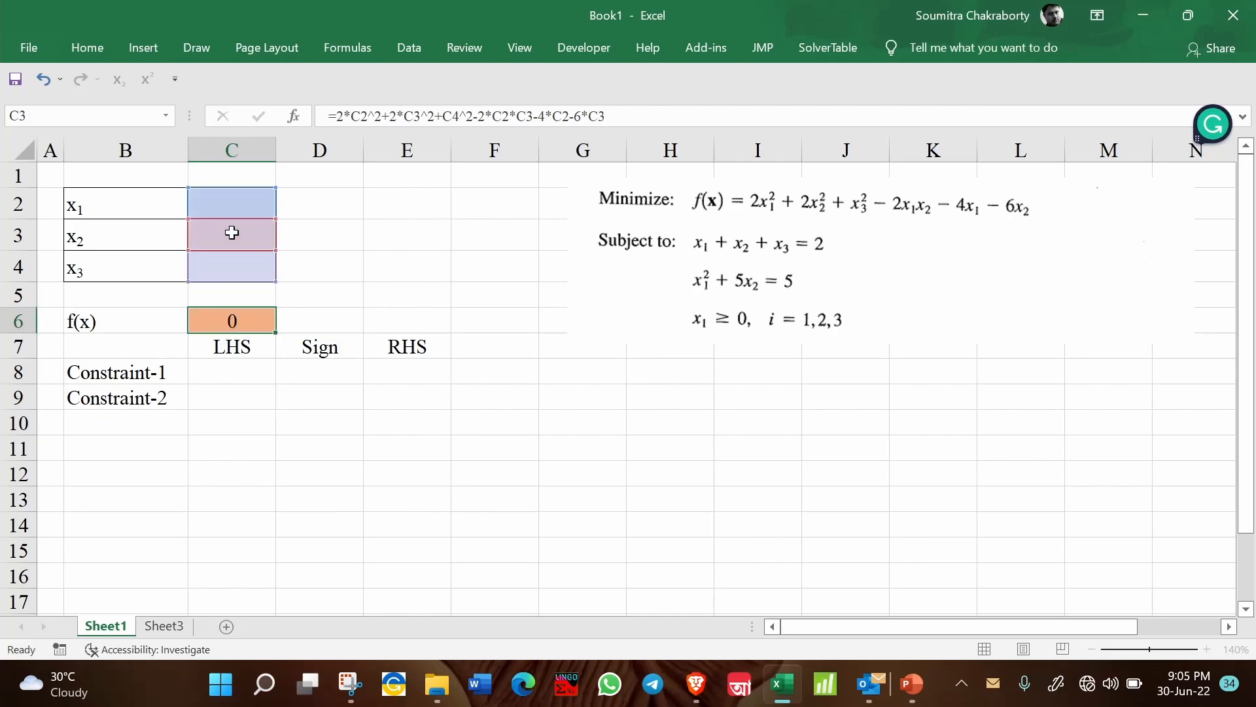
Step: Enter =SUM(C2:C4) in C8, =C2^2+5*C3 in C9, and right-hand values 2 and 5
click(231, 370)
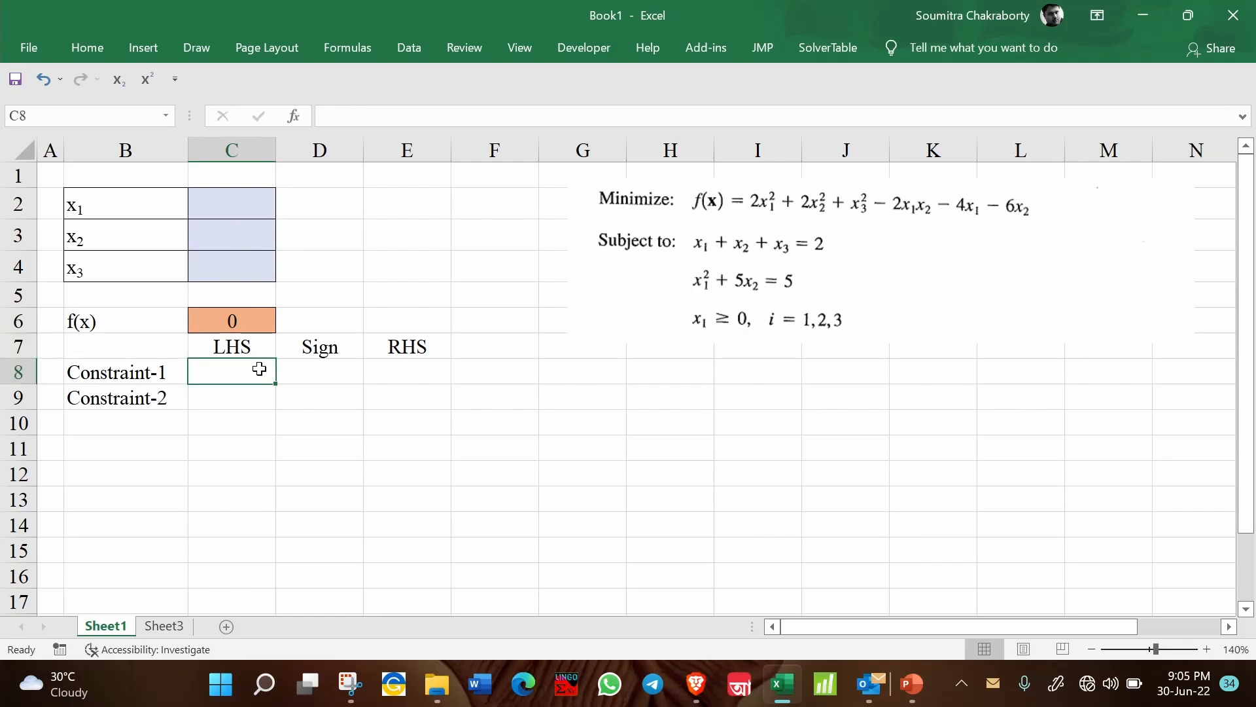
text(=)
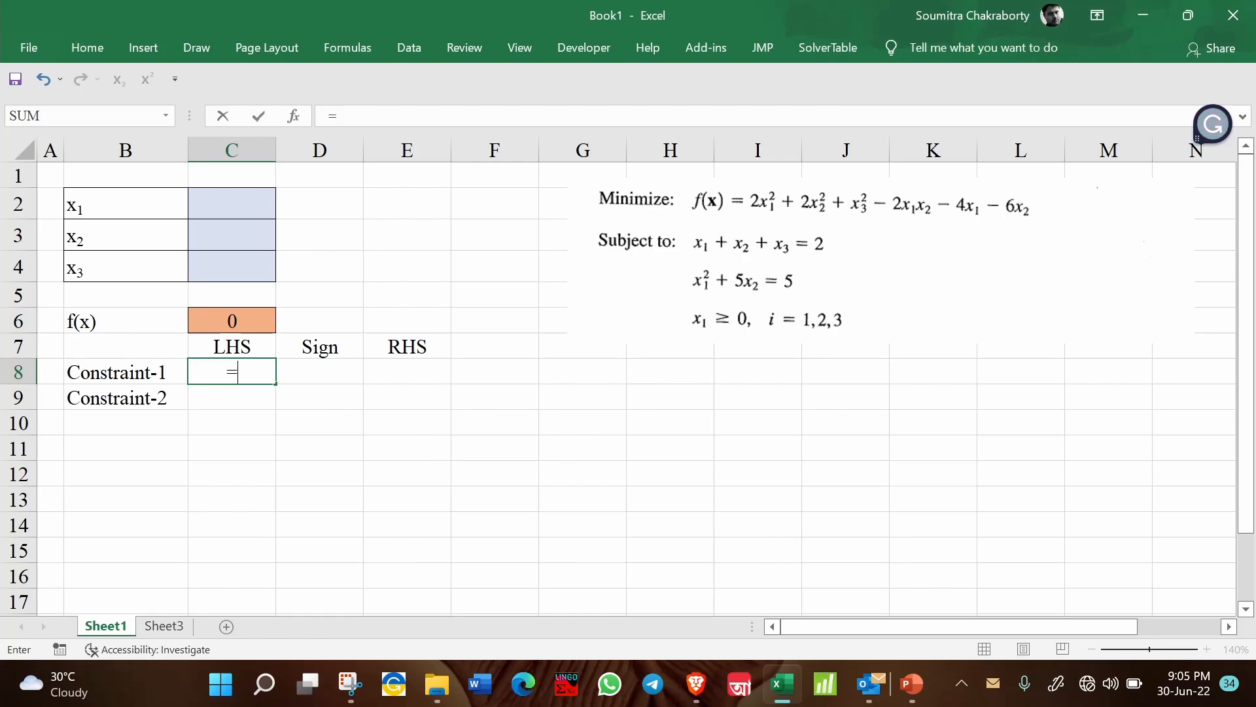
text(su)
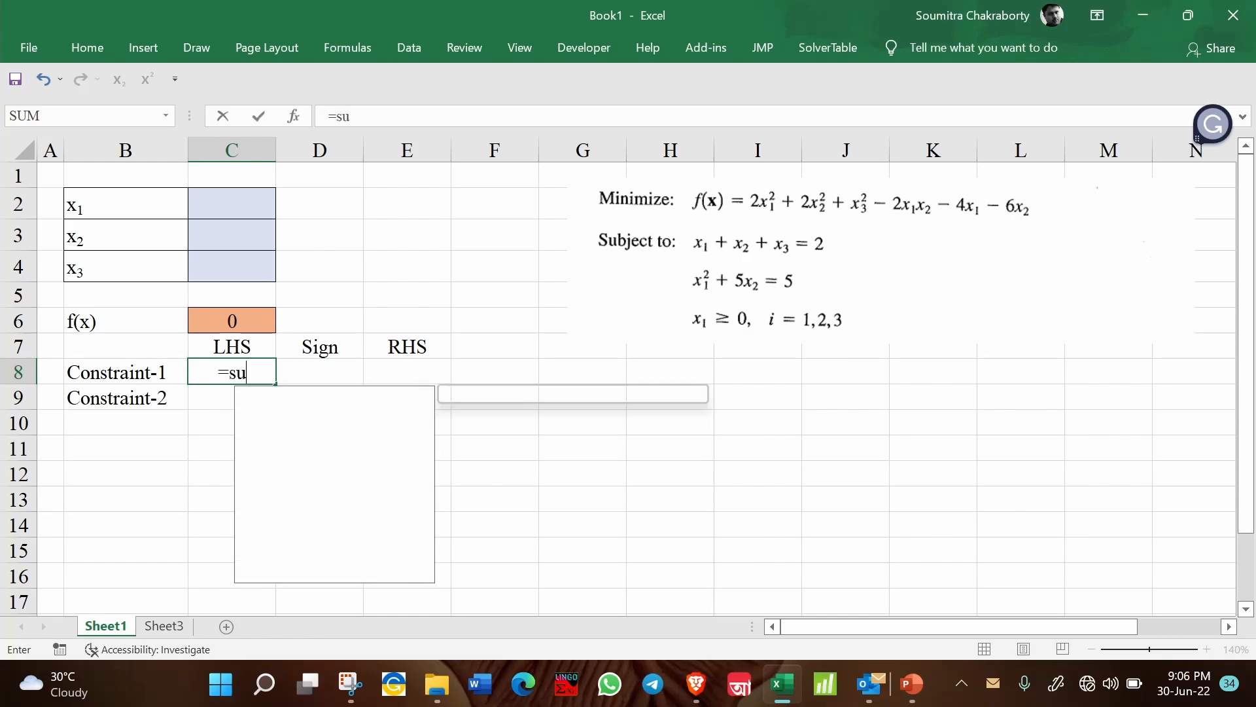
click(231, 204)
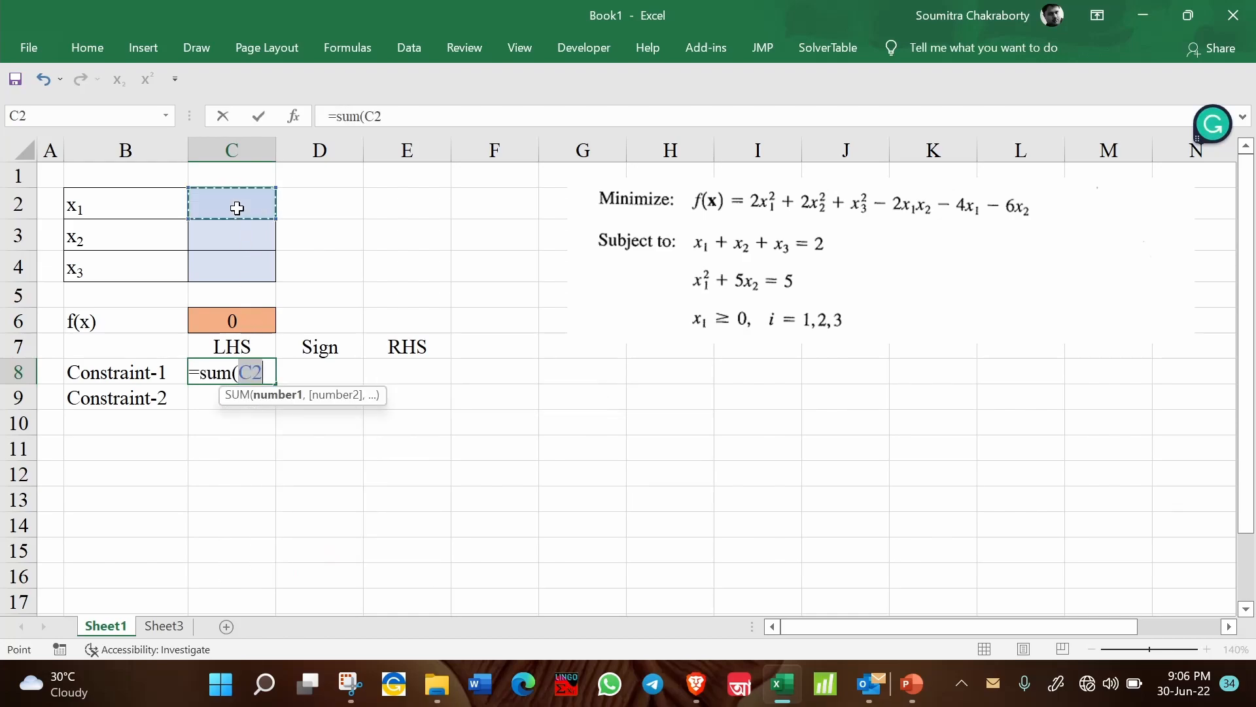
key(Enter)
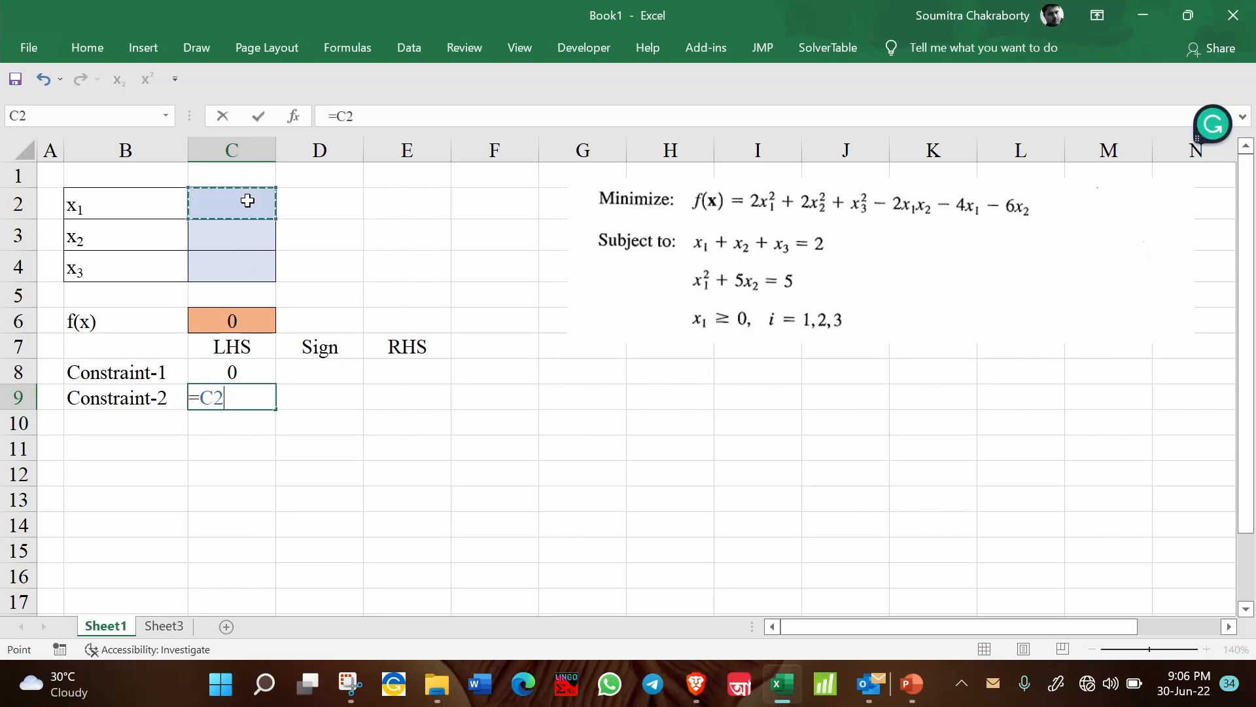
text(^2+5)
click(319, 398)
text(=)
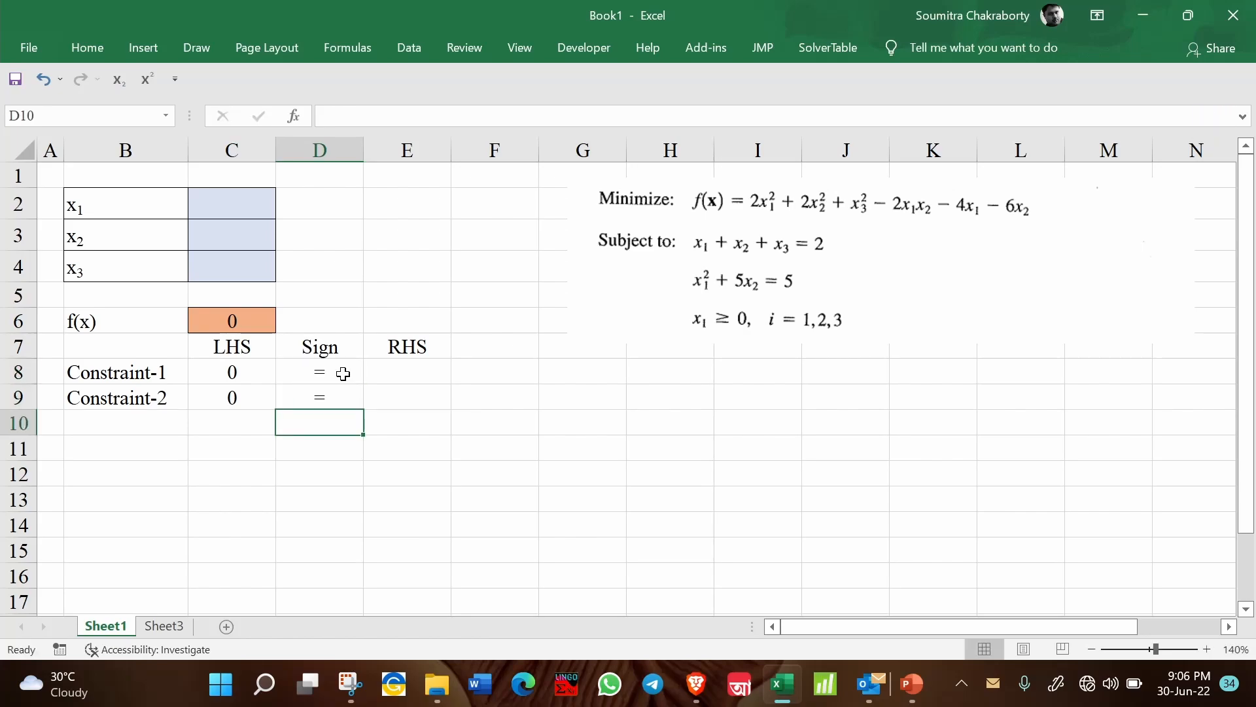
text(2)
click(407, 397)
text(5)
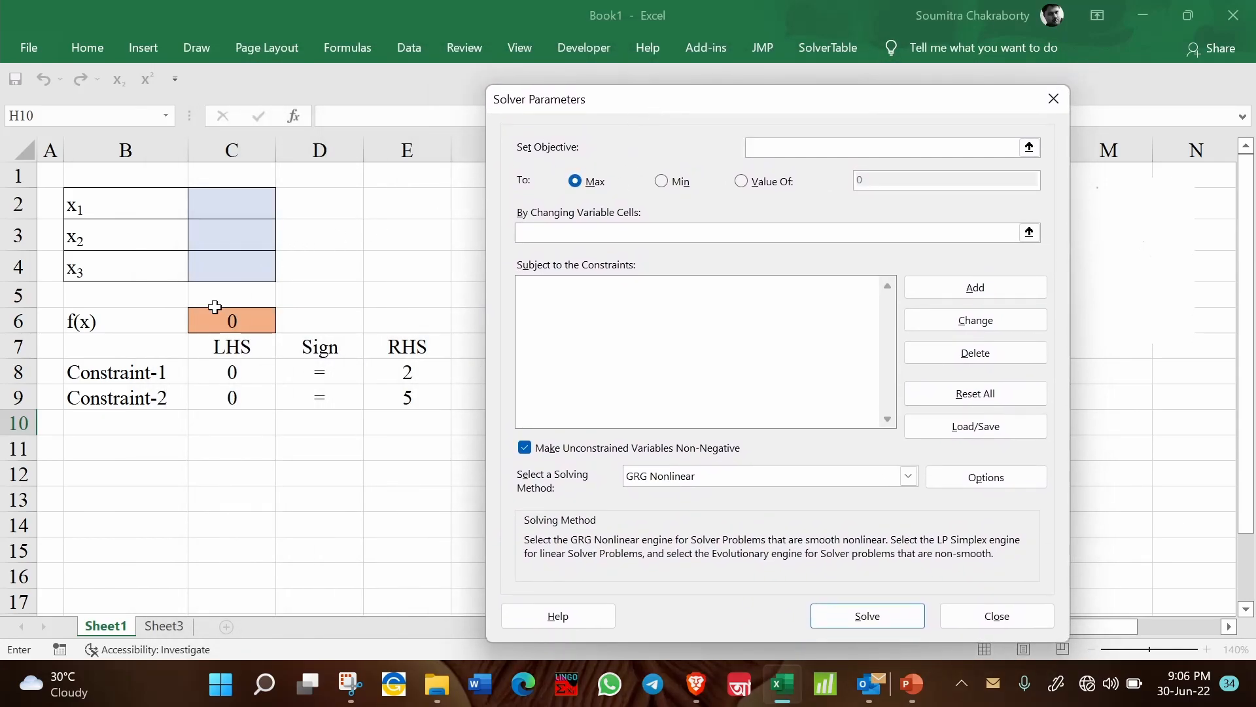
Step: In Solver Parameters, set C6 as the minimised objective and C2:C4 as variable cells
click(232, 321)
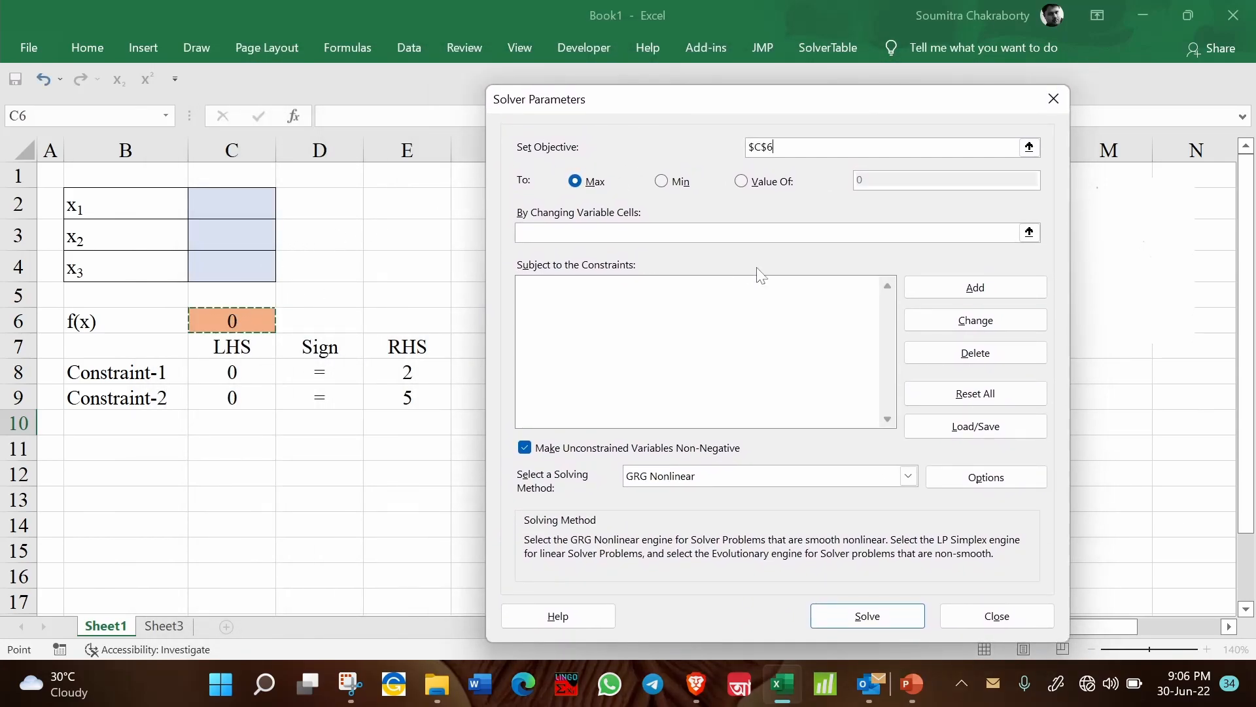
click(661, 181)
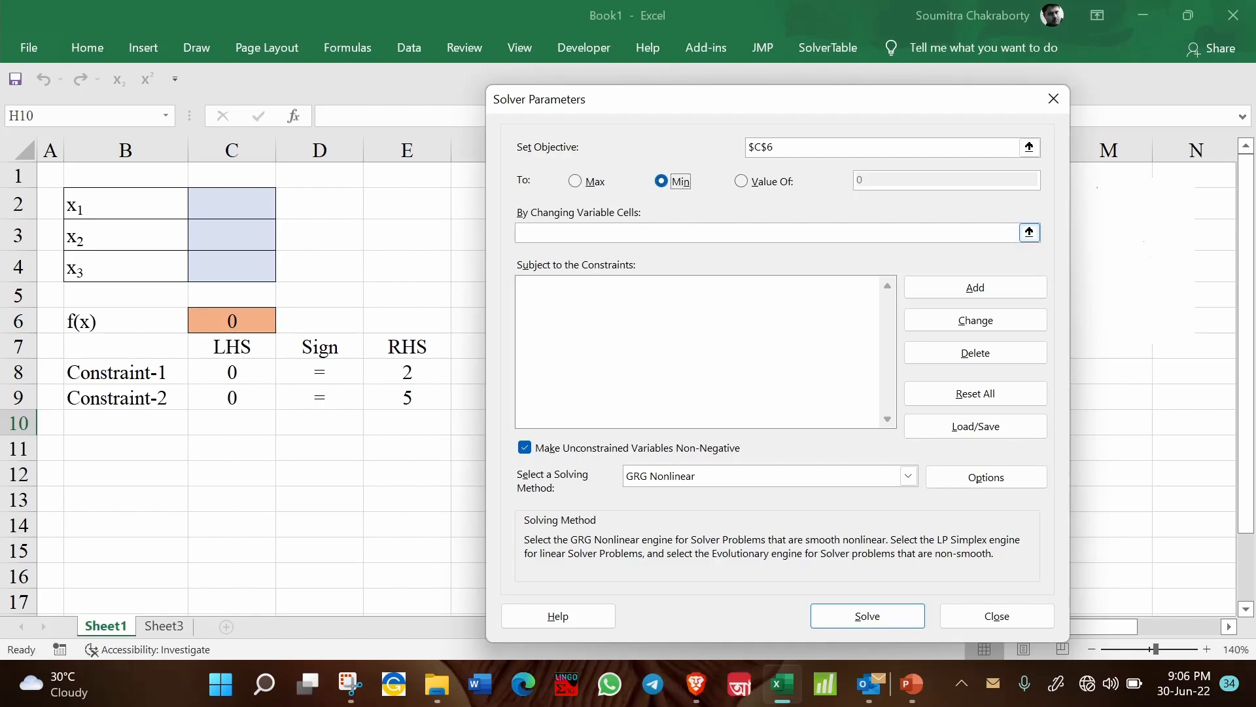
click(231, 203)
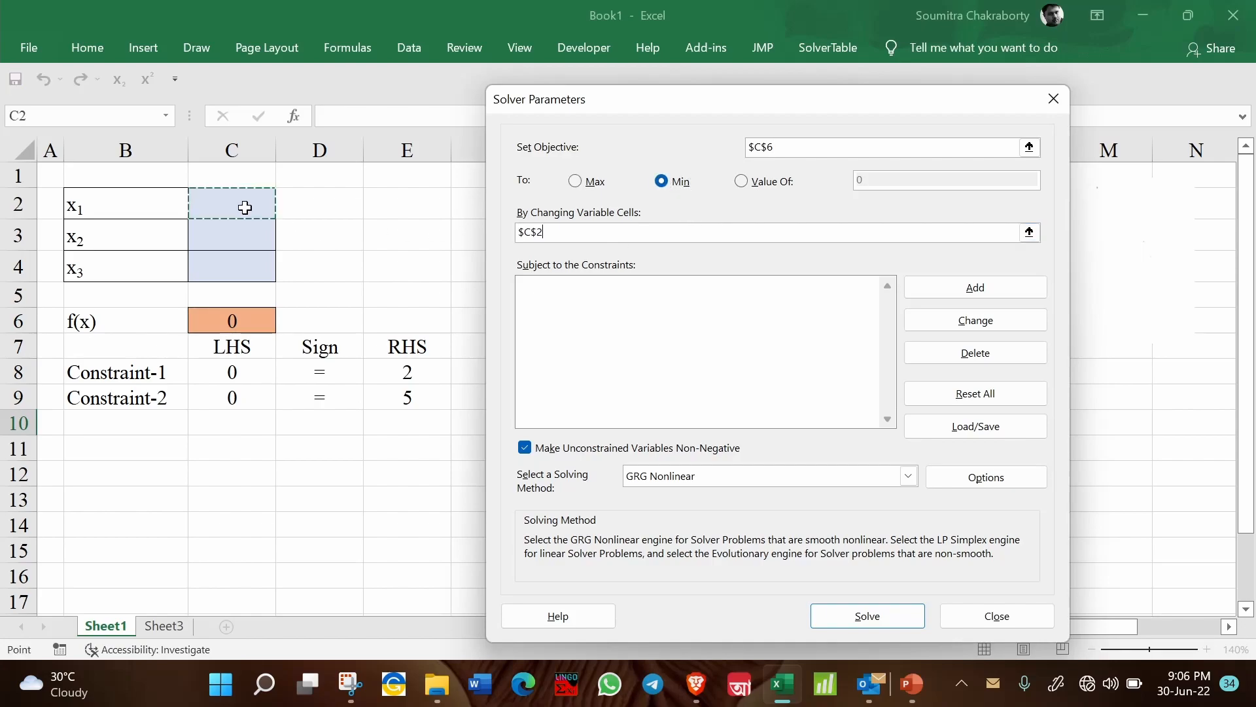
drag(232, 206, 232, 270)
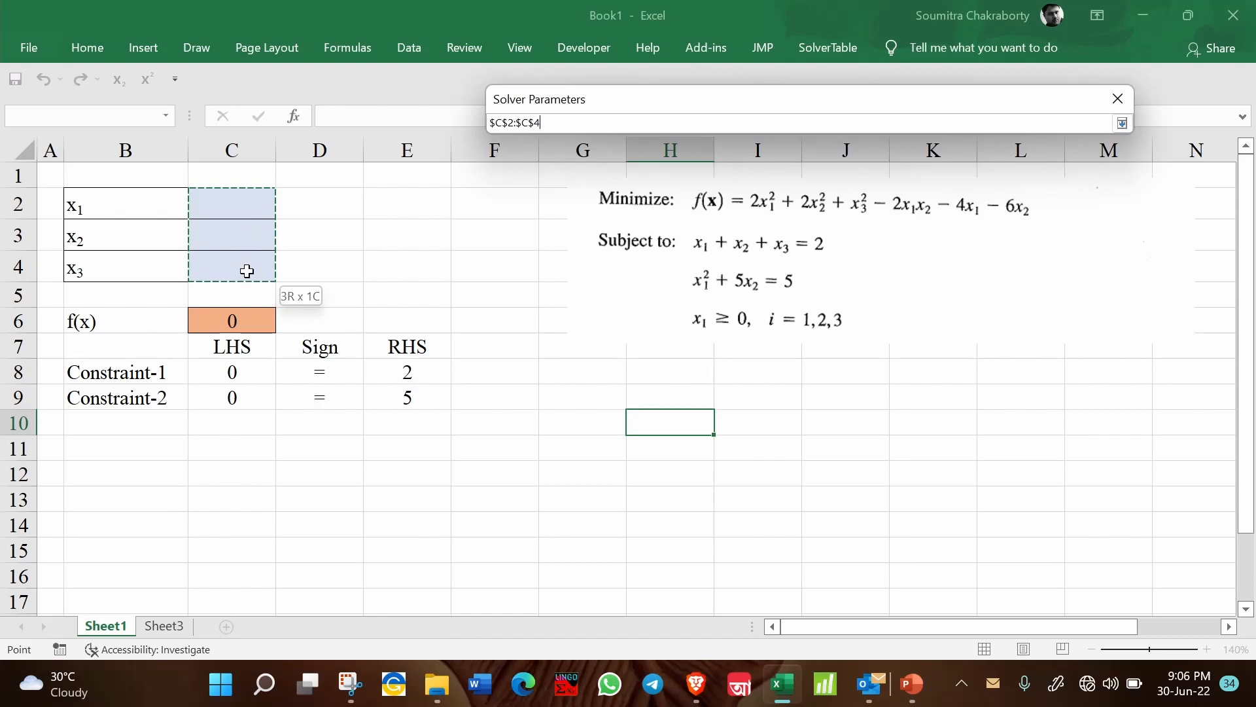
click(1123, 122)
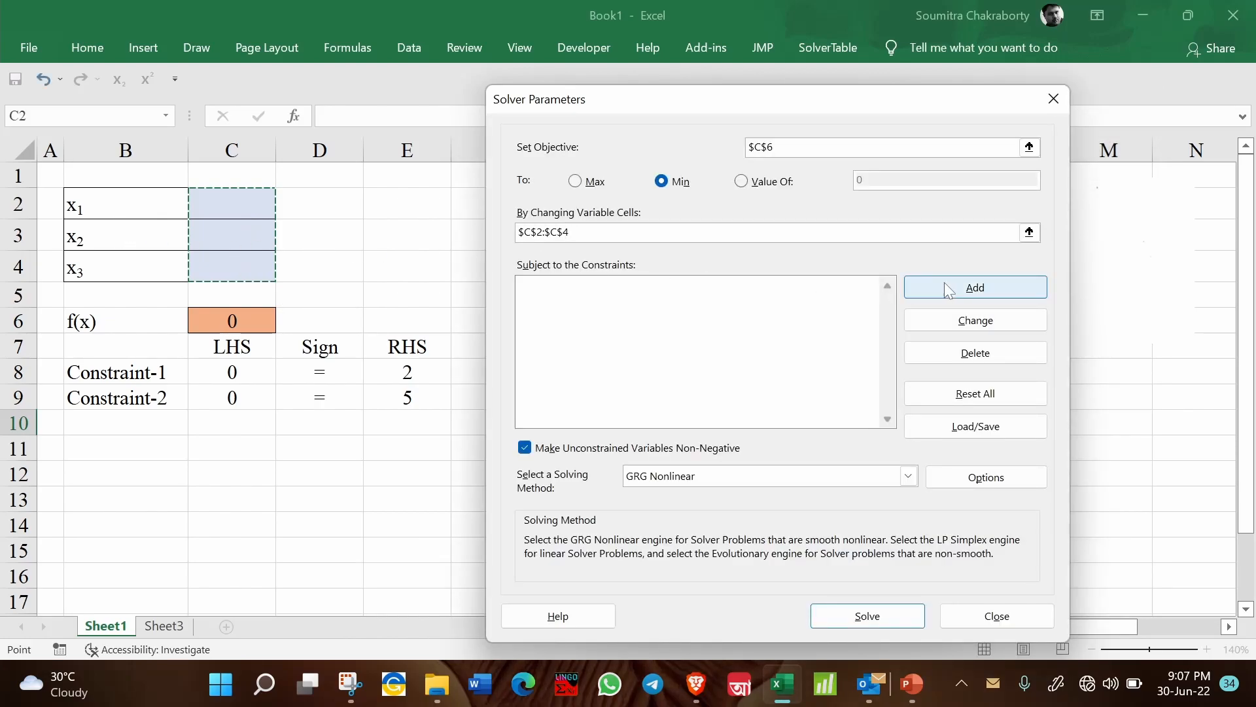
Step: Add the Solver equality constraint C8:C9 = E8:E9
click(975, 287)
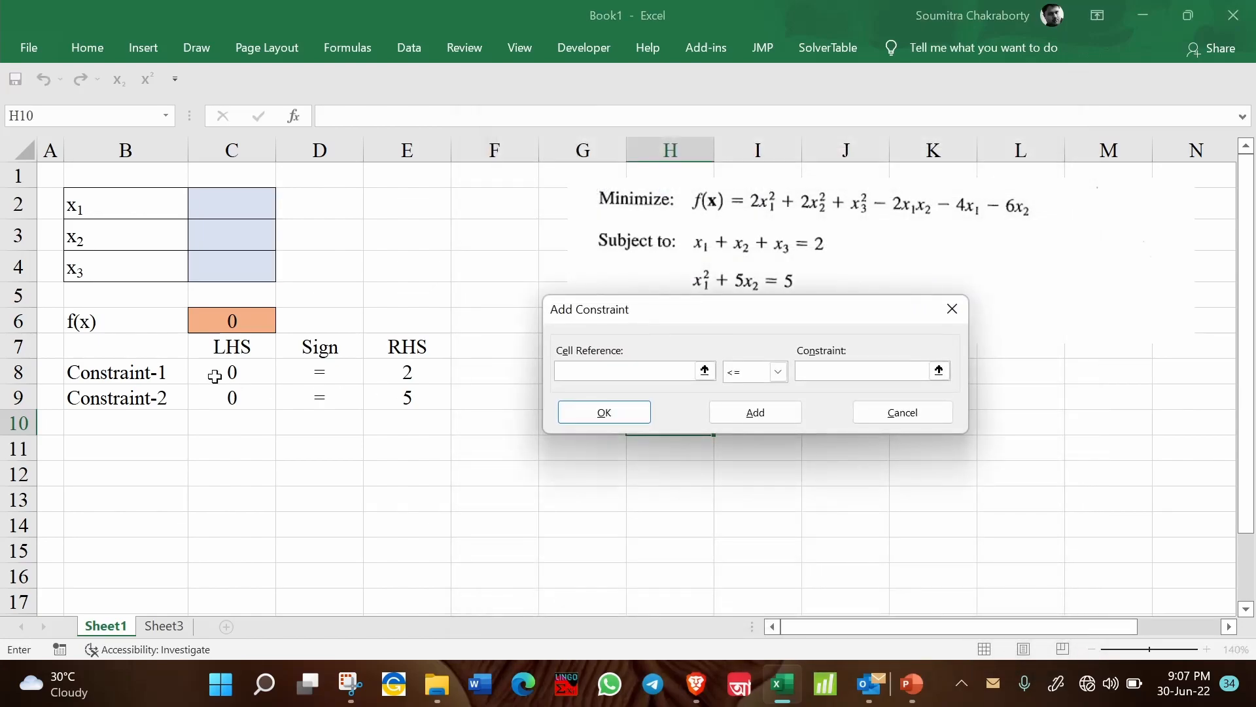
drag(232, 372, 232, 397)
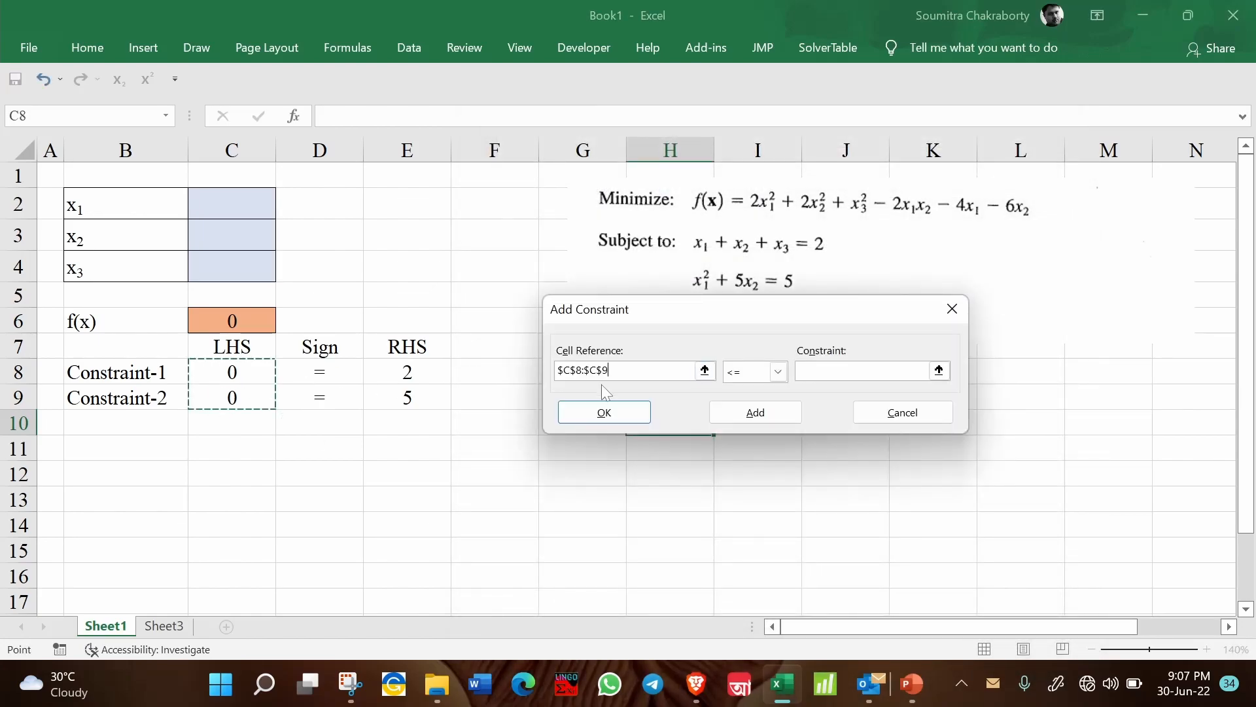
click(747, 371)
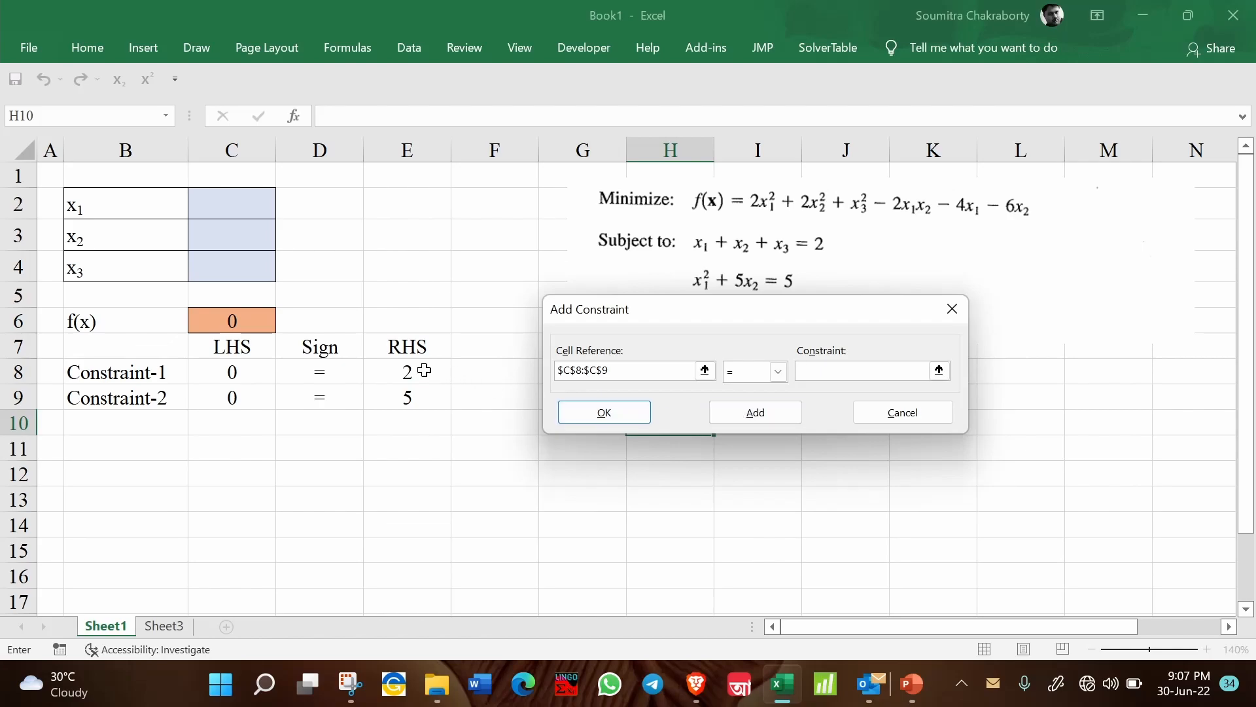
drag(407, 371, 407, 397)
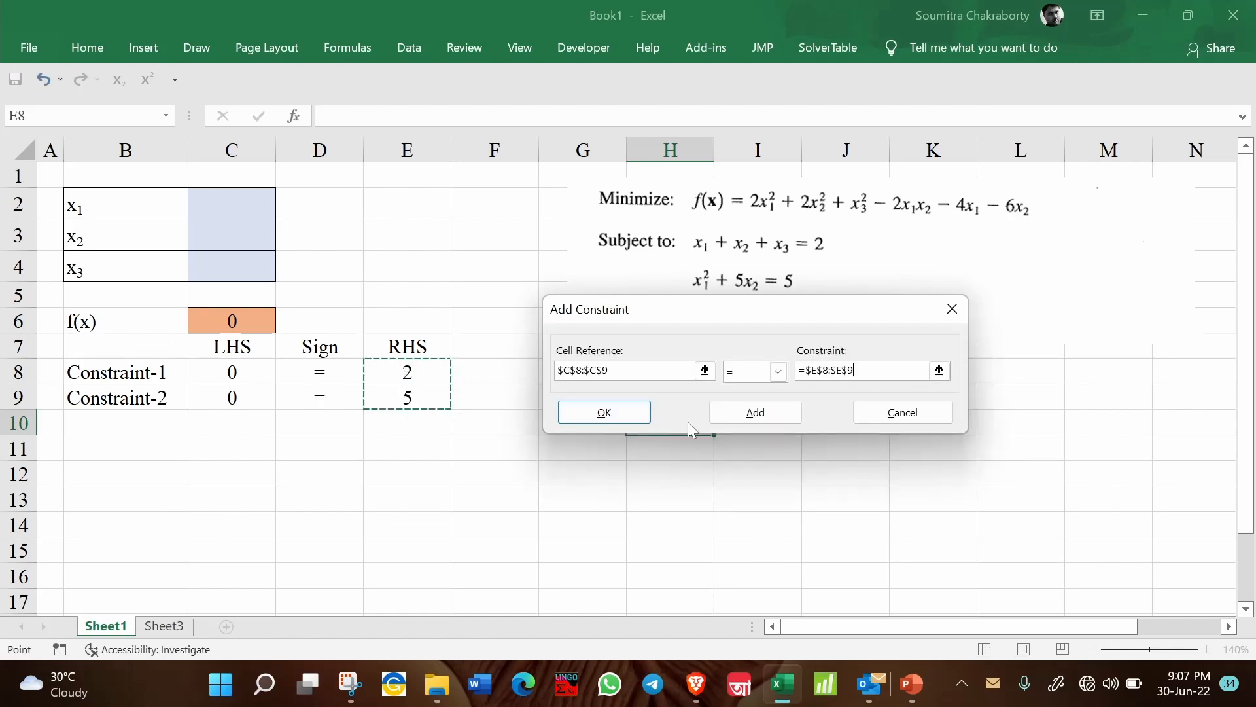
click(603, 411)
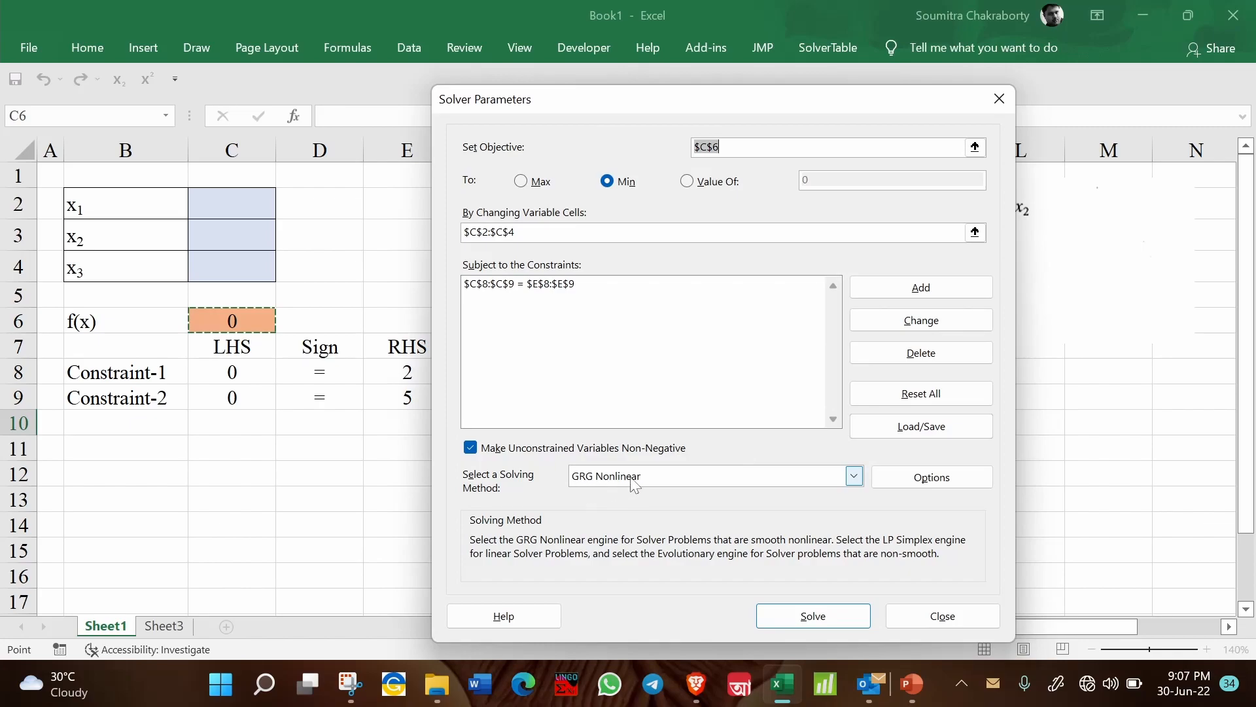
mouse_move(809, 488)
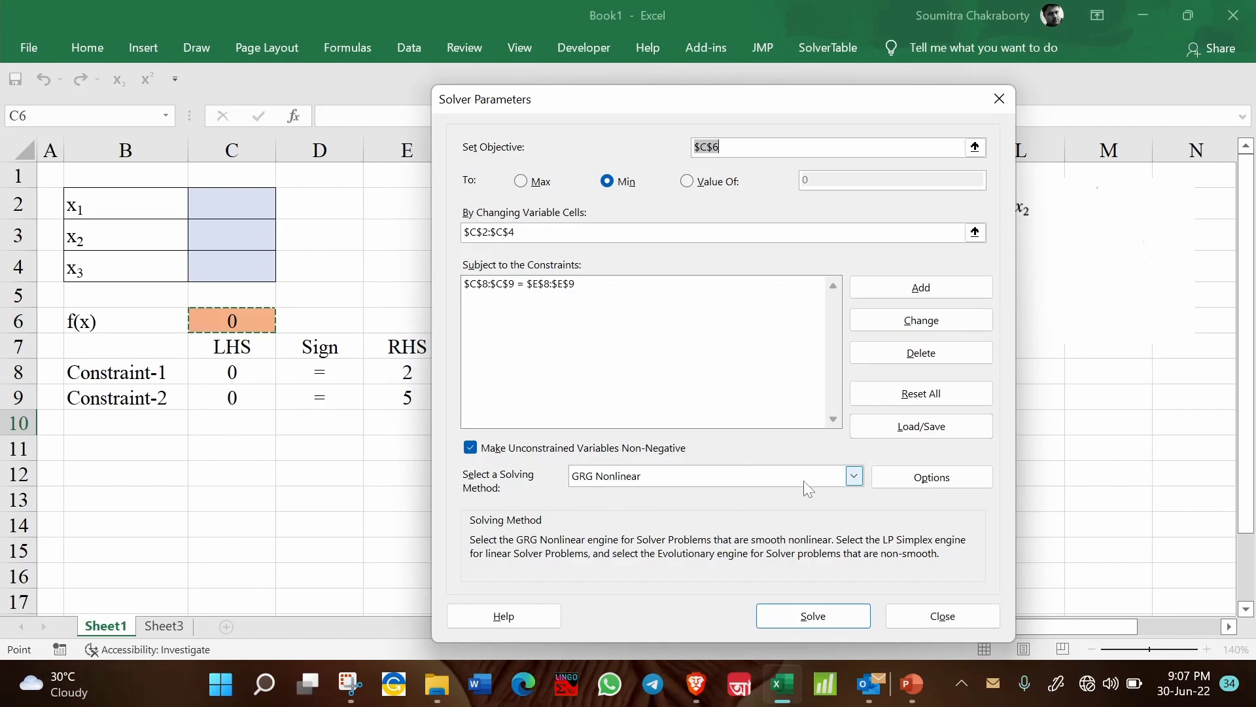
Step: Run Solver with the GRG Nonlinear method
click(711, 475)
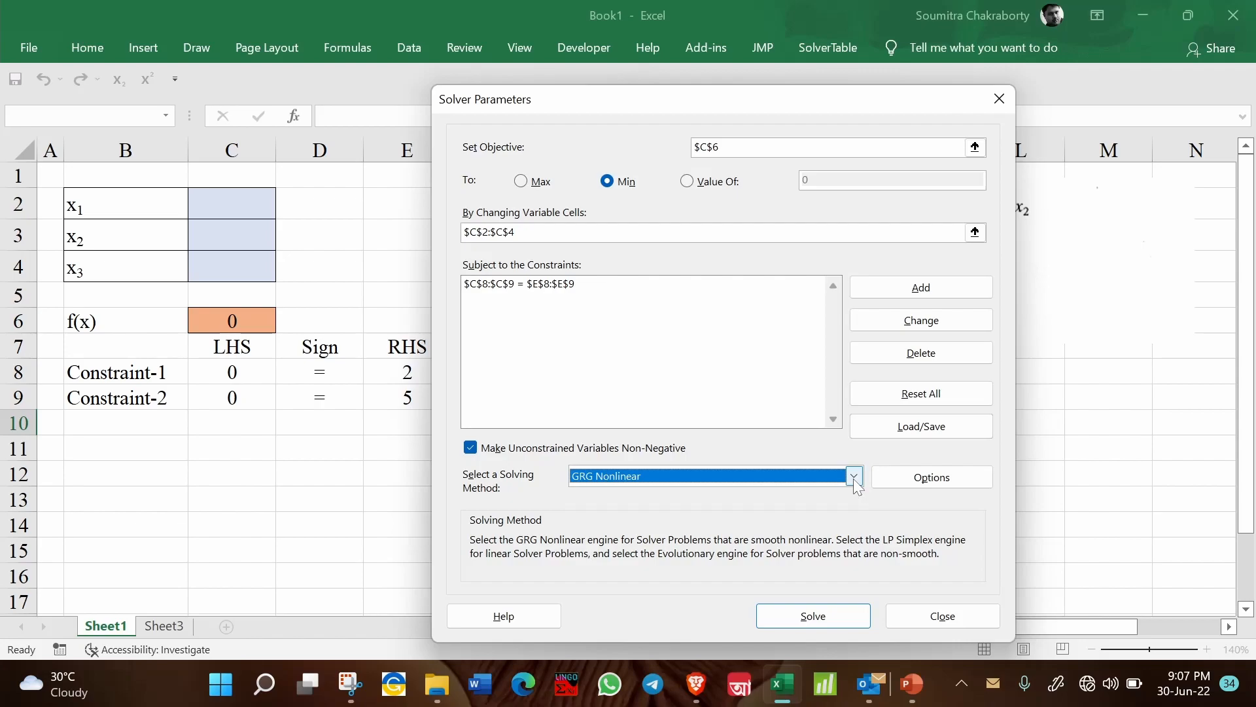
click(811, 615)
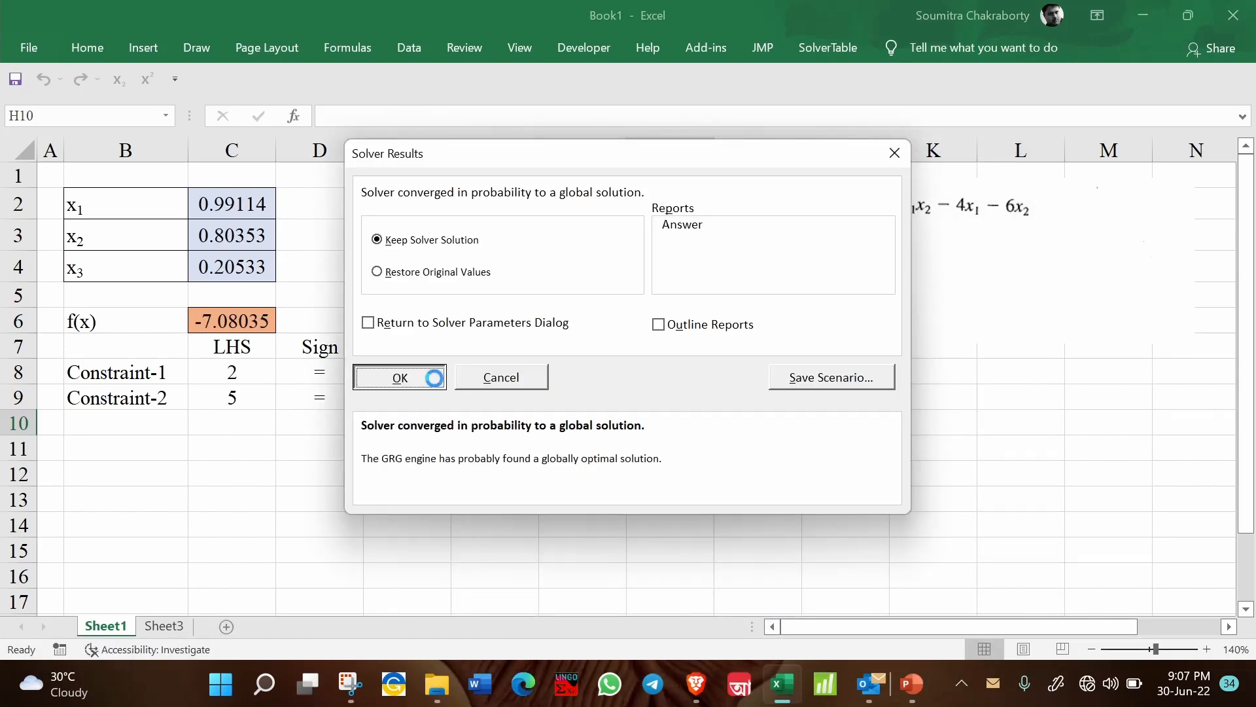
Step: Keep the Solver solution and select the solved x values
click(399, 377)
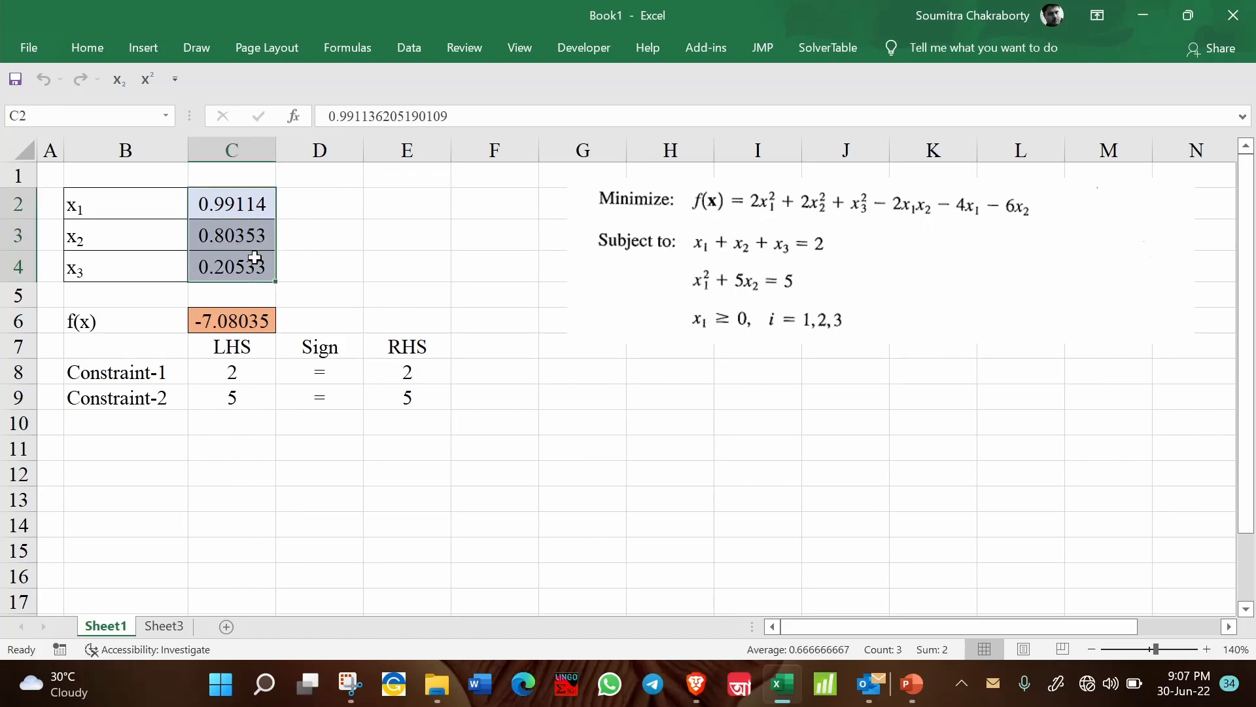
click(669, 397)
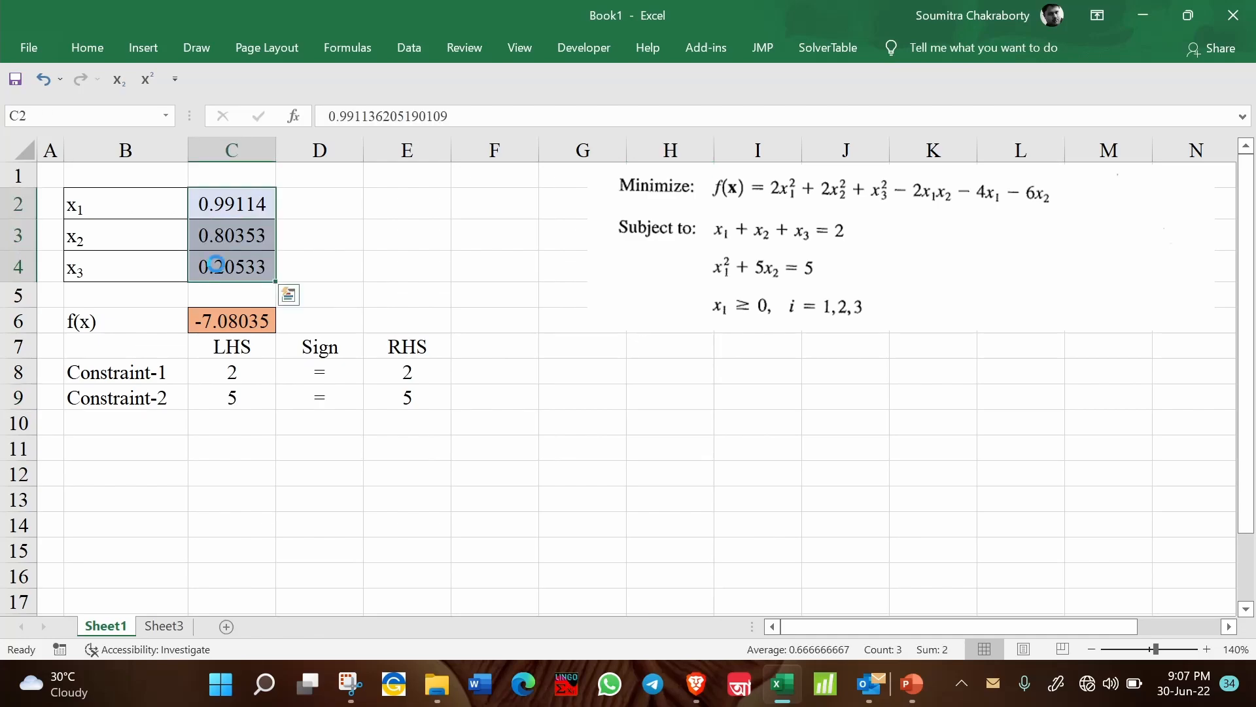
click(495, 202)
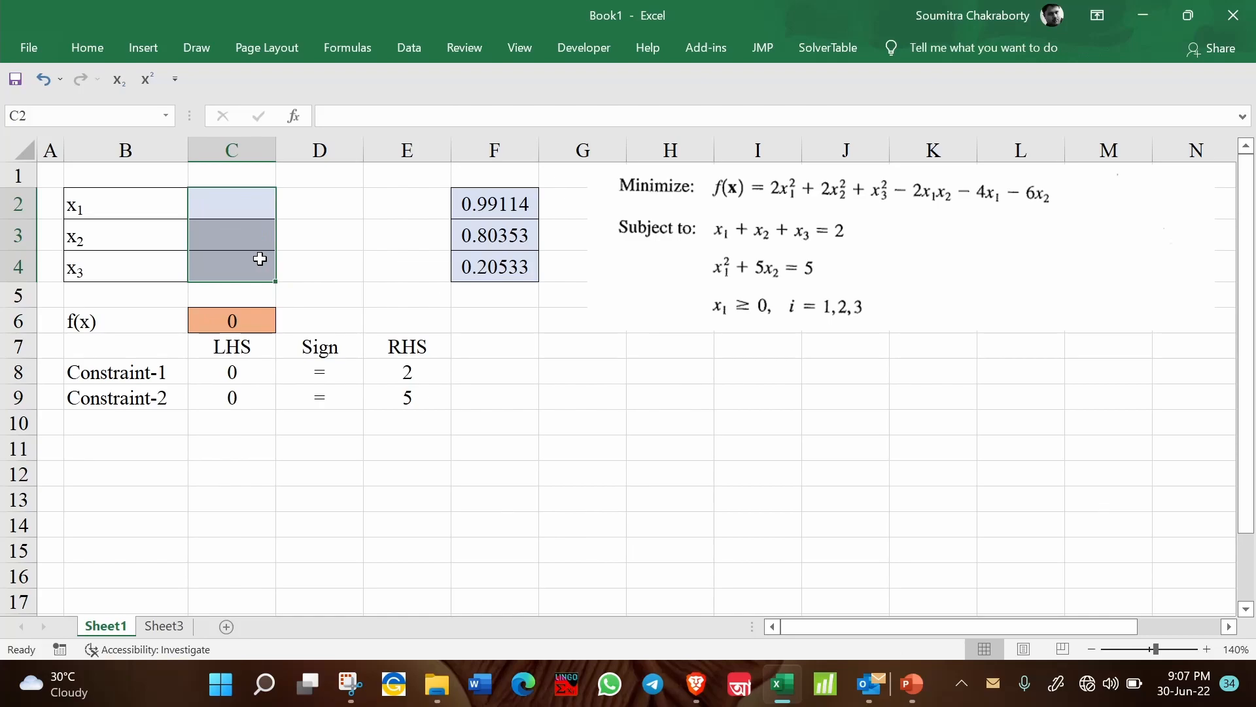
Step: With the solution moved to F2:F4, enter start values 2, 2, 3 into C2:C4
click(670, 372)
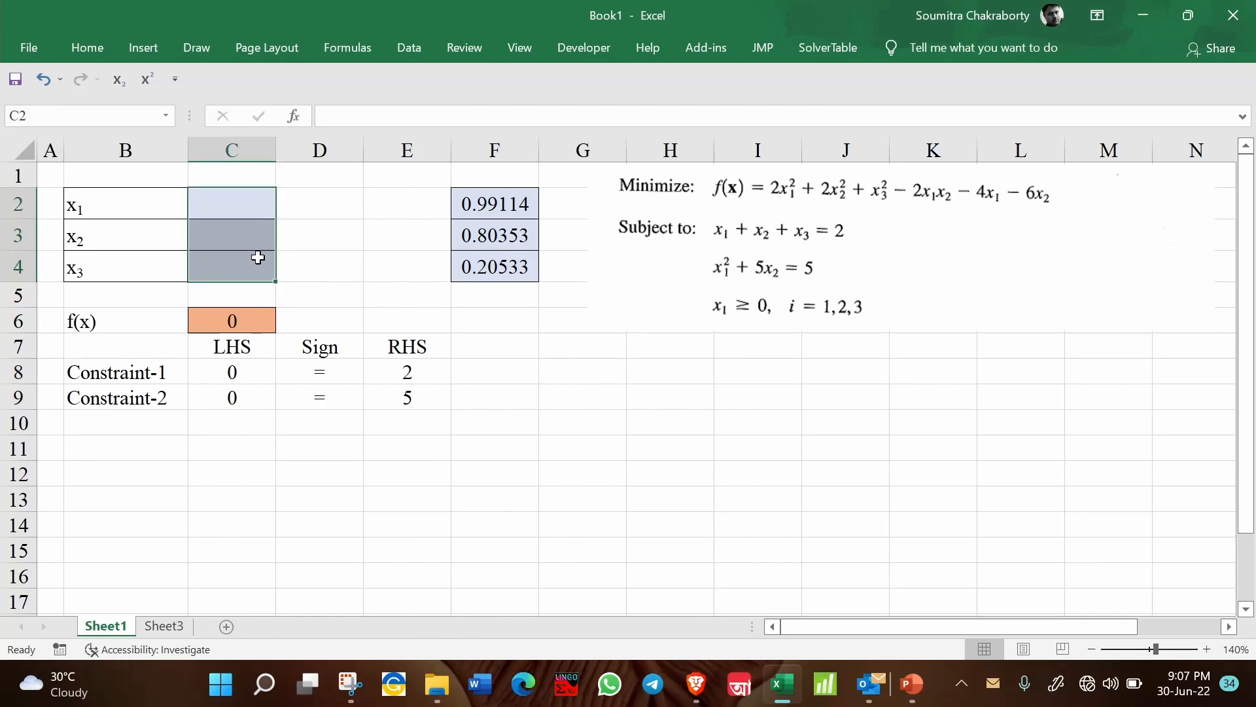
click(125, 236)
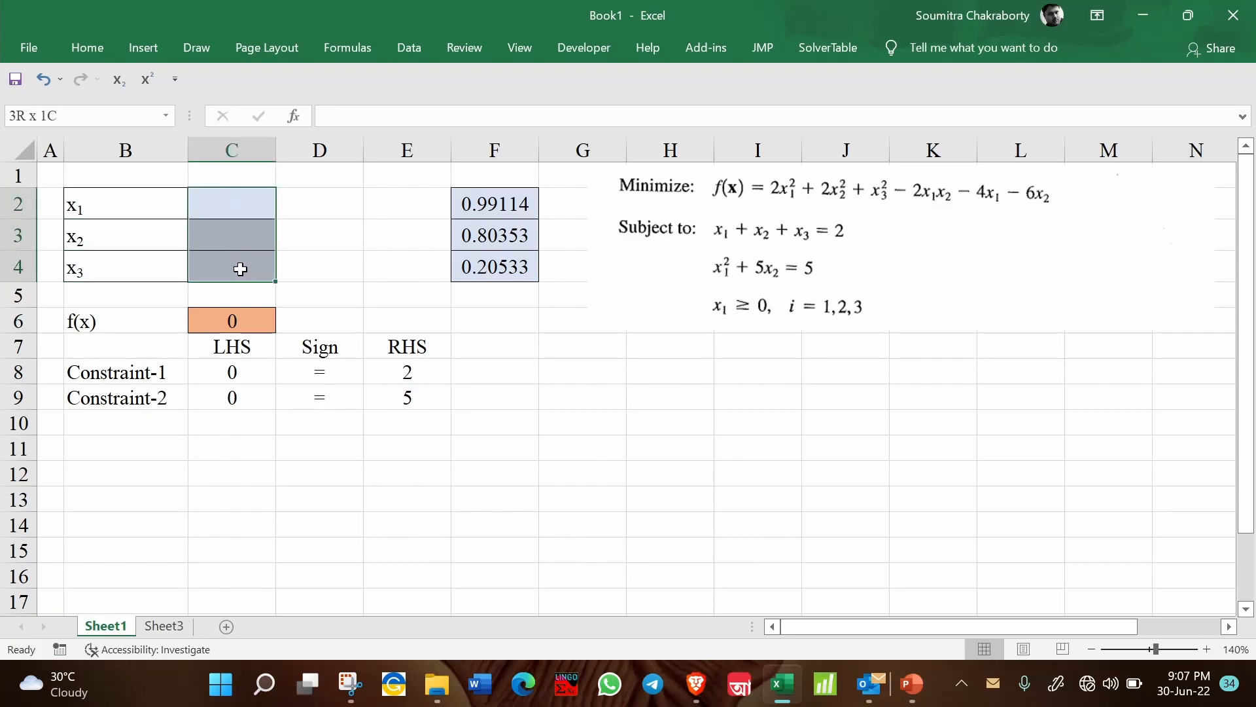
click(232, 204)
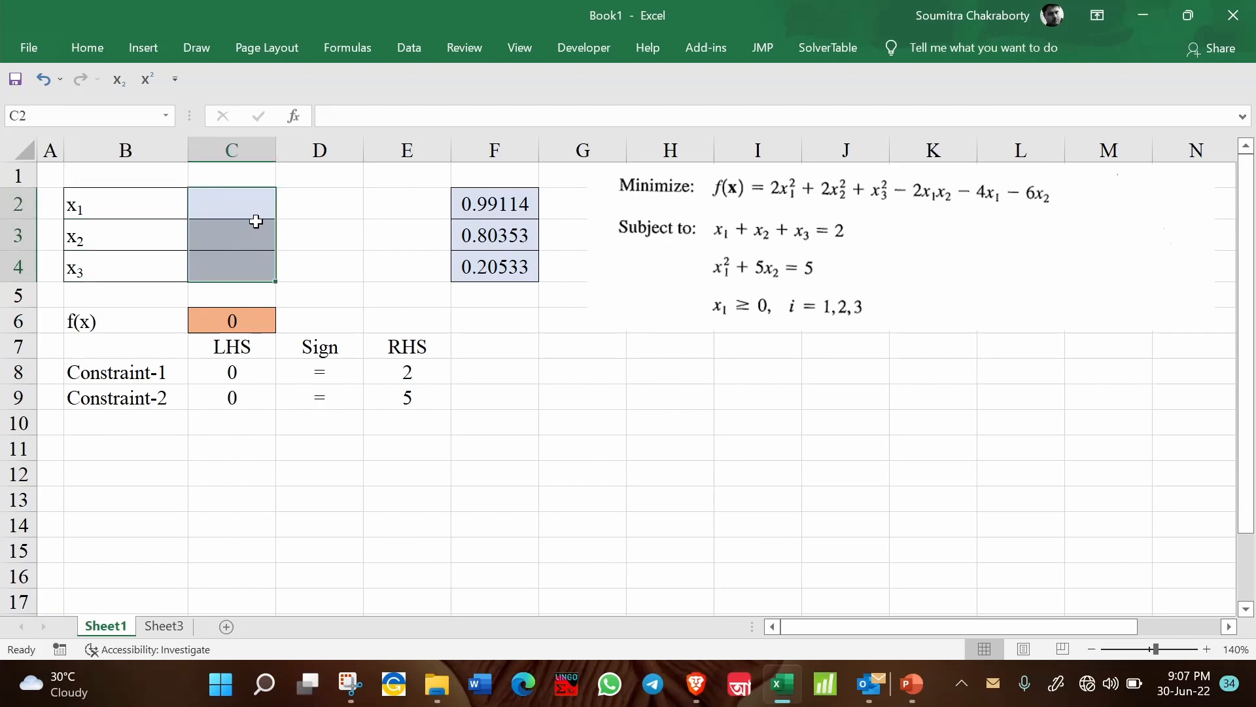
click(232, 235)
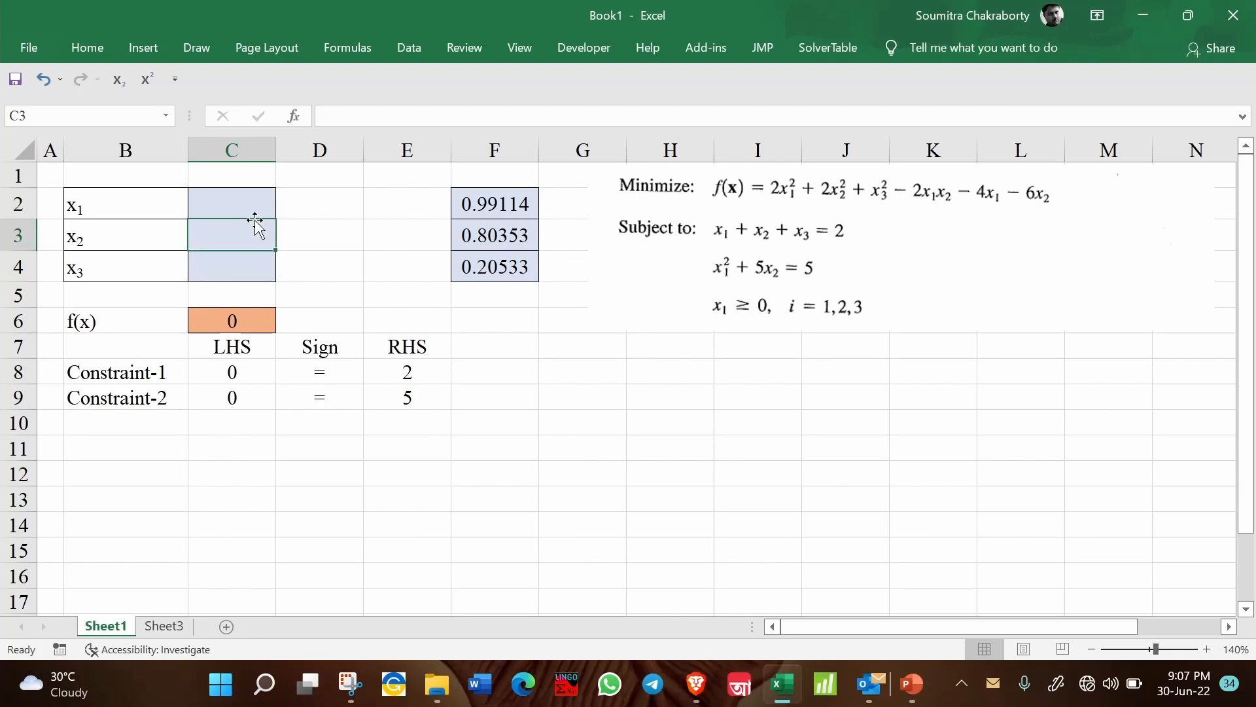
click(231, 206)
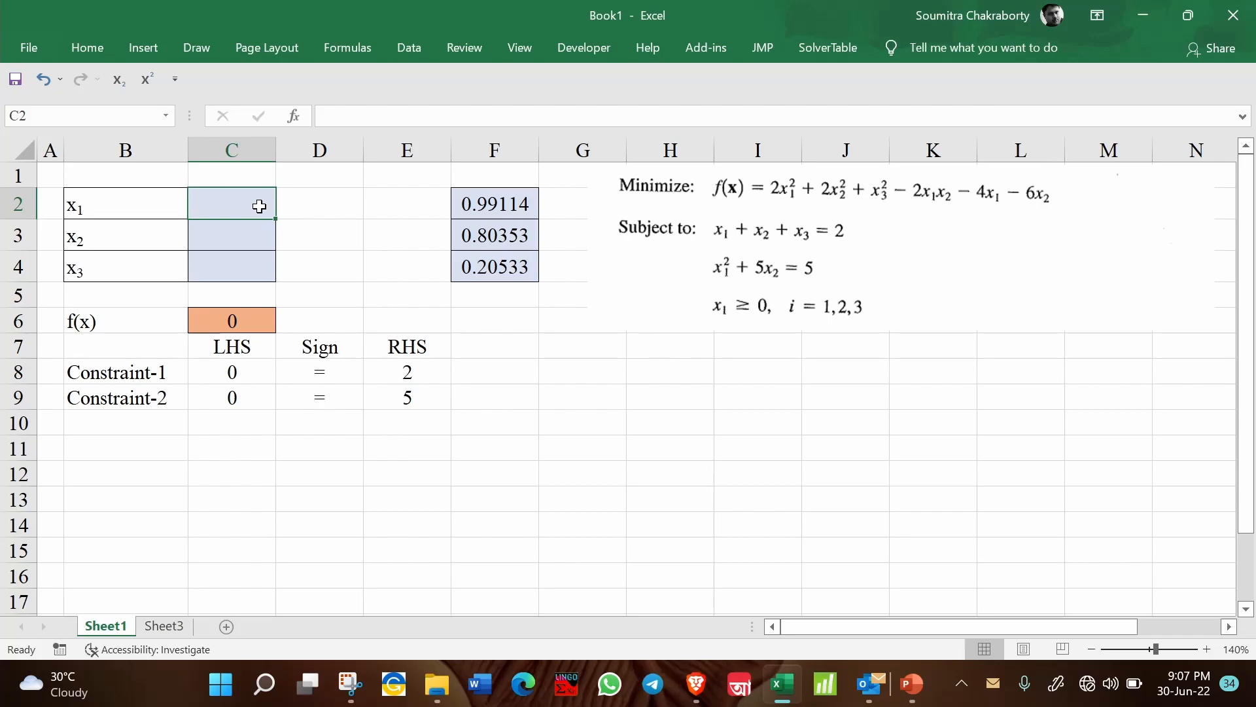
text(2)
click(232, 267)
text(3)
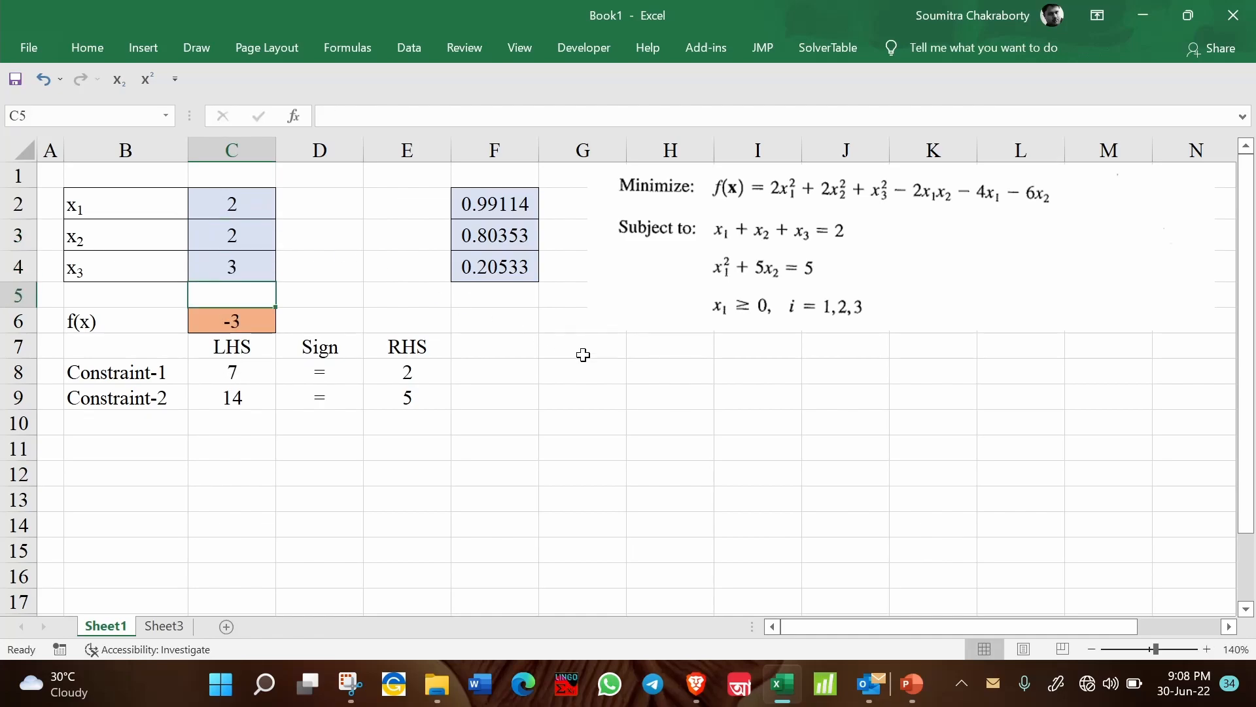
click(582, 345)
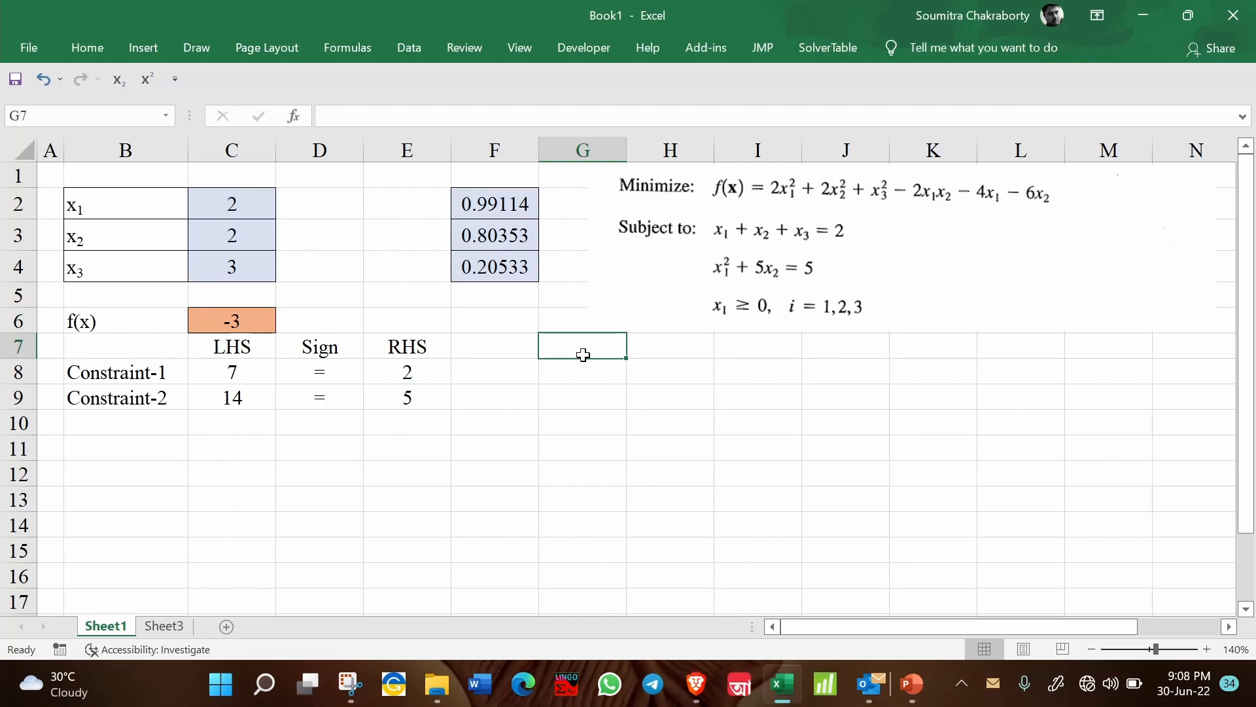
mouse_move(429, 80)
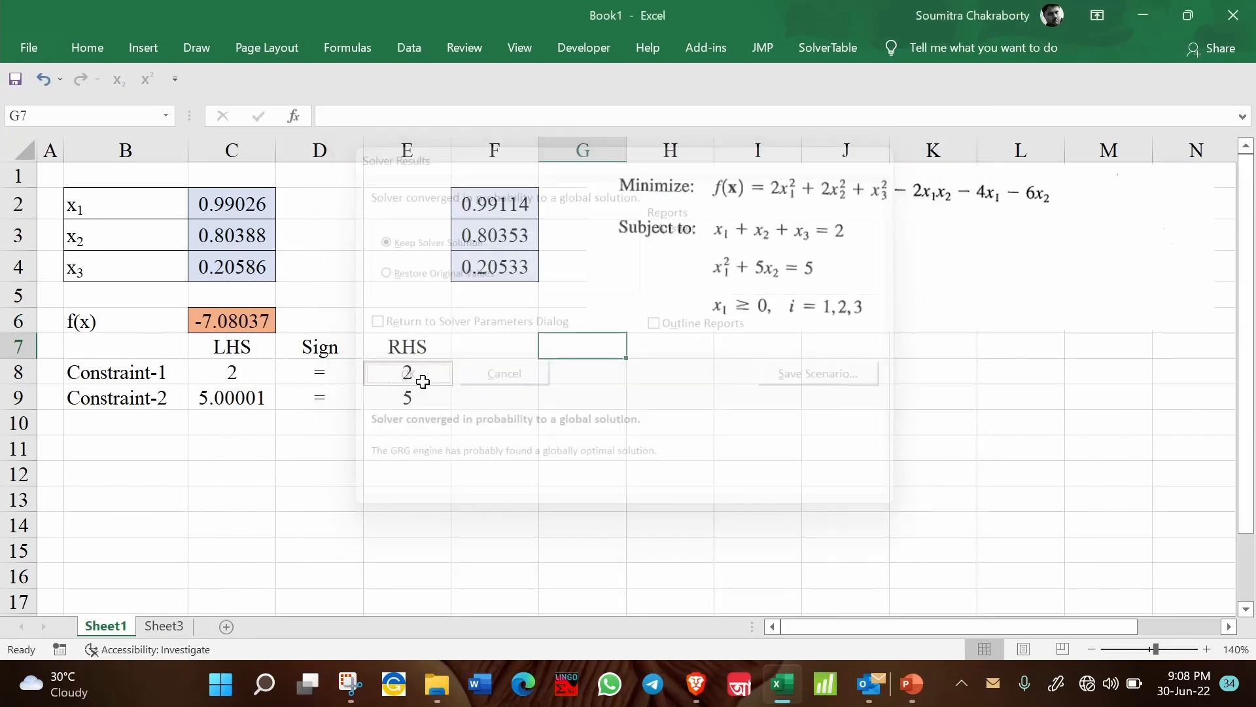
Step: Compare the new solution values in C2:C4 against the earlier ones in F2:F4
click(407, 372)
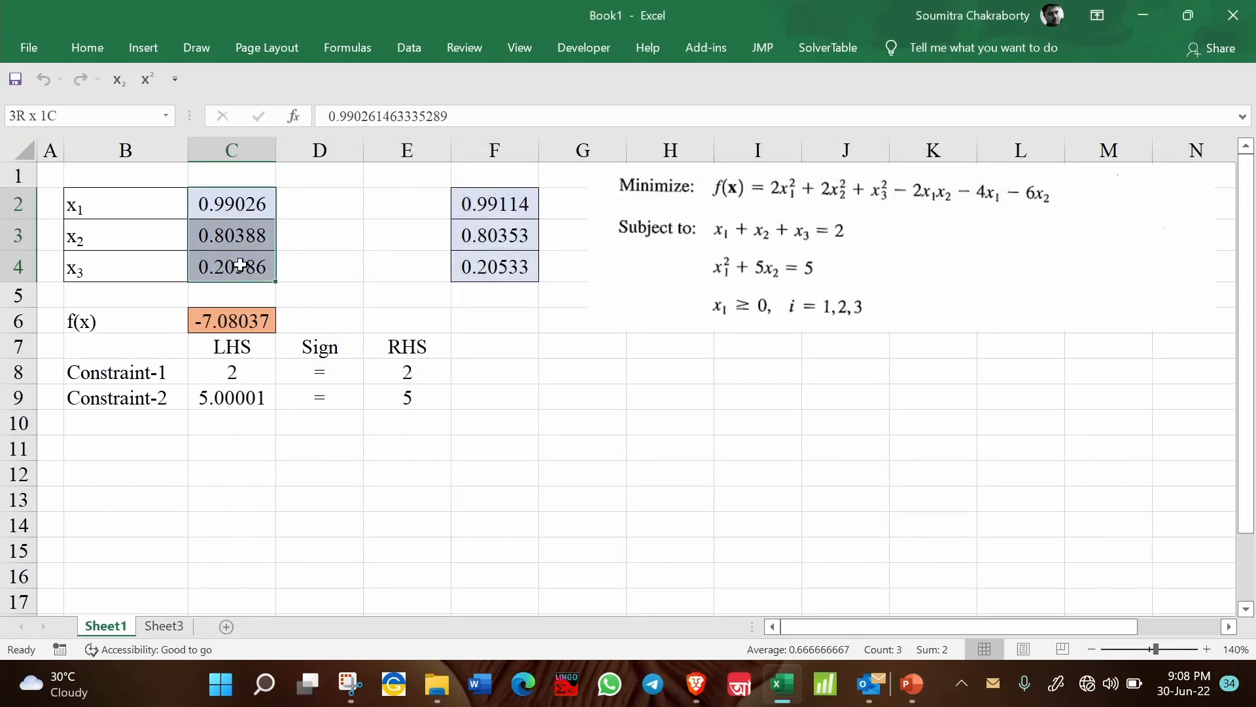
click(495, 203)
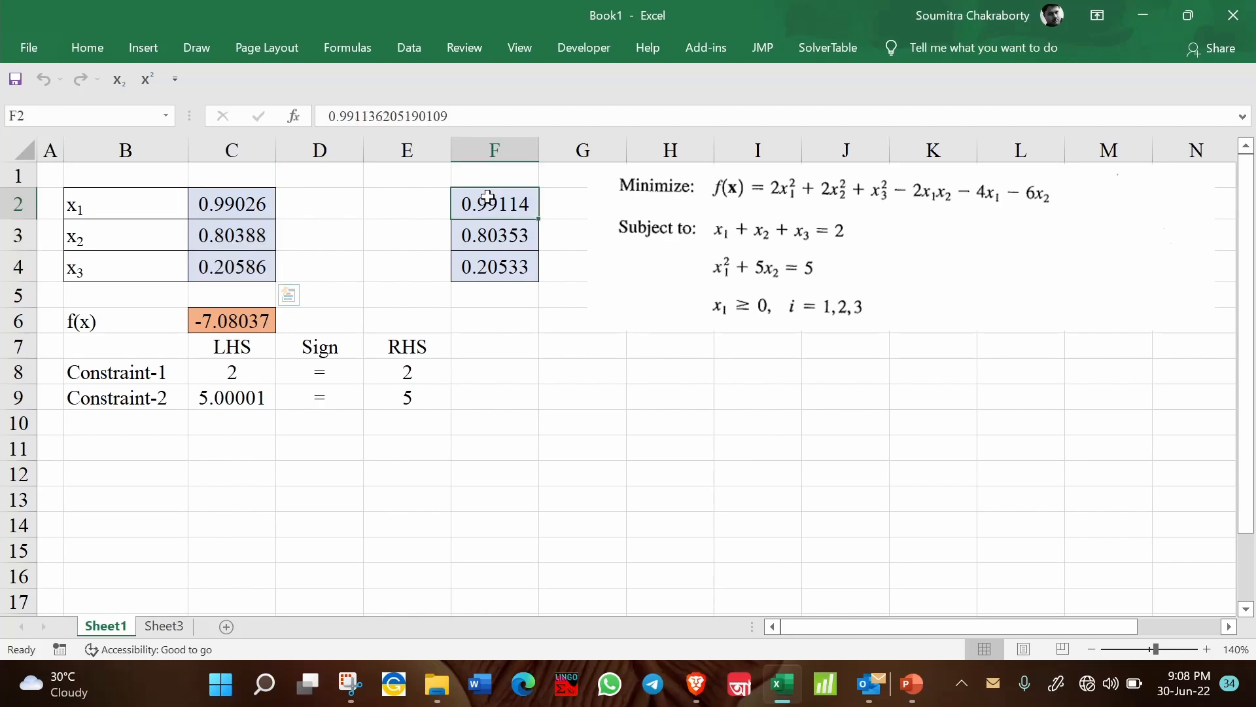
drag(494, 203, 495, 267)
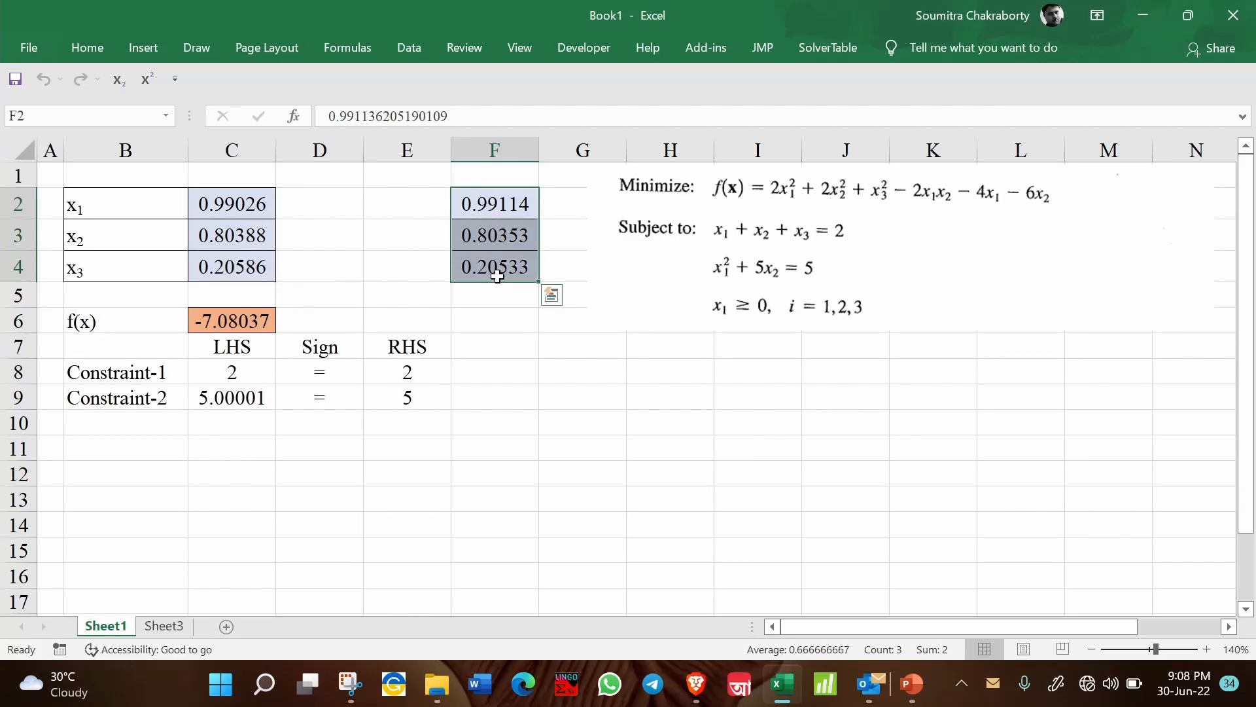
click(232, 235)
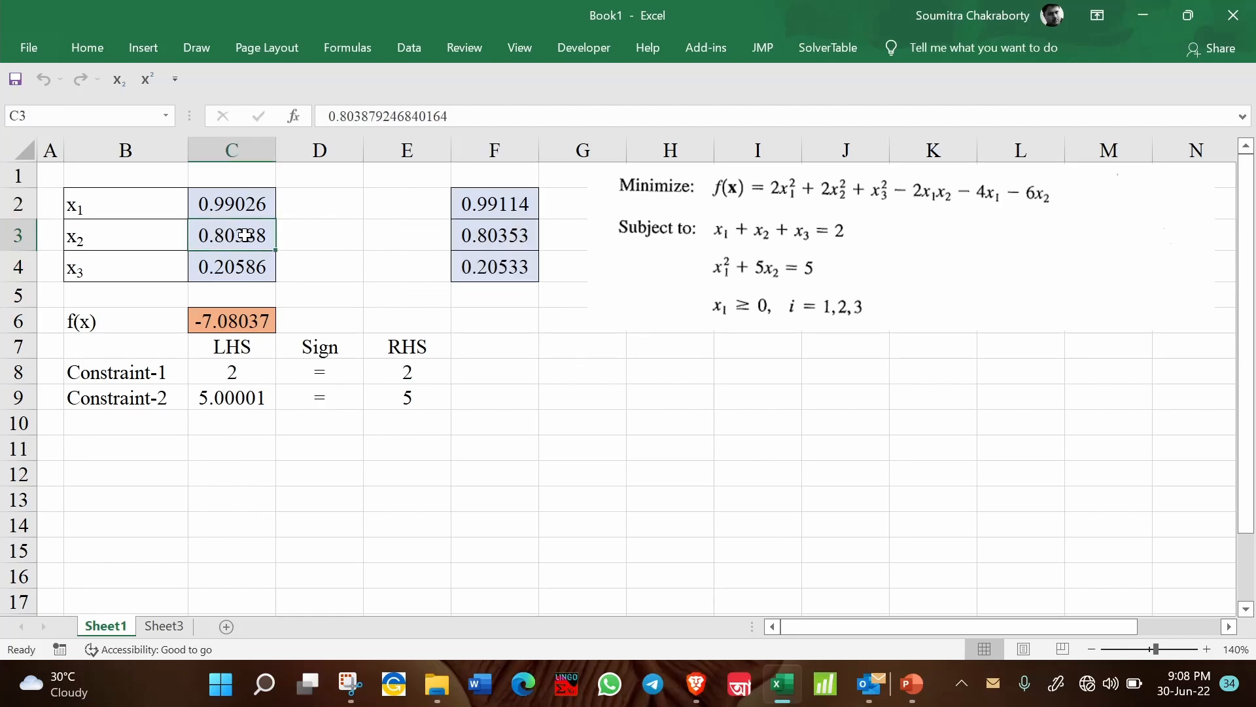
click(495, 235)
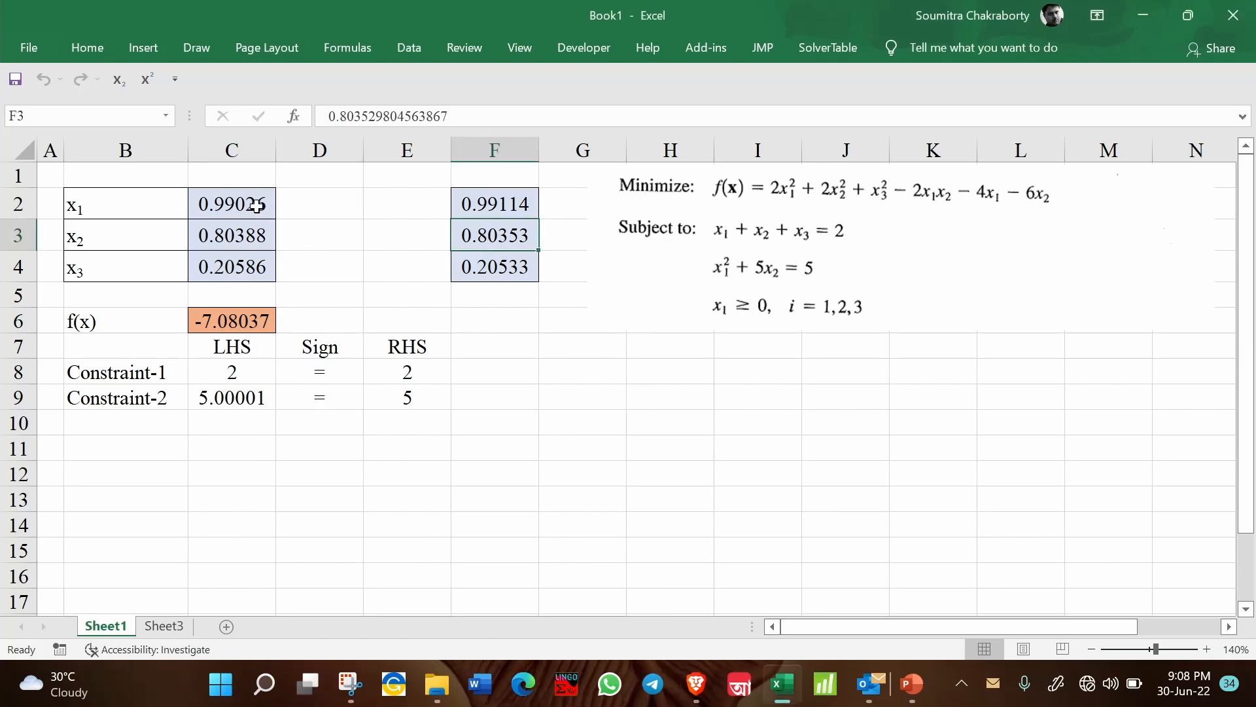
click(669, 345)
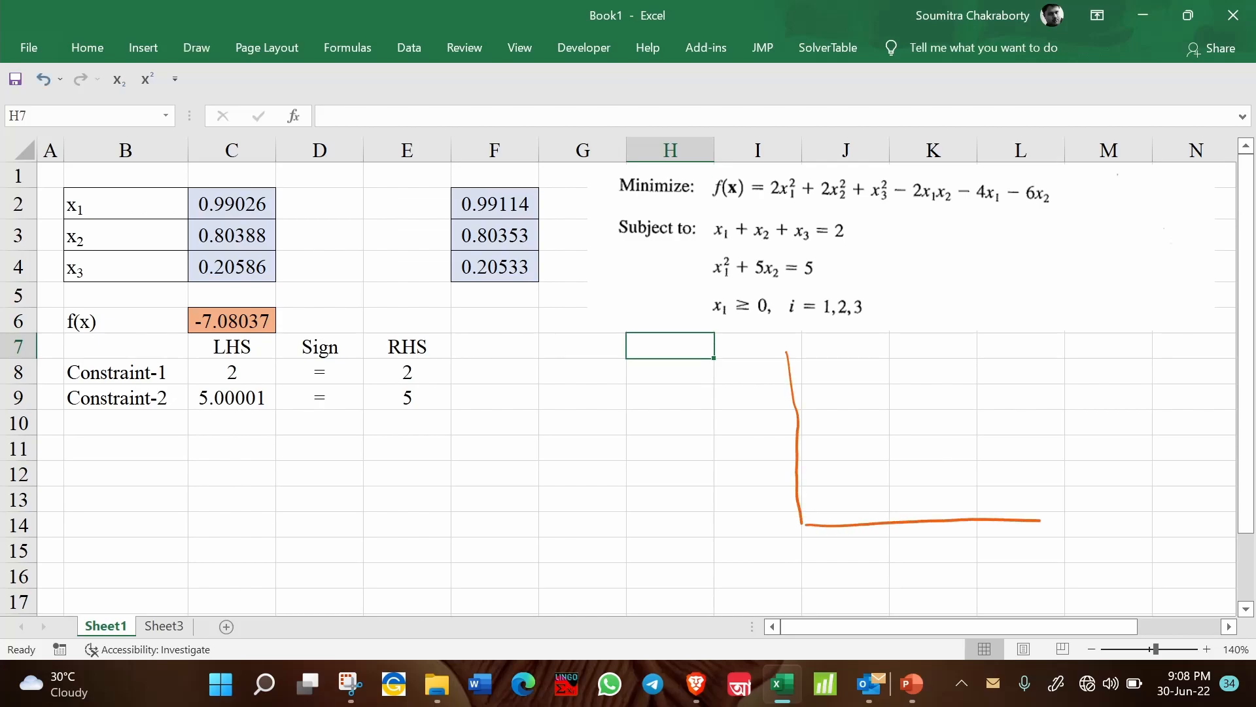
Step: Ink a wavy curve, descent arrows into both valleys, and an arrow linking the minima
drag(826, 472, 861, 372)
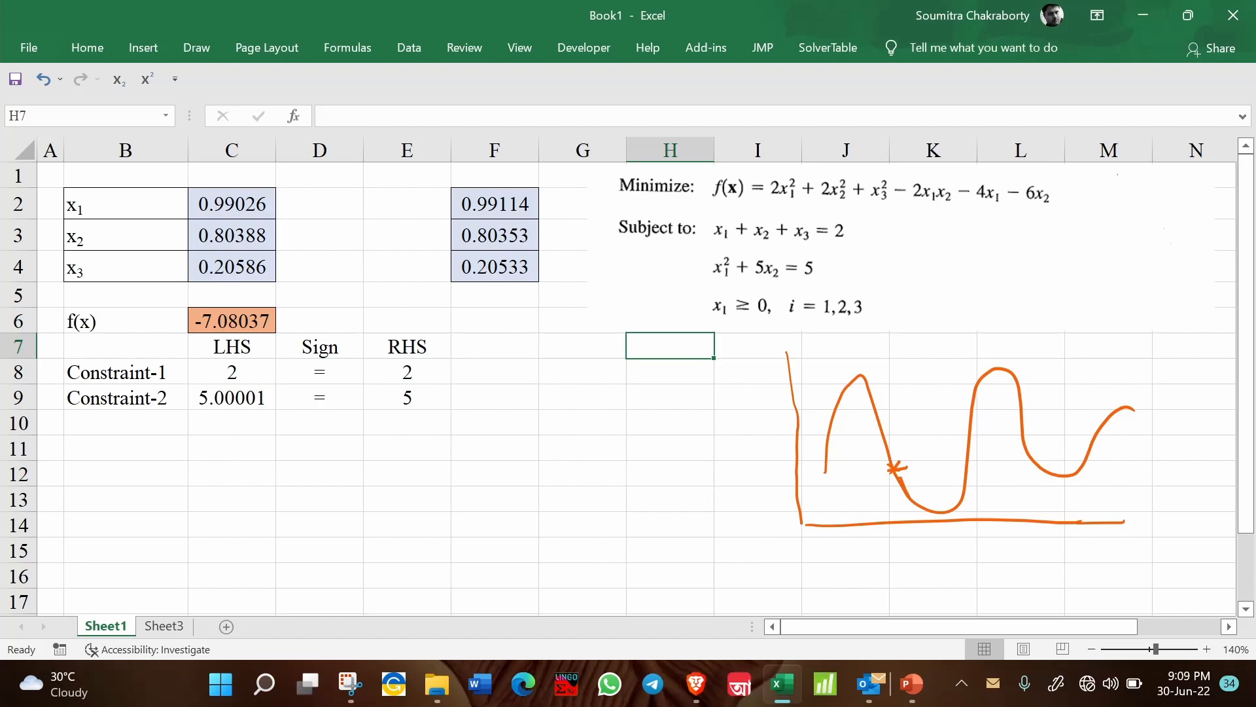
drag(897, 477, 929, 509)
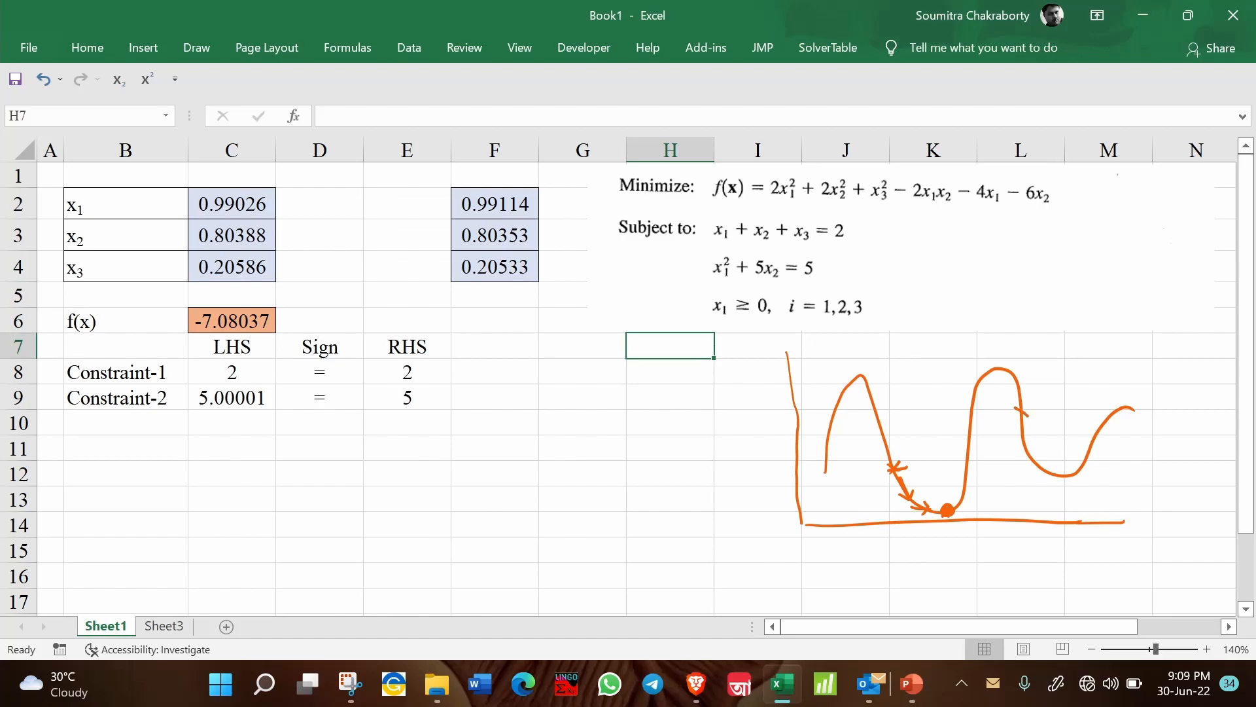
drag(1012, 421, 1030, 401)
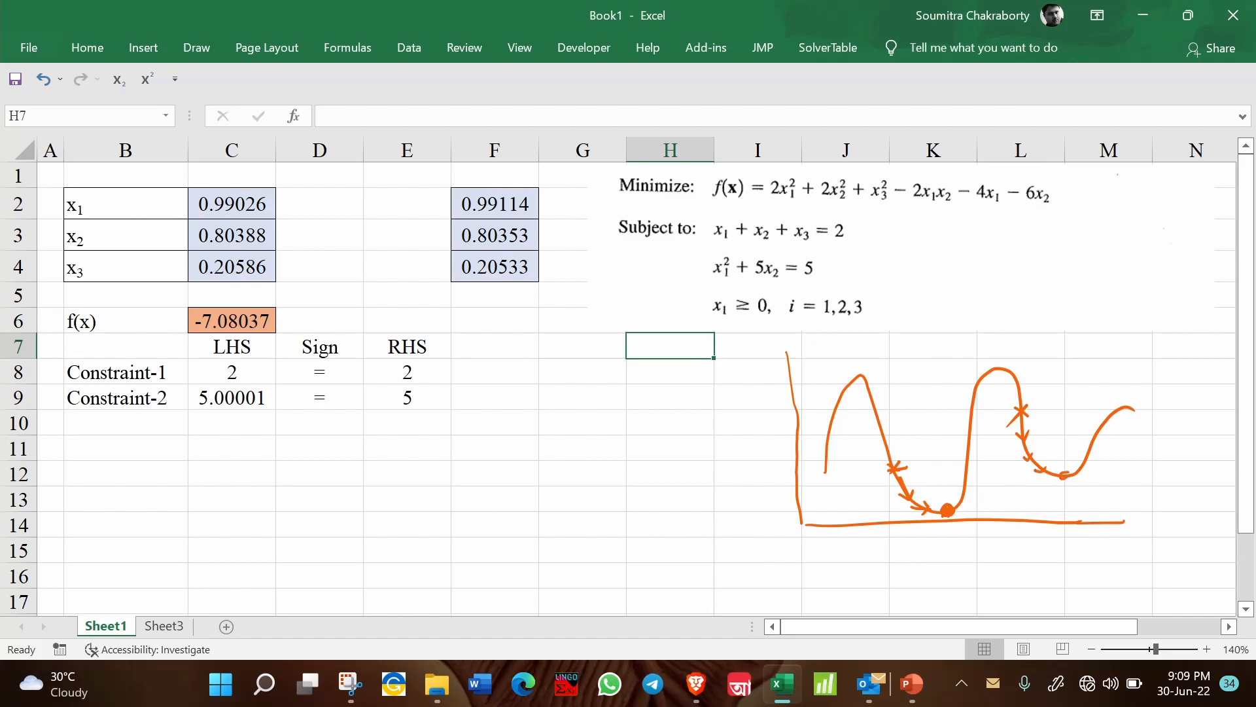
drag(962, 489, 1066, 475)
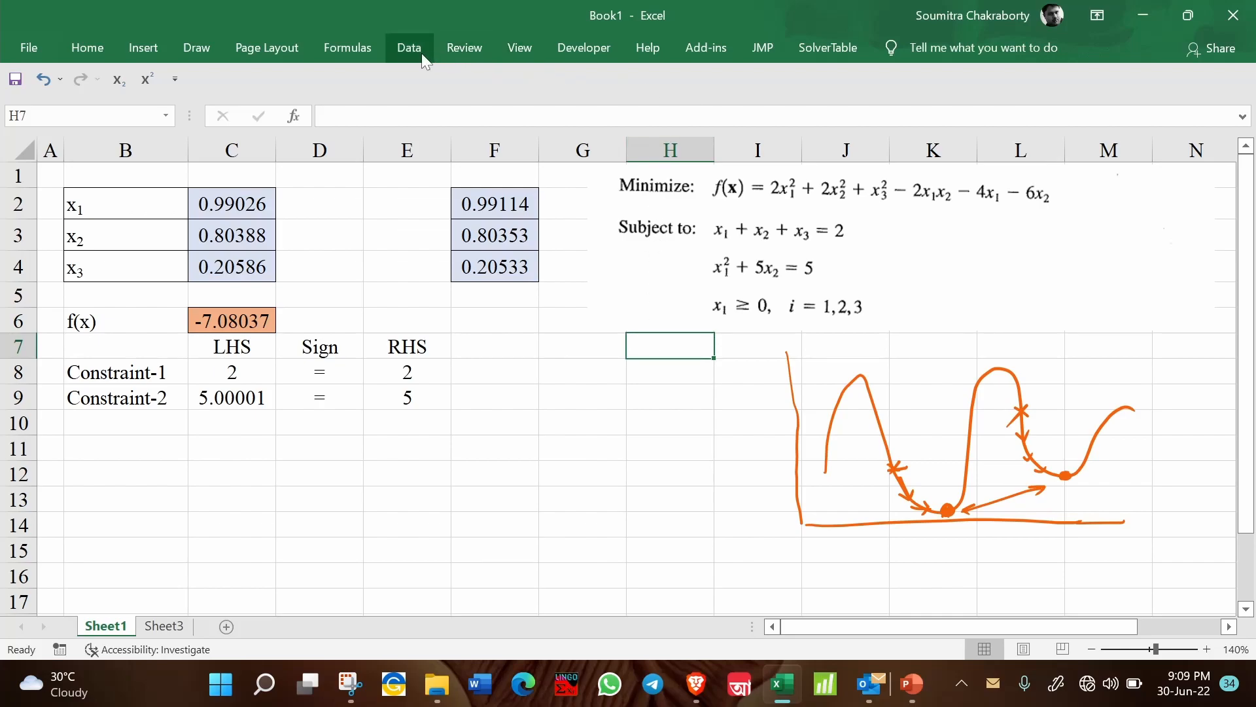
Step: Reopen Solver's Options and show the GRG Nonlinear engine settings
click(409, 47)
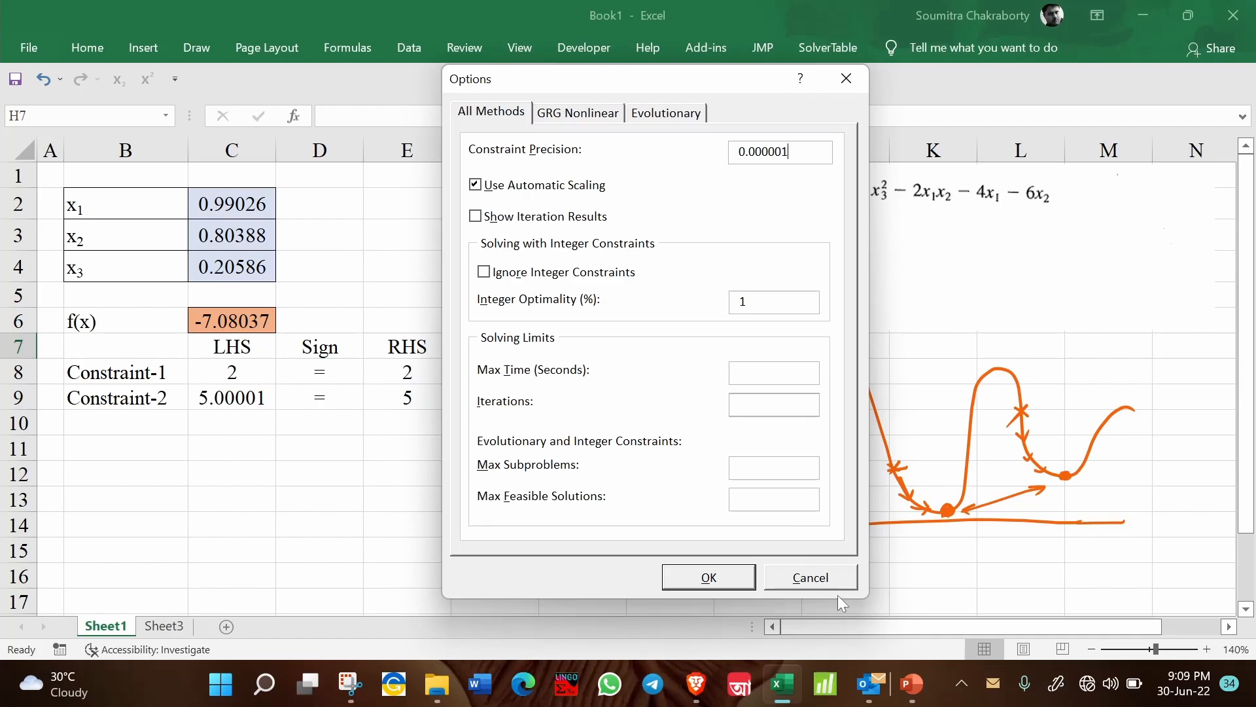
click(809, 577)
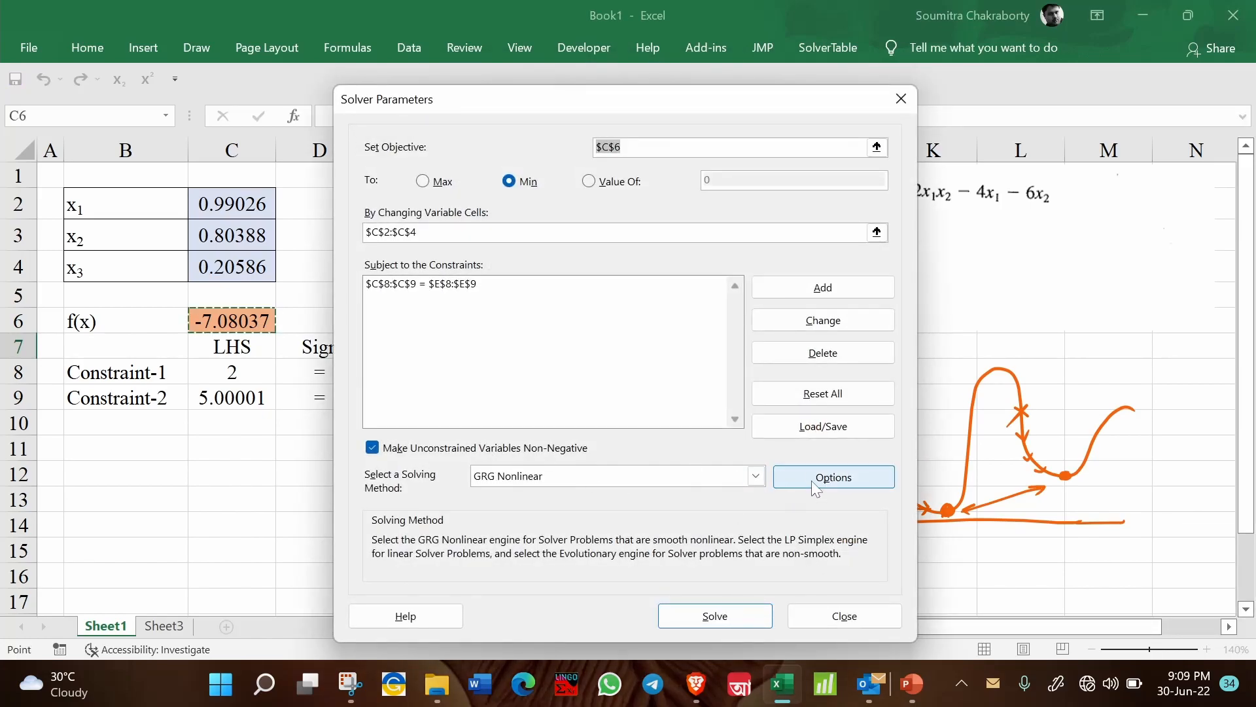
click(832, 477)
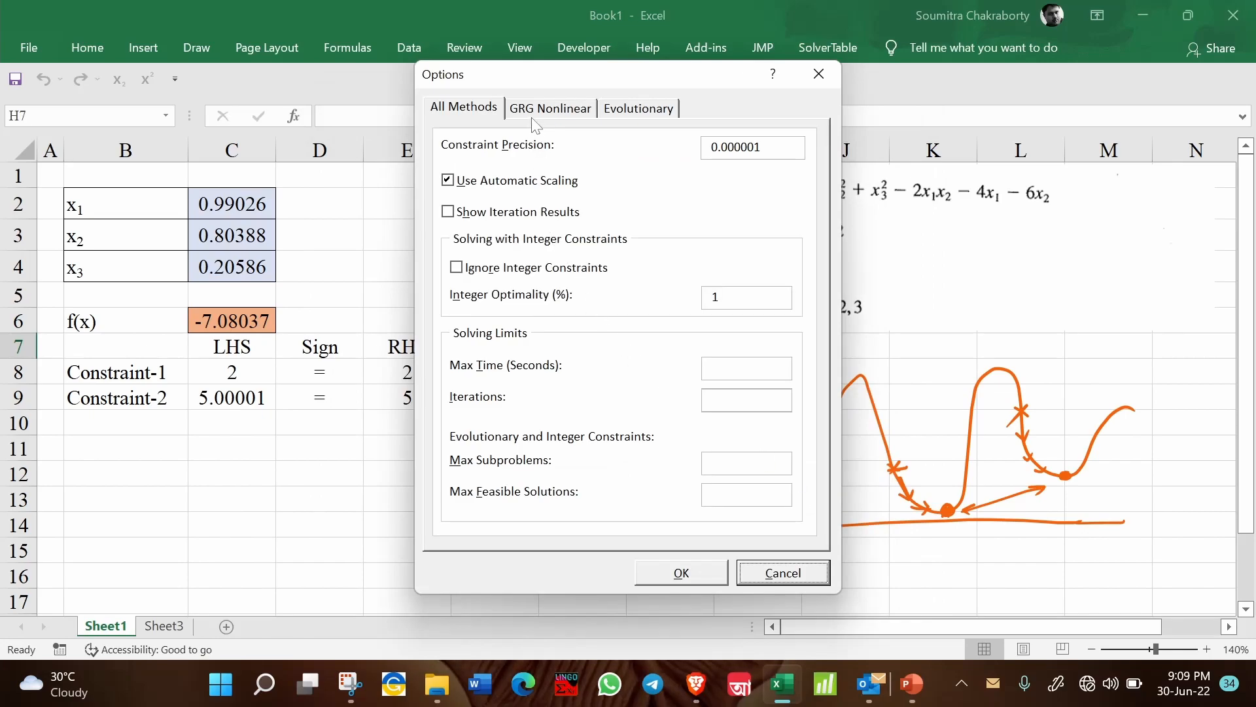
click(550, 108)
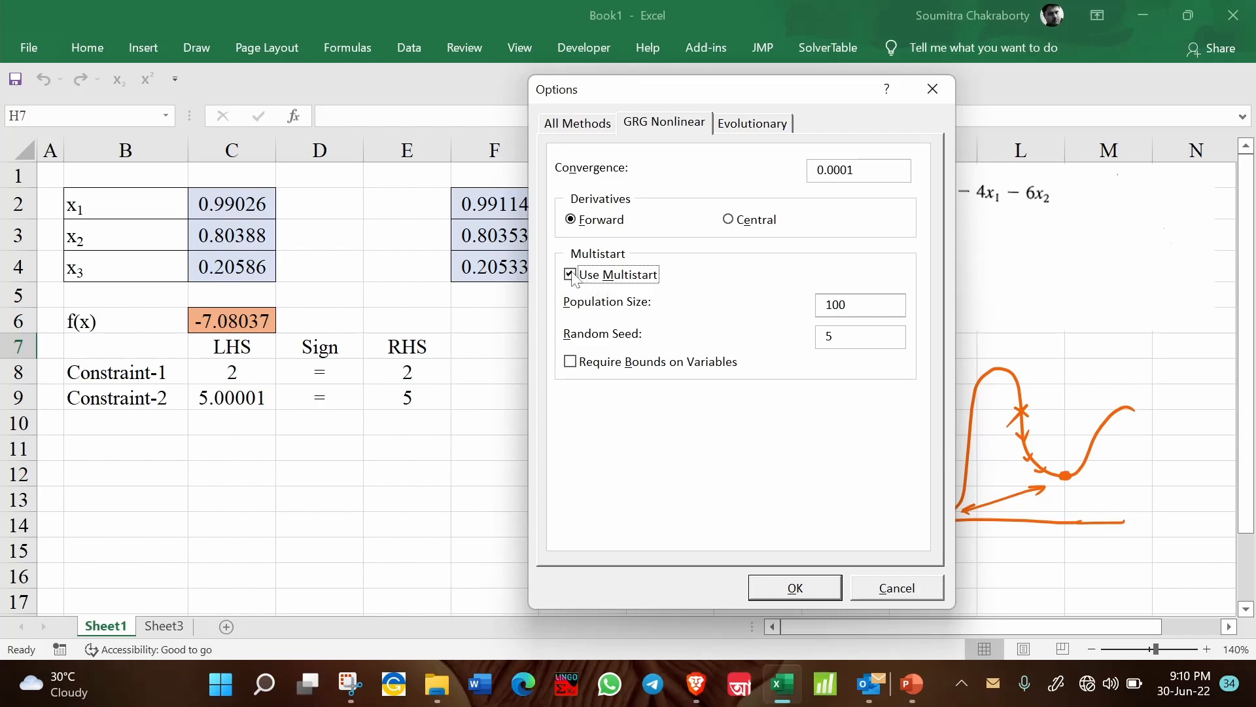
mouse_move(632, 135)
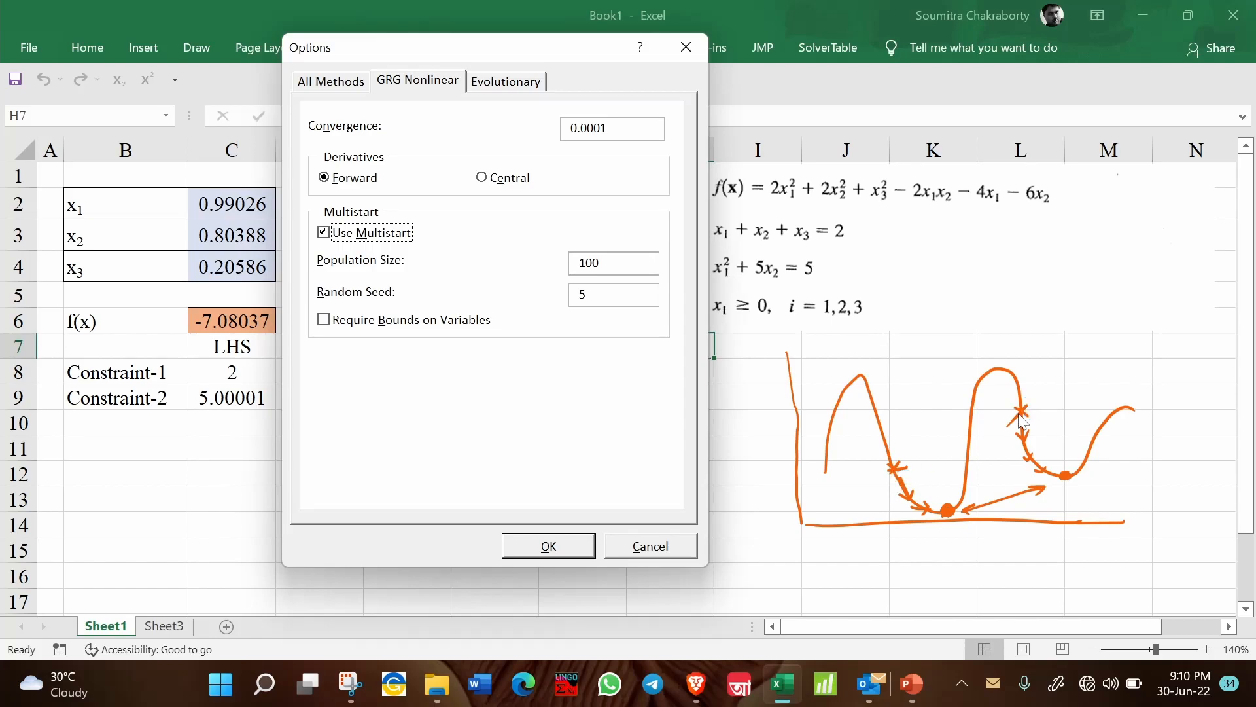
mouse_move(821, 404)
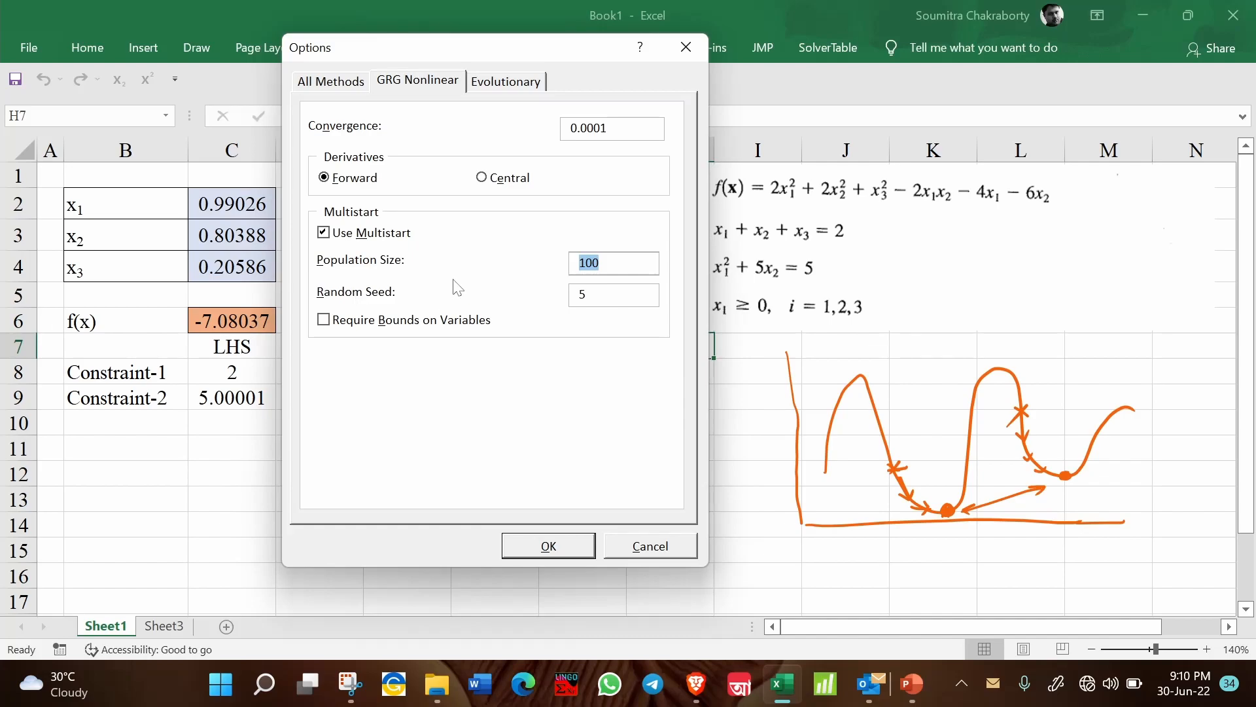
Step: Enable Multistart with population 100 and random seed 5, leaving Require Bounds unchecked
click(613, 293)
text(0)
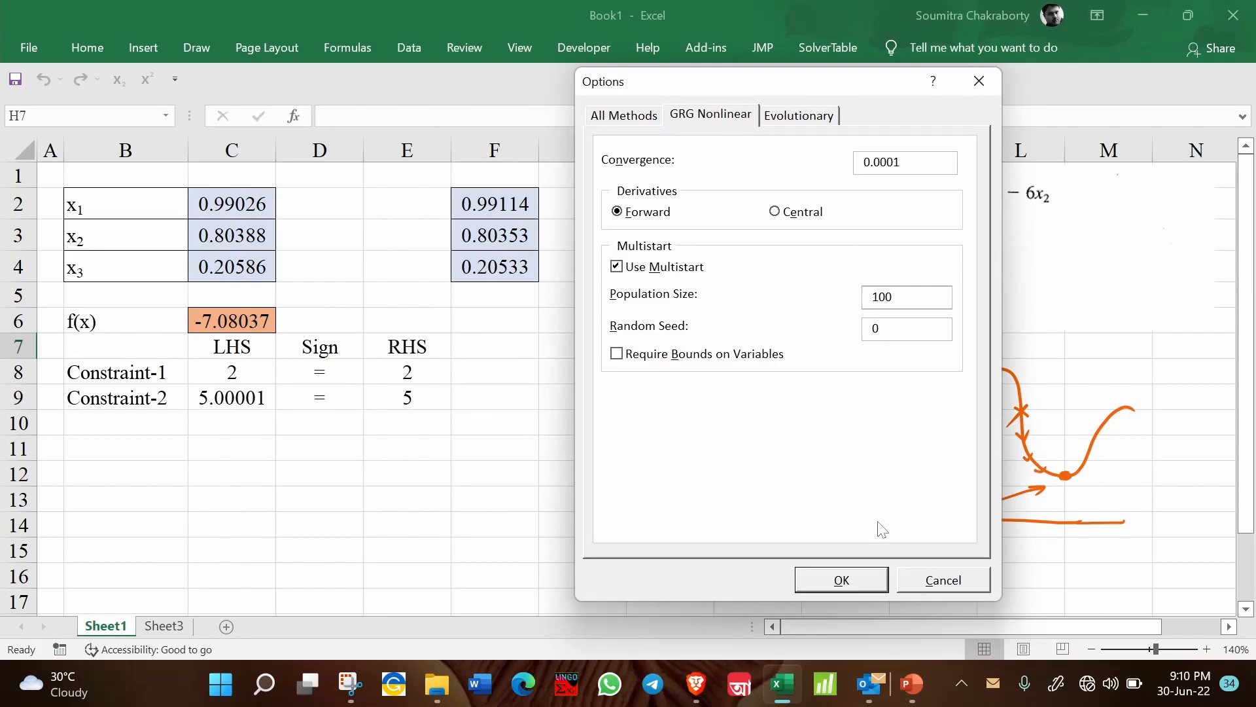
click(906, 328)
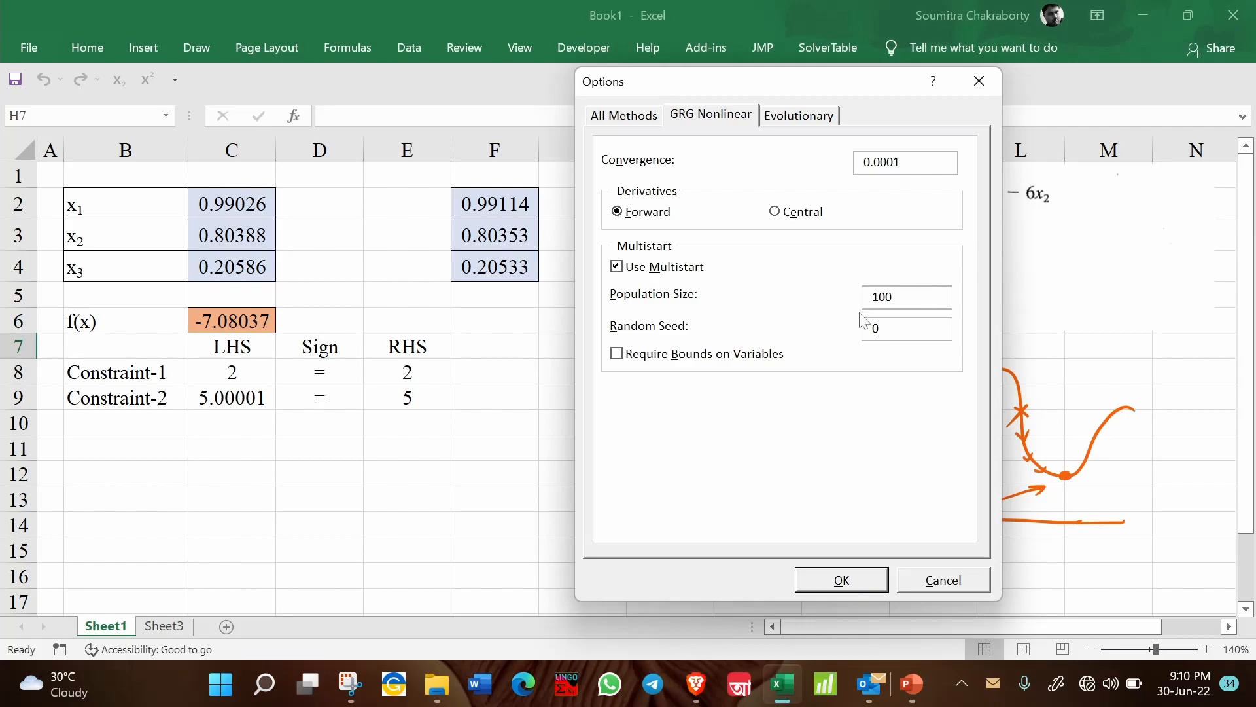
mouse_move(864, 318)
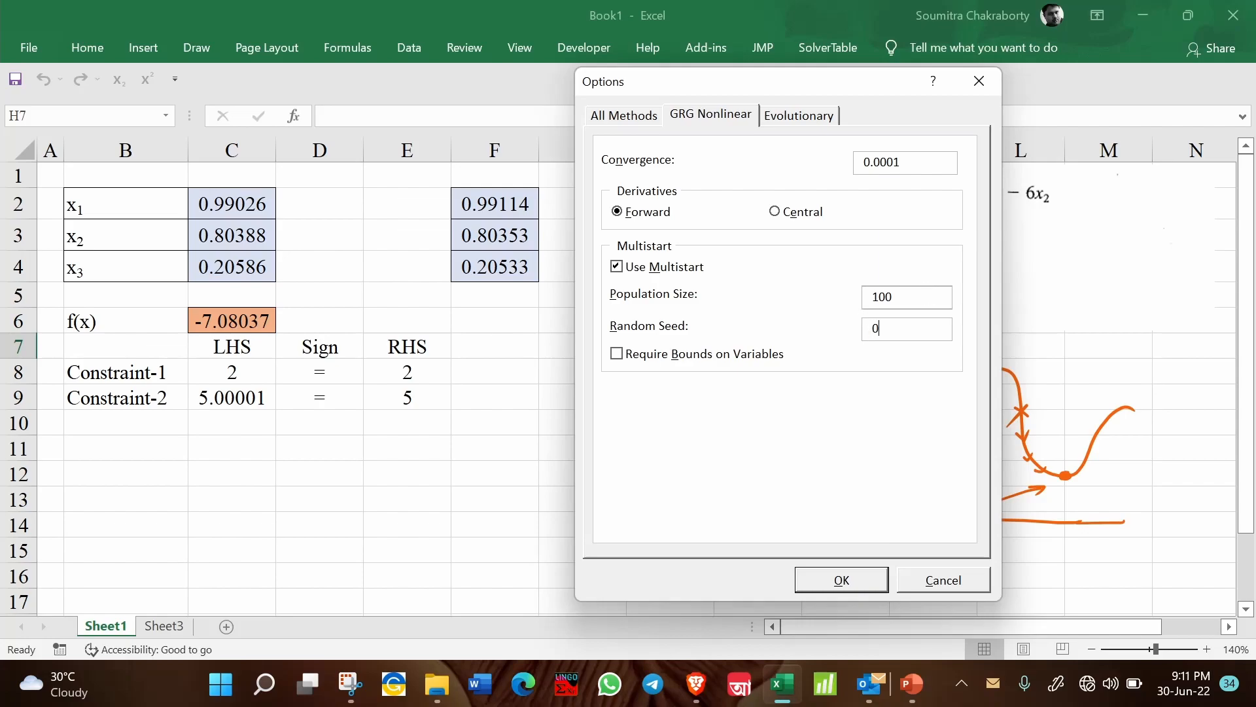
text(5)
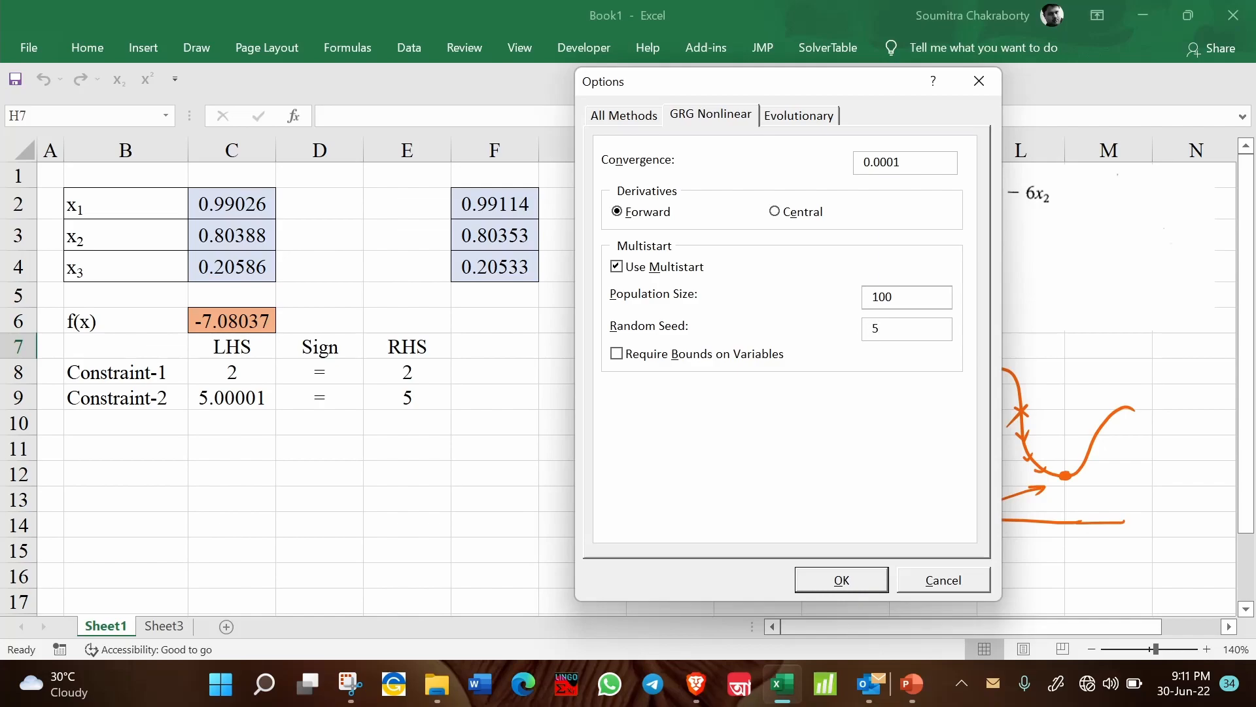
click(906, 329)
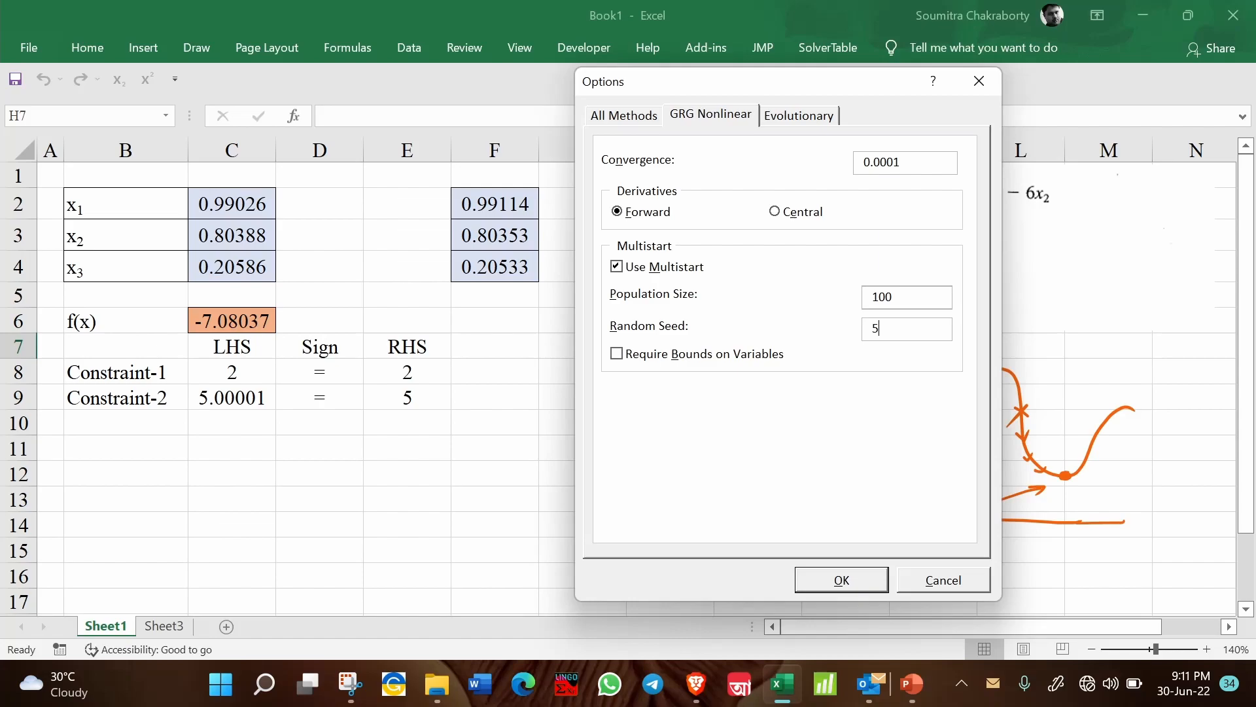
mouse_move(645, 367)
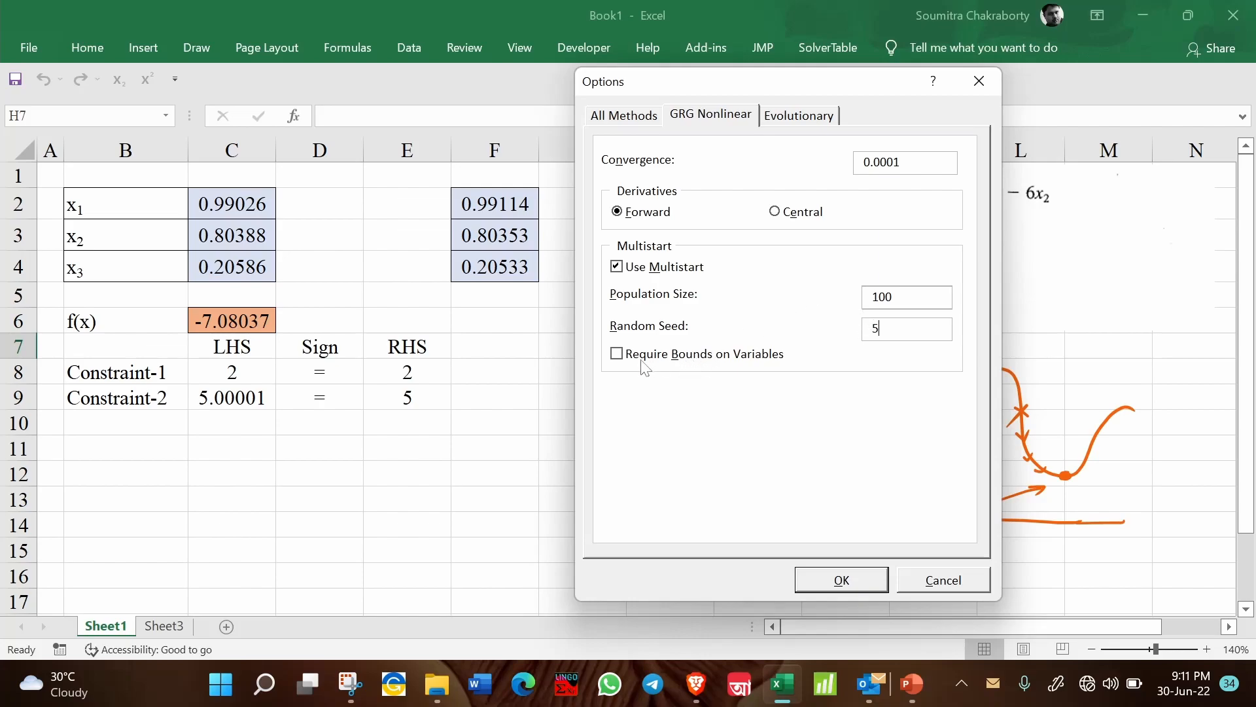
click(615, 354)
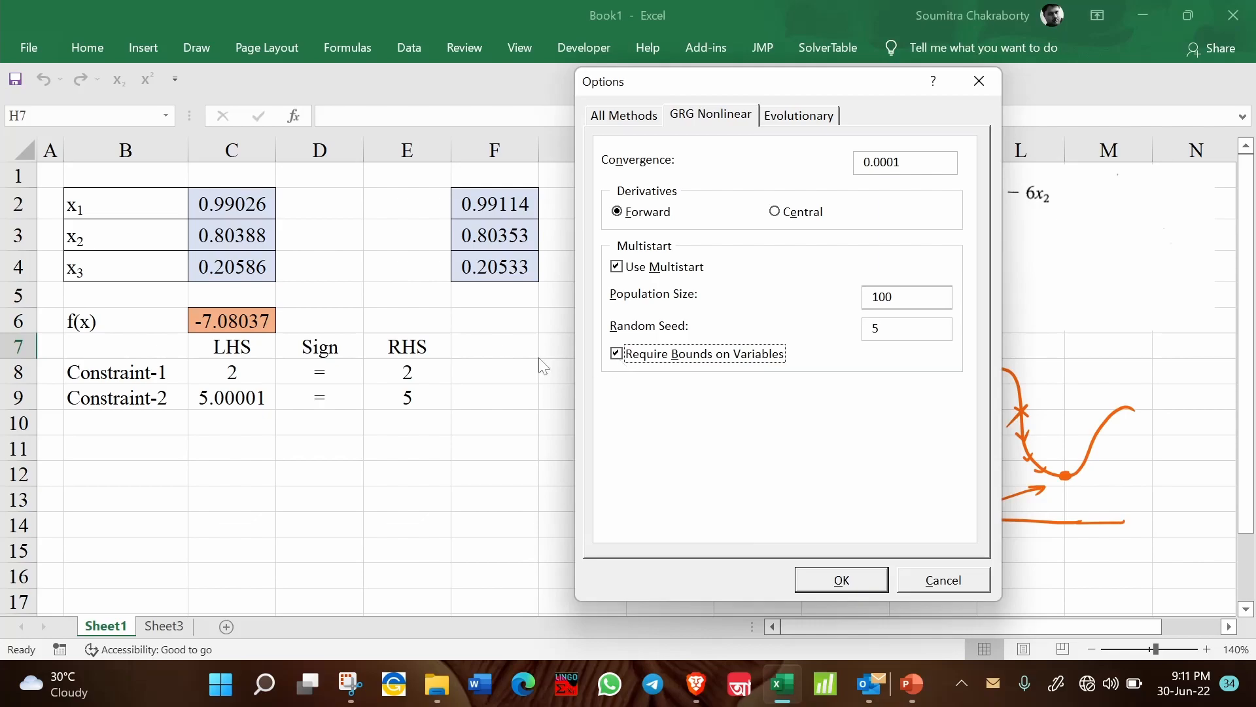
mouse_move(243, 206)
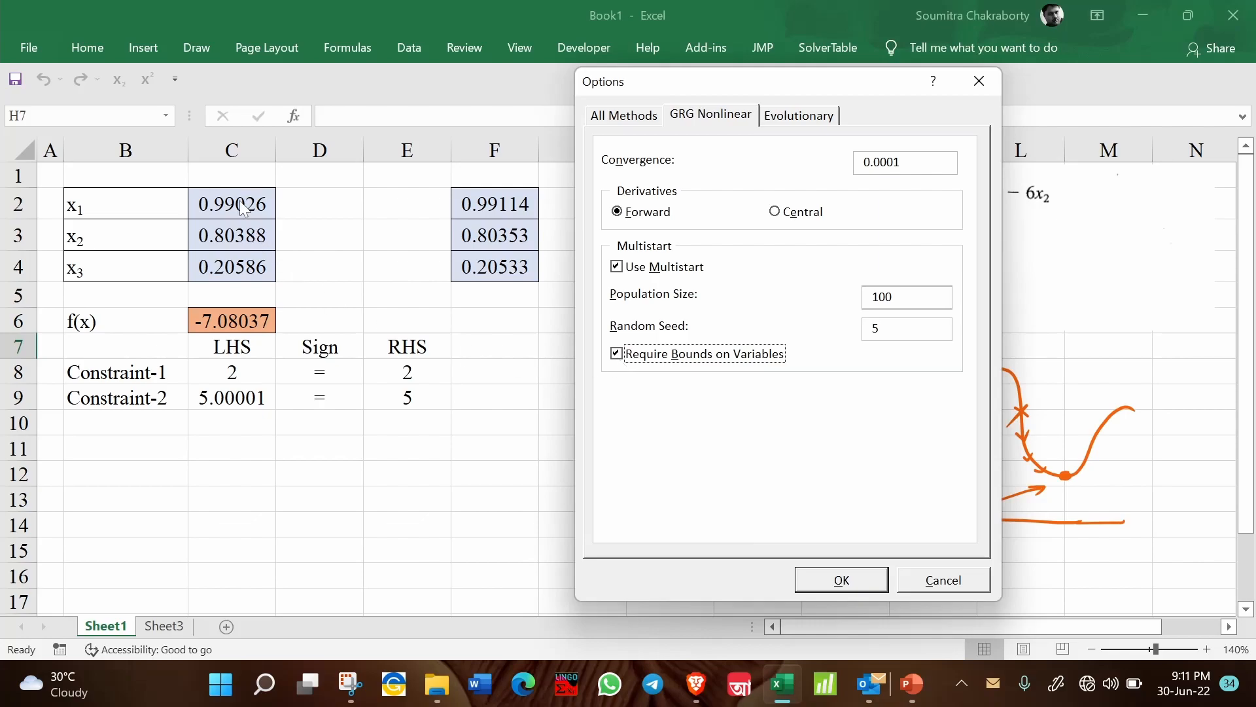
mouse_move(147, 275)
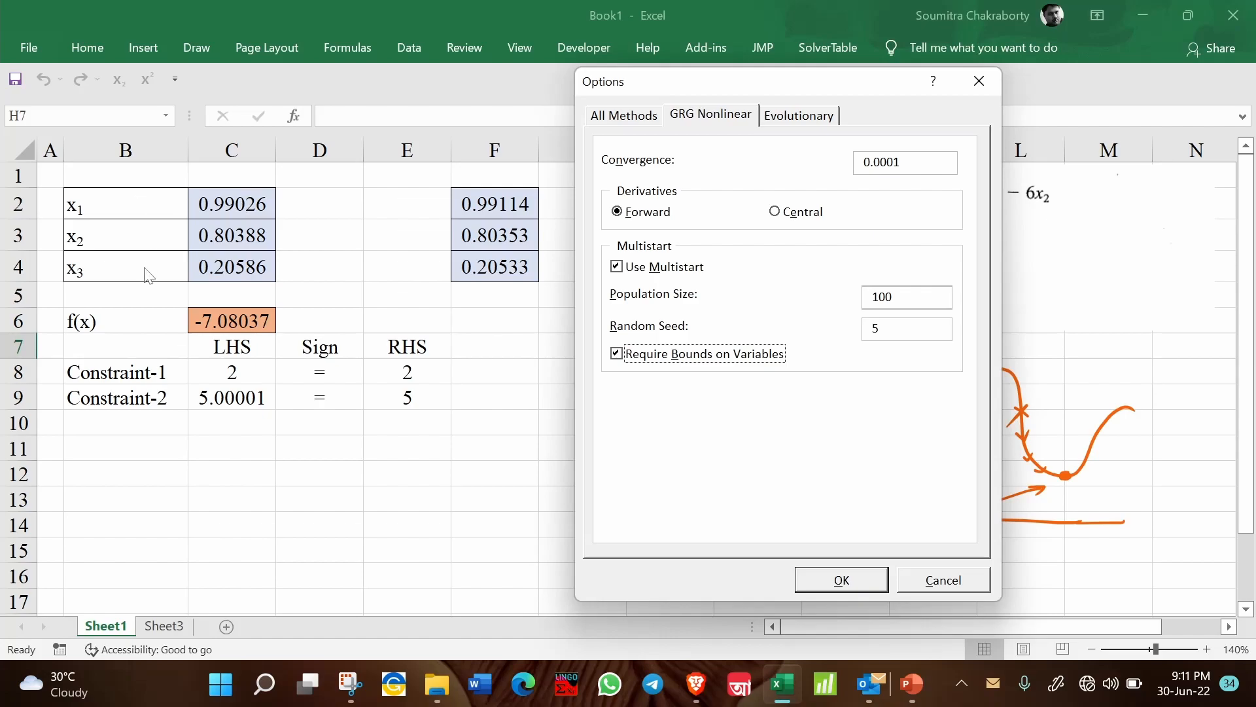
mouse_move(149, 274)
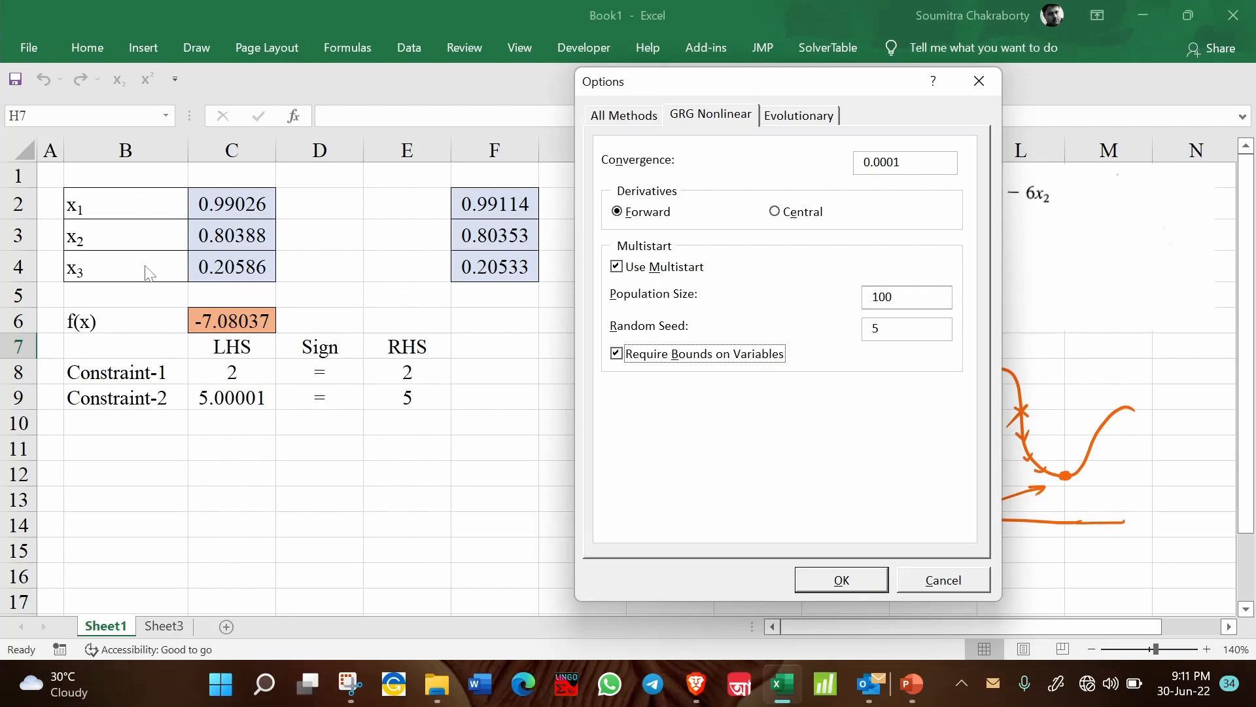
mouse_move(149, 274)
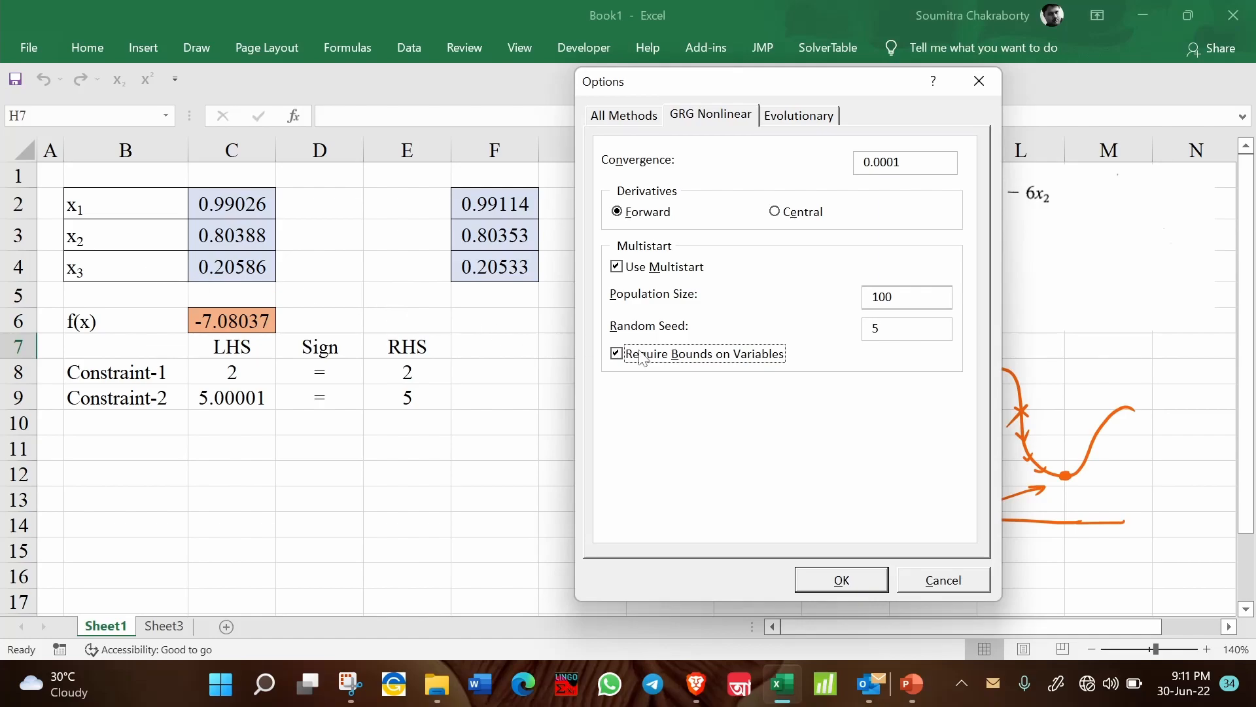
click(617, 353)
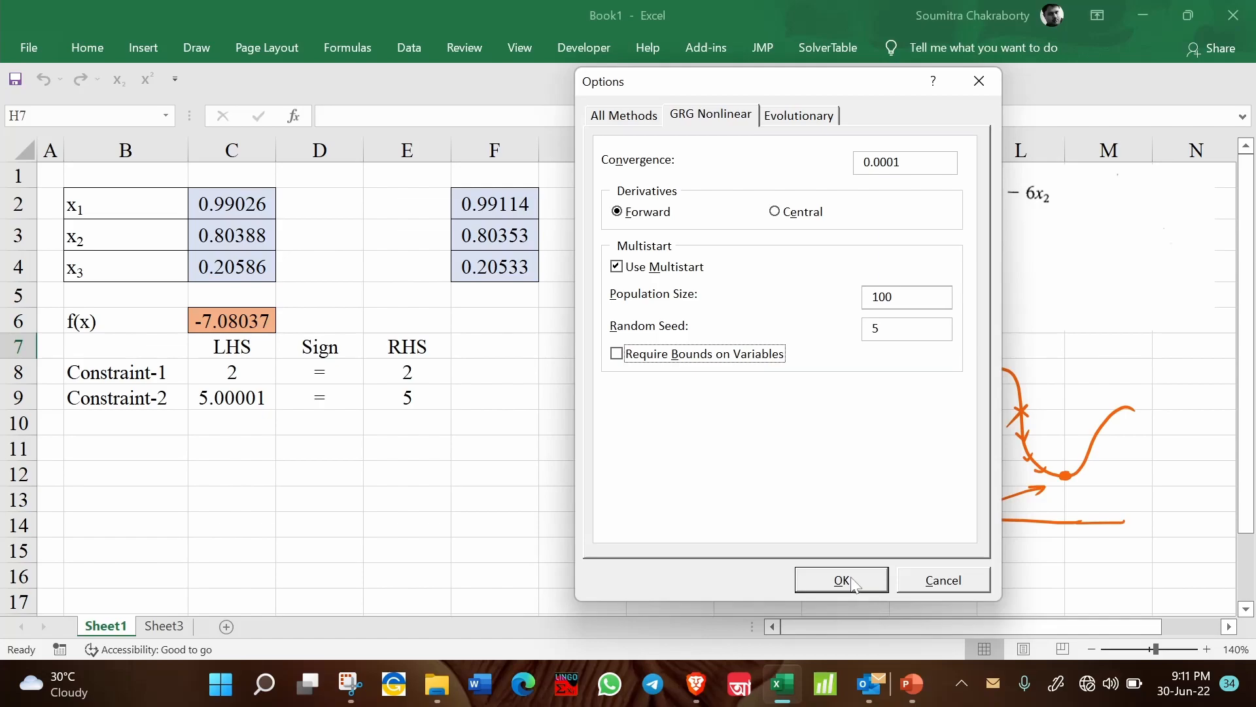
Step: Solve with multistart and keep x ≈ 0.99027, 0.80387, 0.20586, f(x) ≈ −7.08035
click(840, 579)
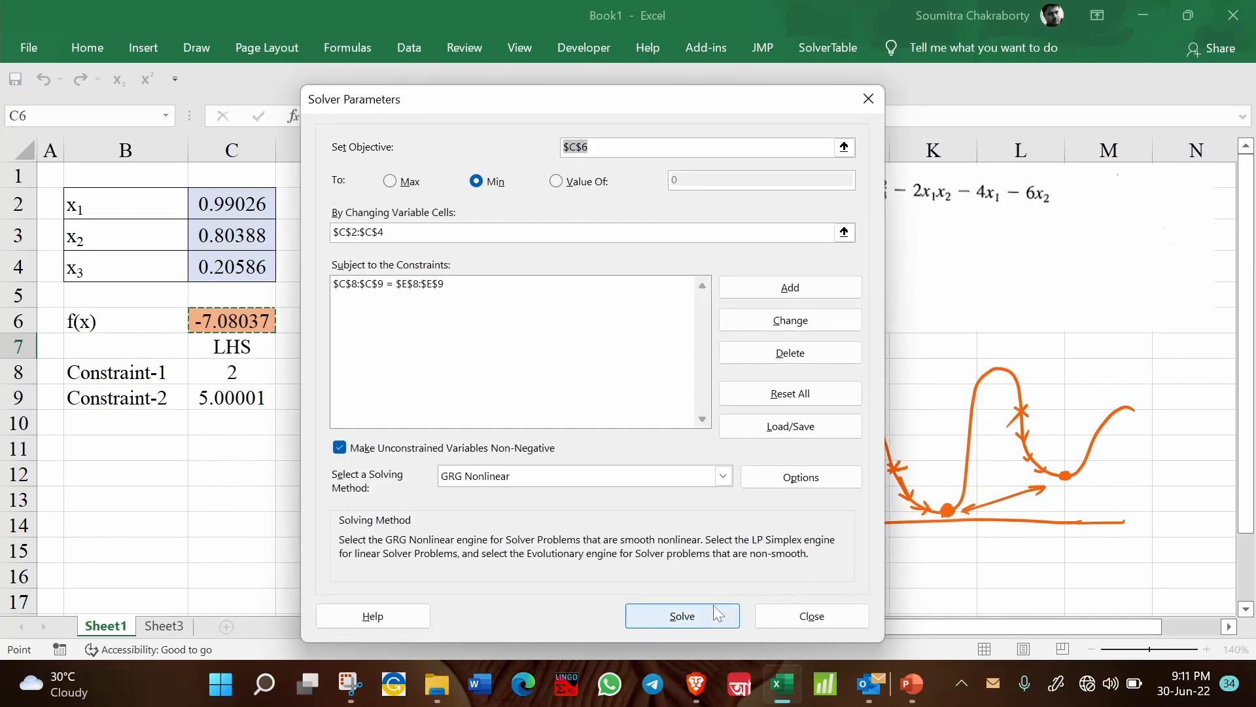
click(682, 616)
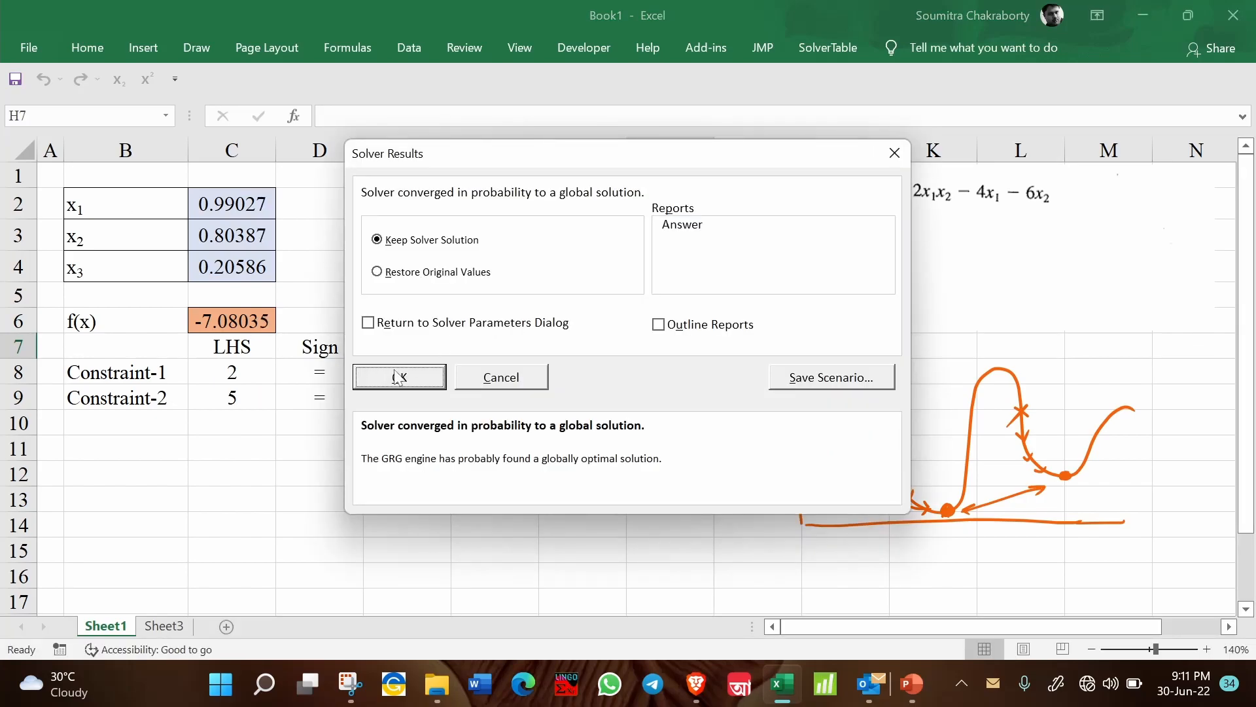
click(398, 377)
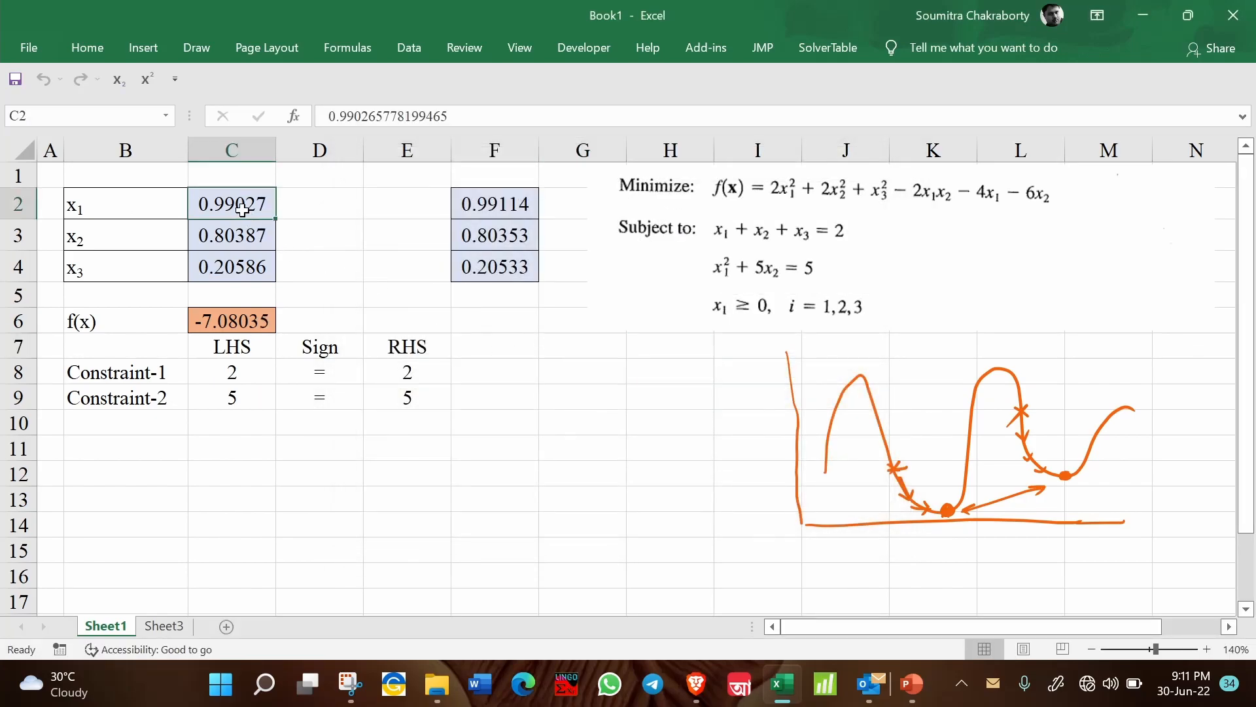
click(495, 346)
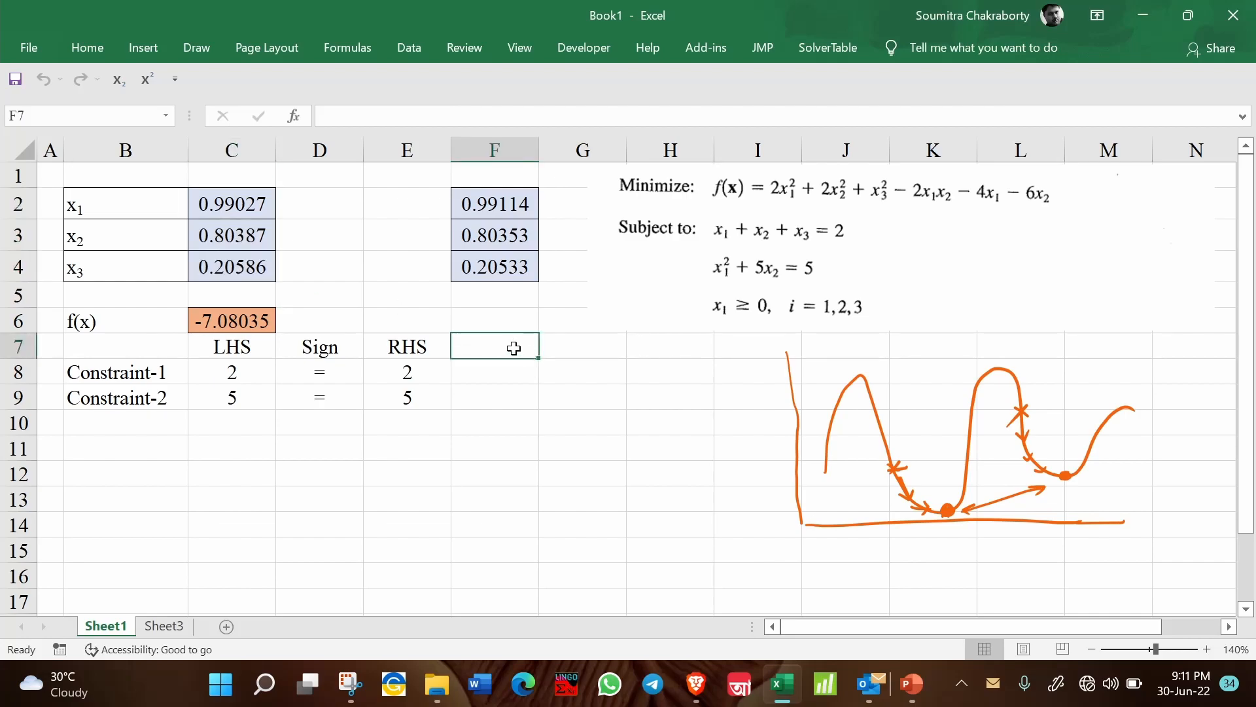
click(582, 345)
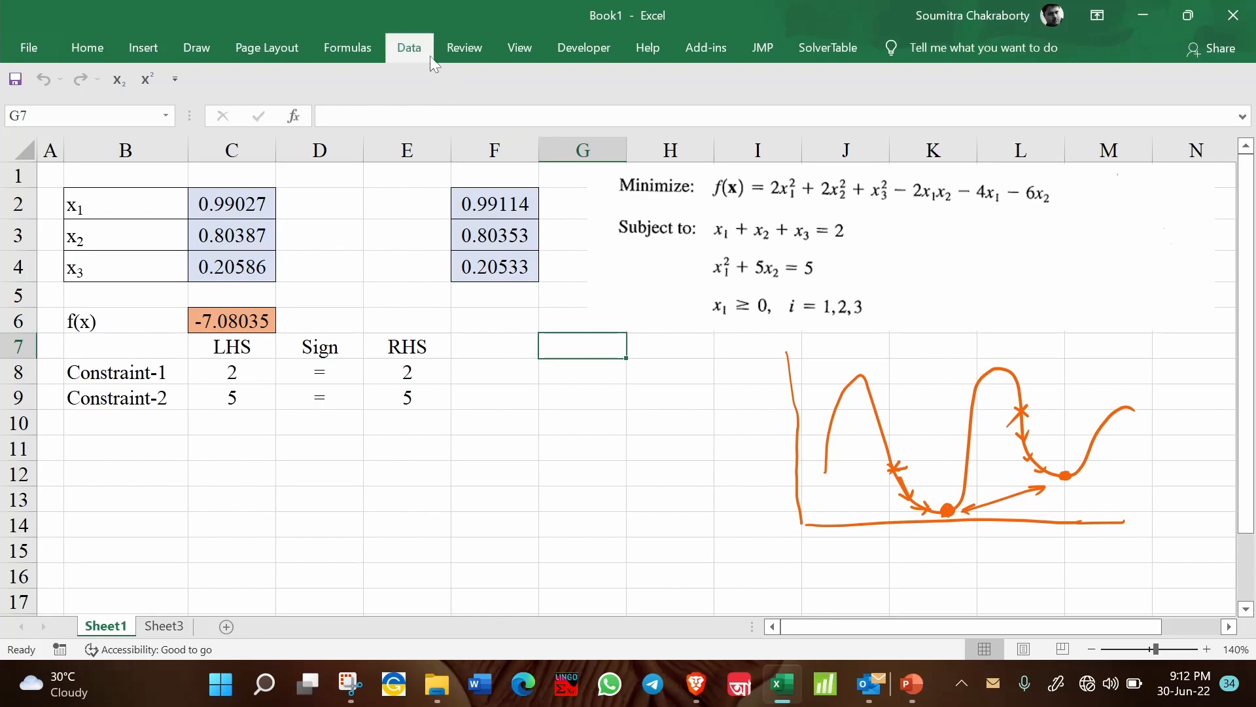
click(408, 48)
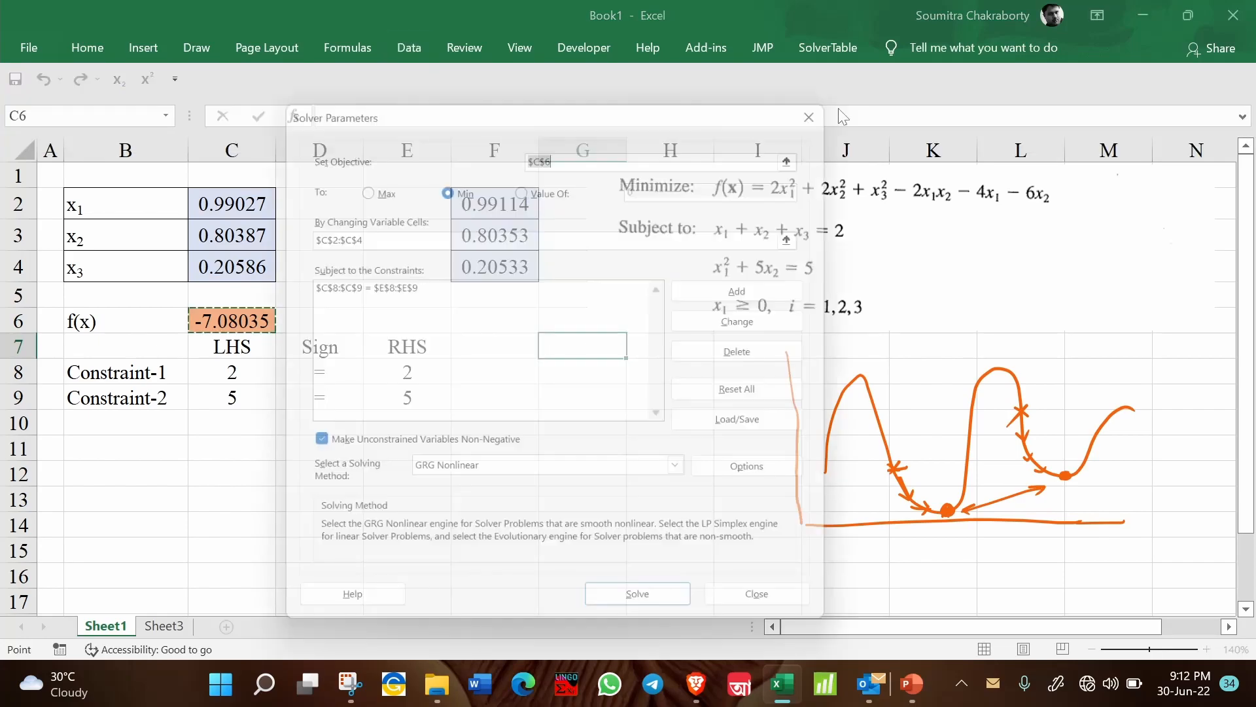
click(745, 466)
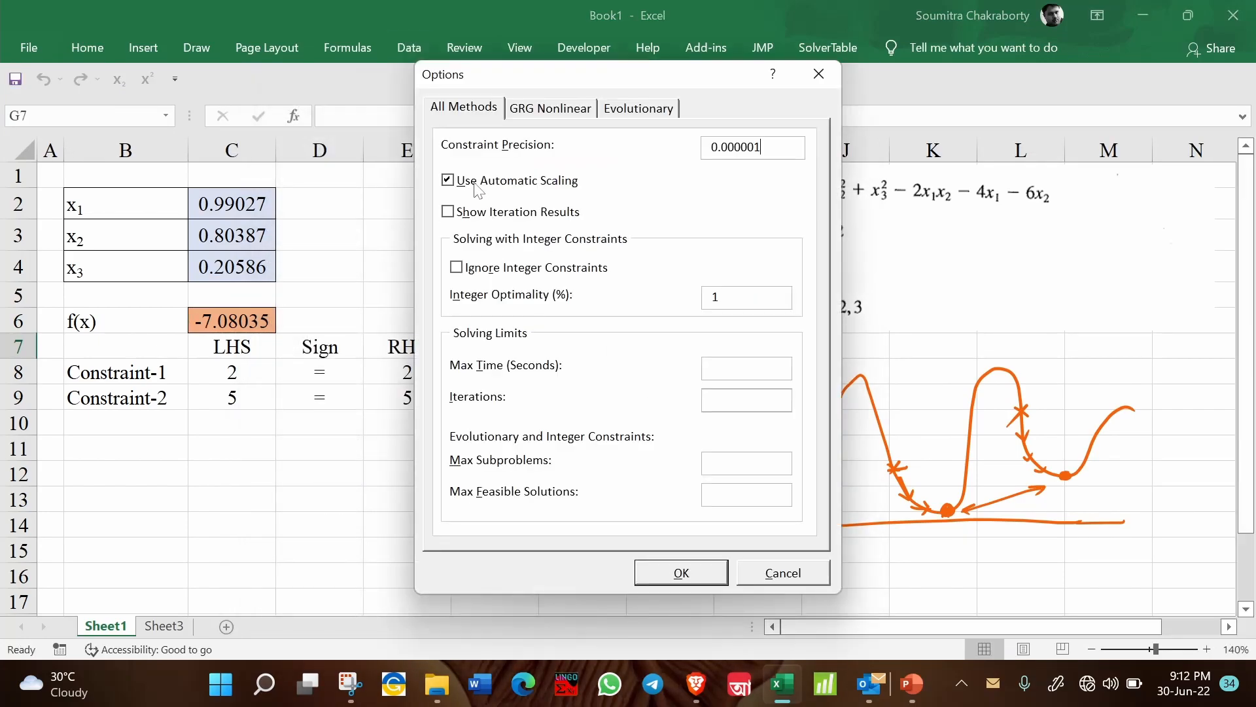
click(550, 107)
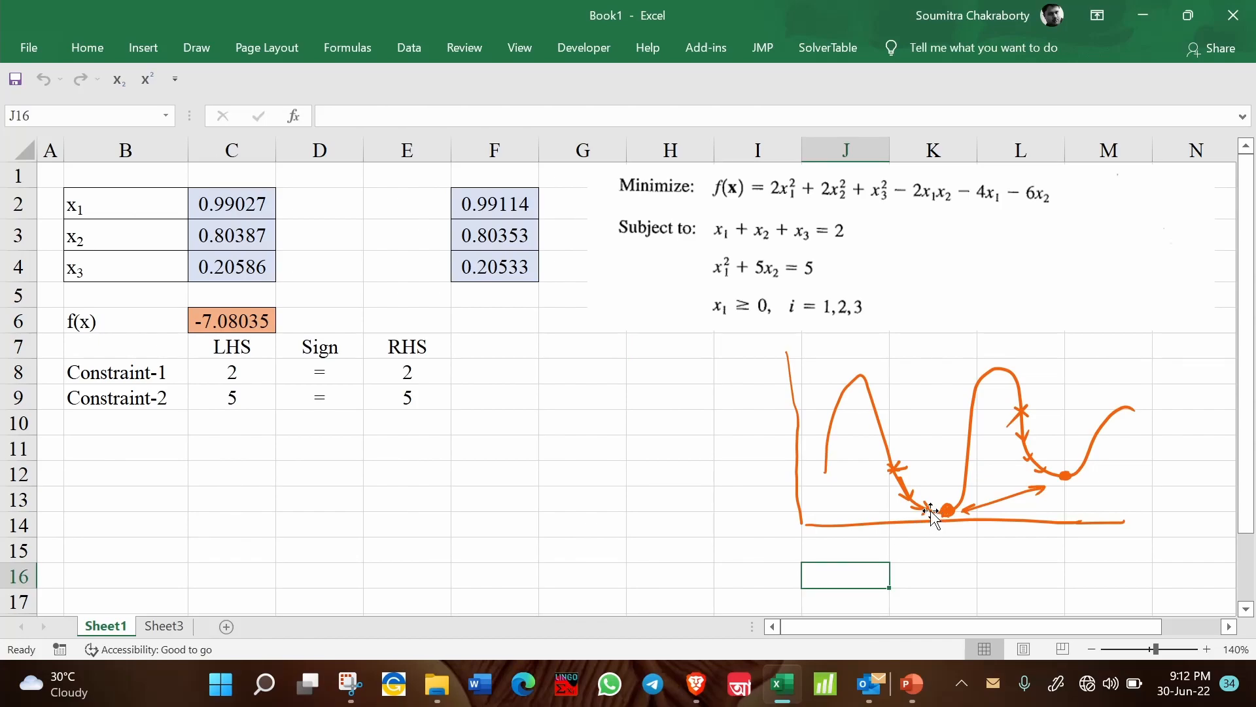
mouse_move(676, 664)
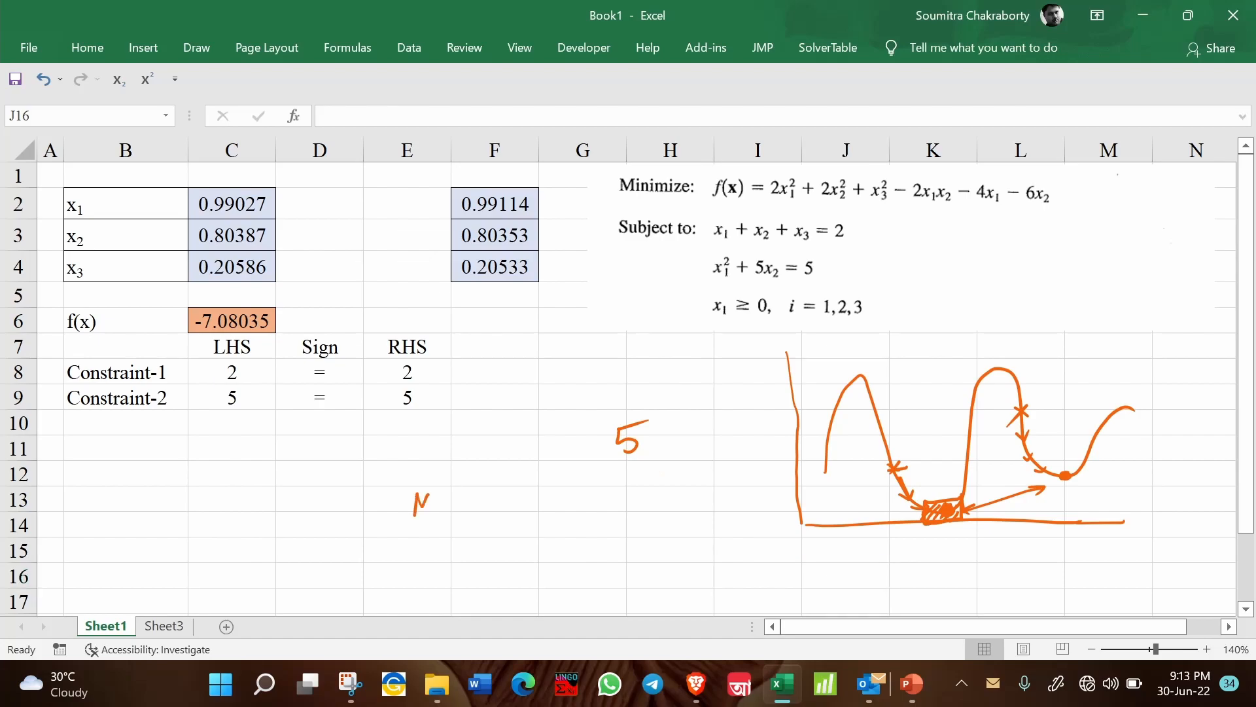
Step: Ink two Min f(x) labels with an arrow down to Max
drag(417, 509, 465, 514)
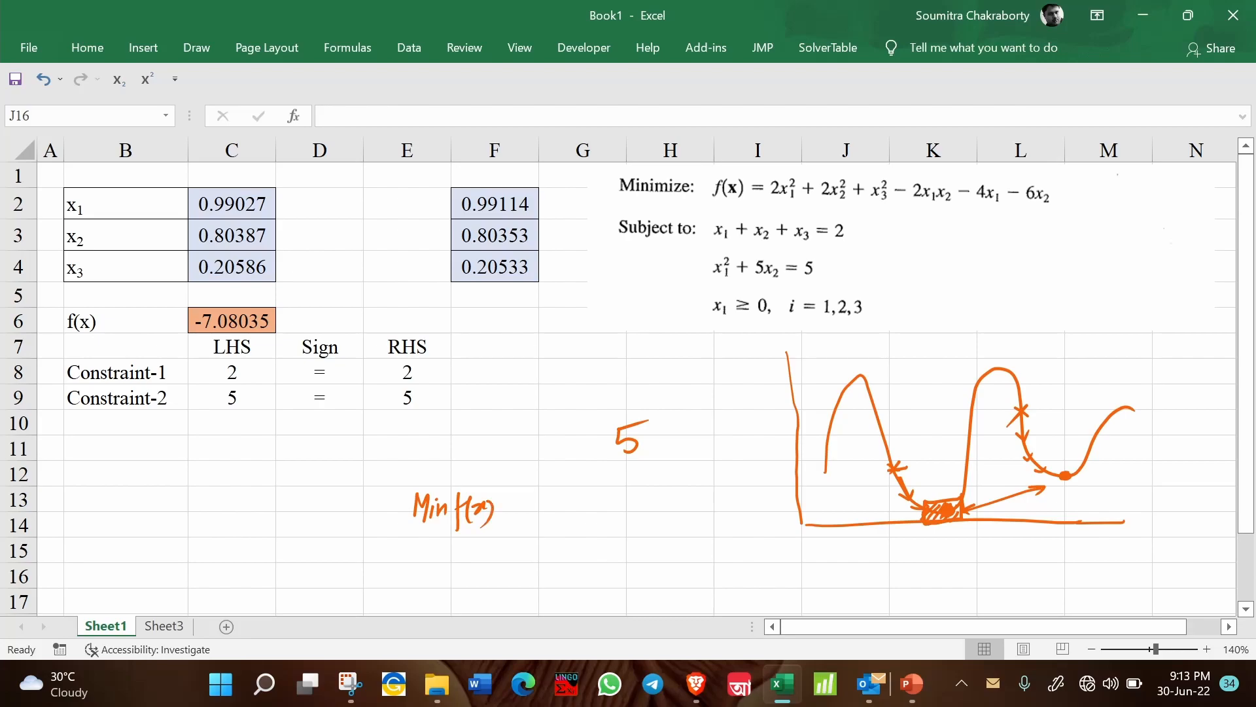
drag(560, 504, 614, 509)
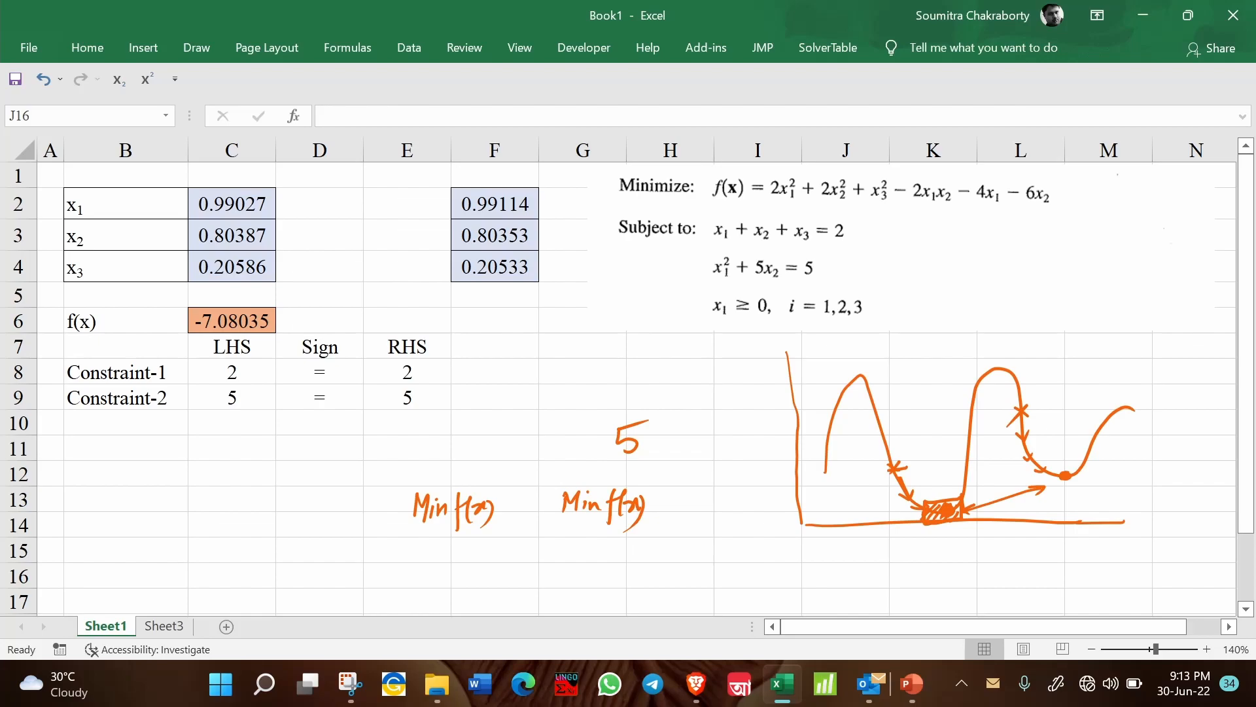
drag(439, 524, 439, 549)
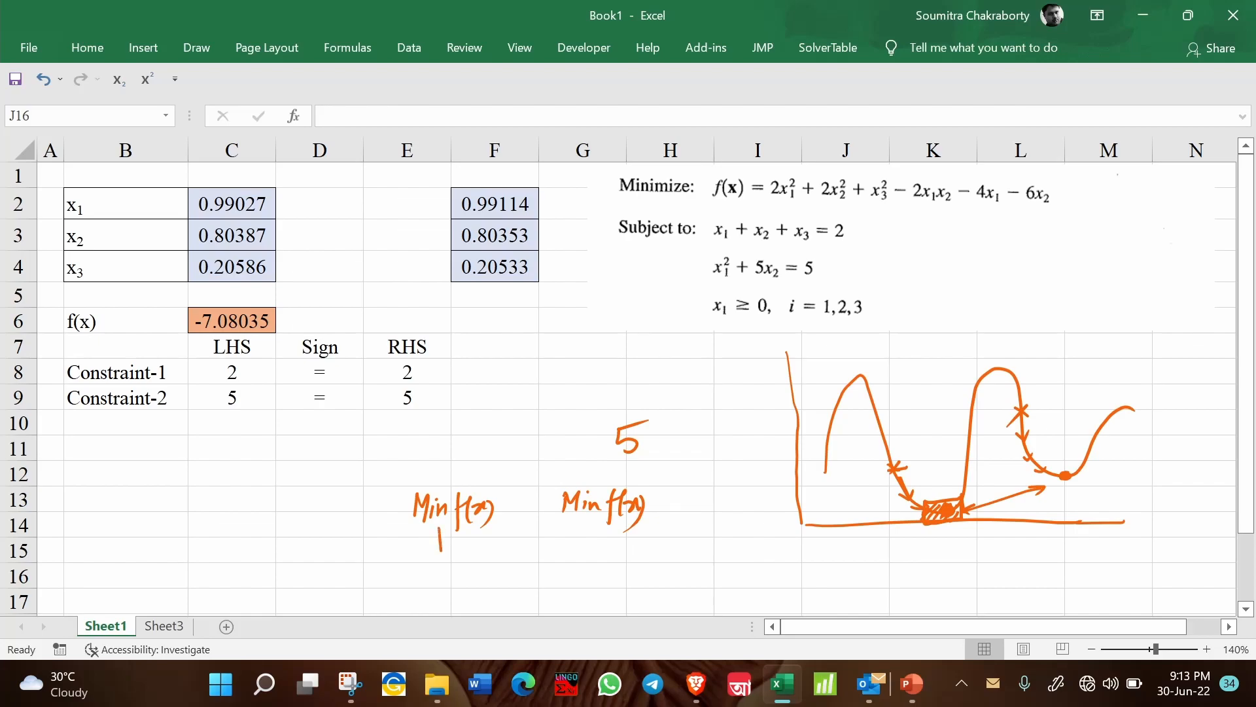
drag(441, 533, 429, 565)
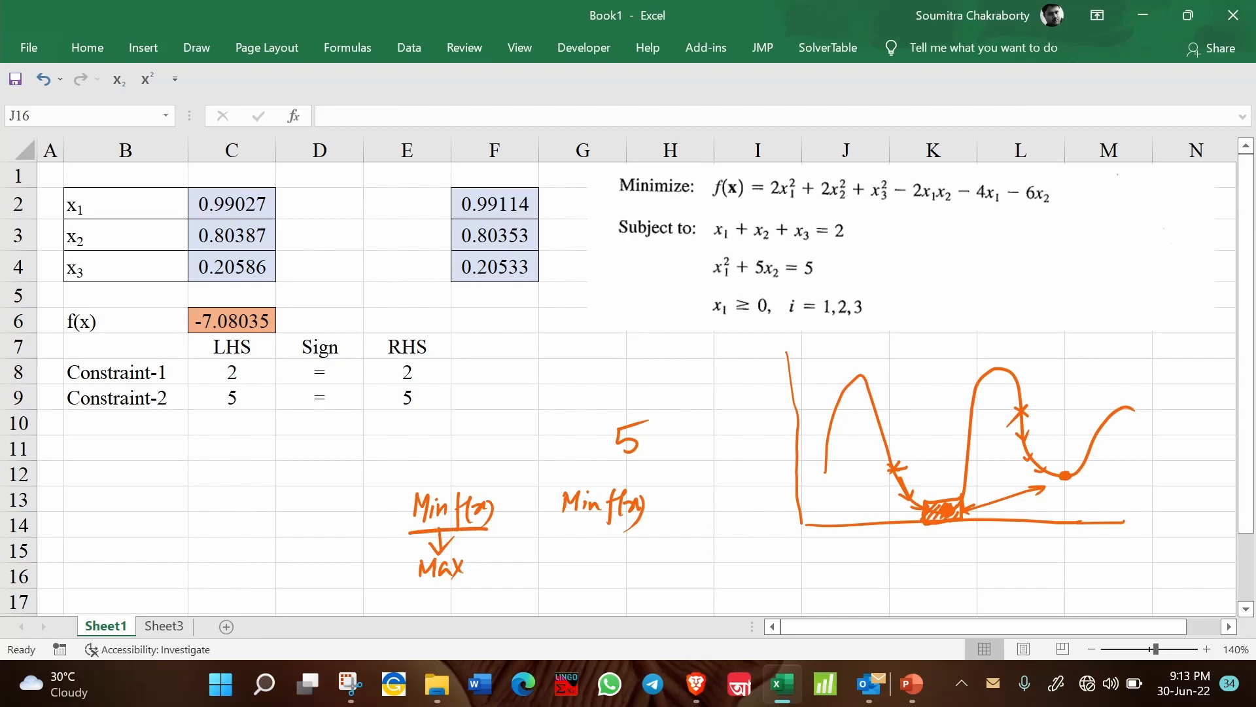
click(568, 534)
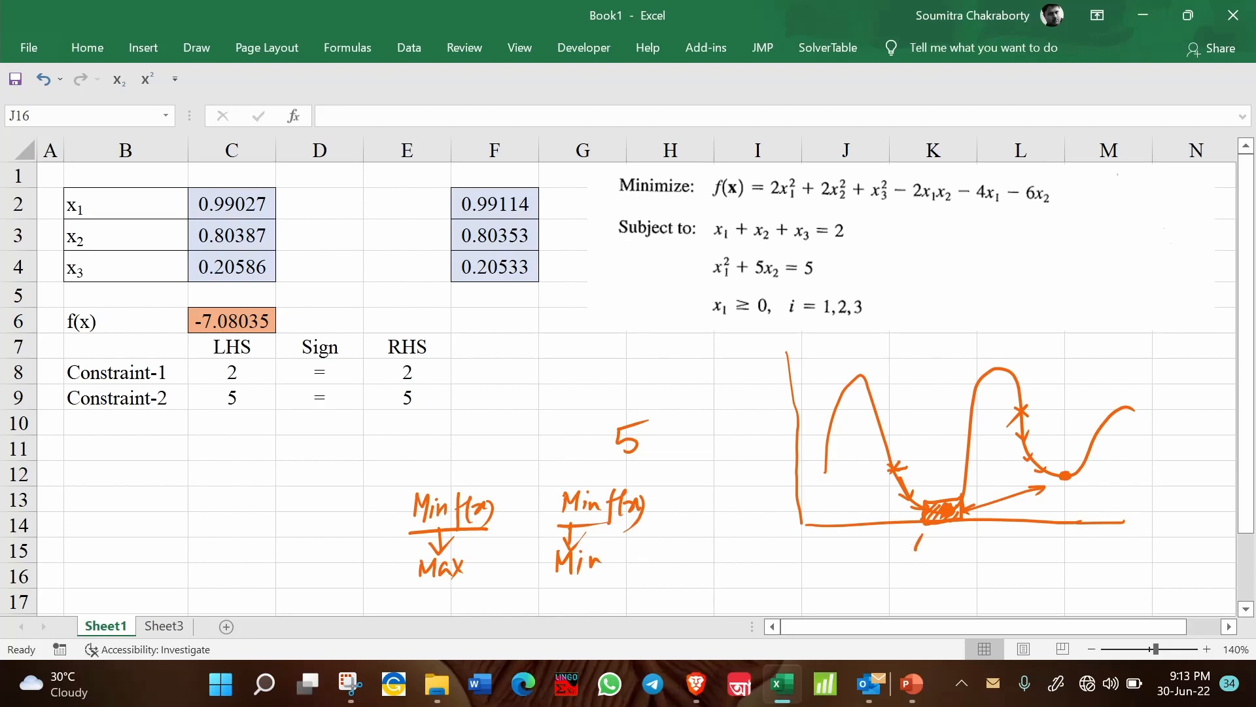
Step: Ink the tolerance note |Max − Min| < .0001 with a downward arrow
drag(925, 521, 974, 549)
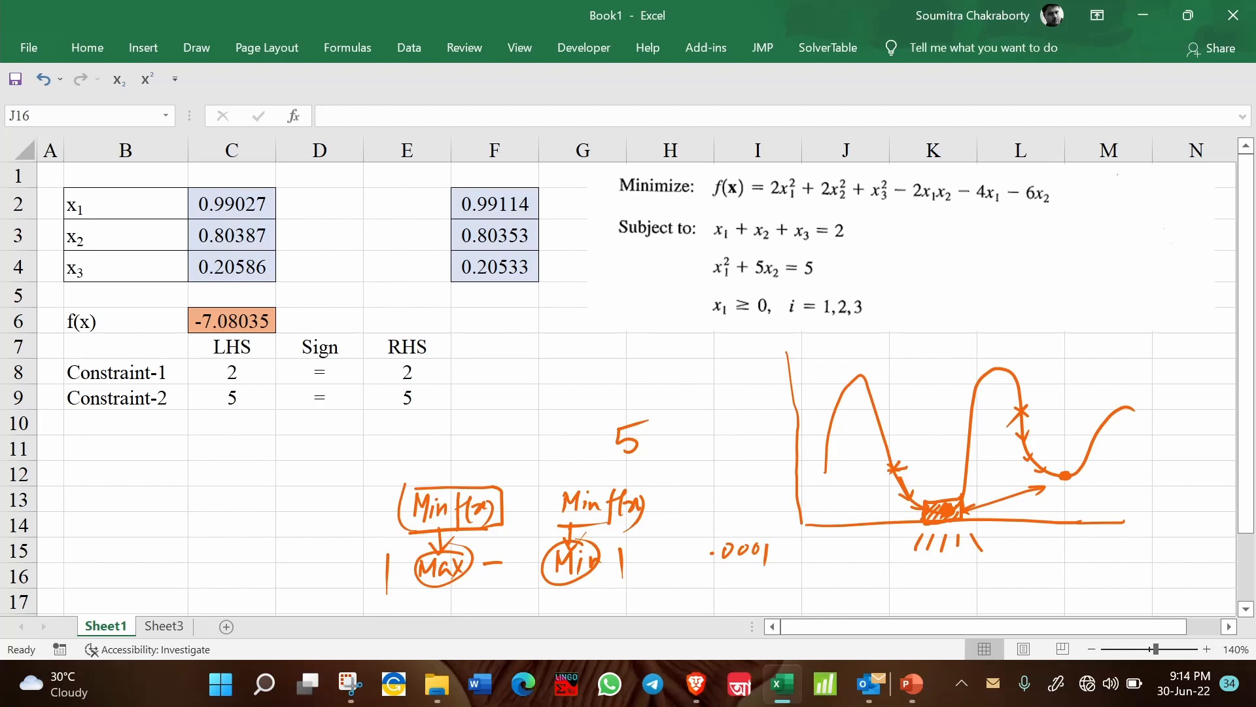
drag(685, 541, 669, 568)
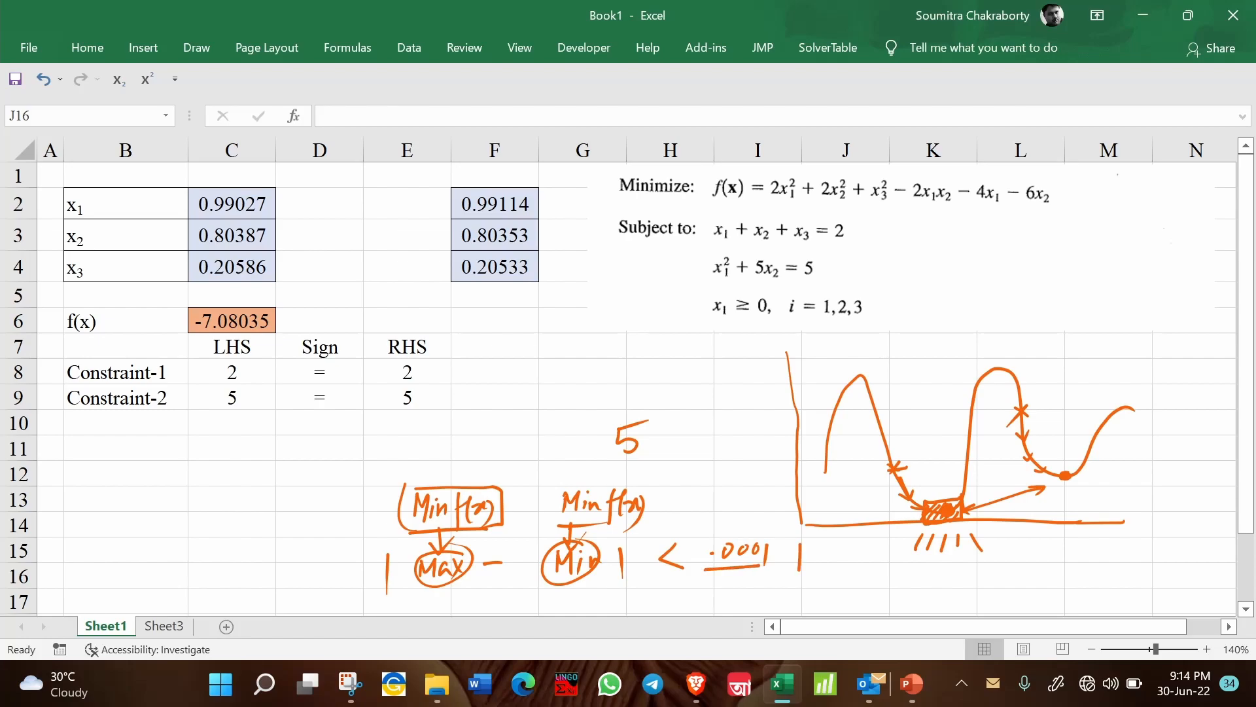
drag(800, 533, 800, 577)
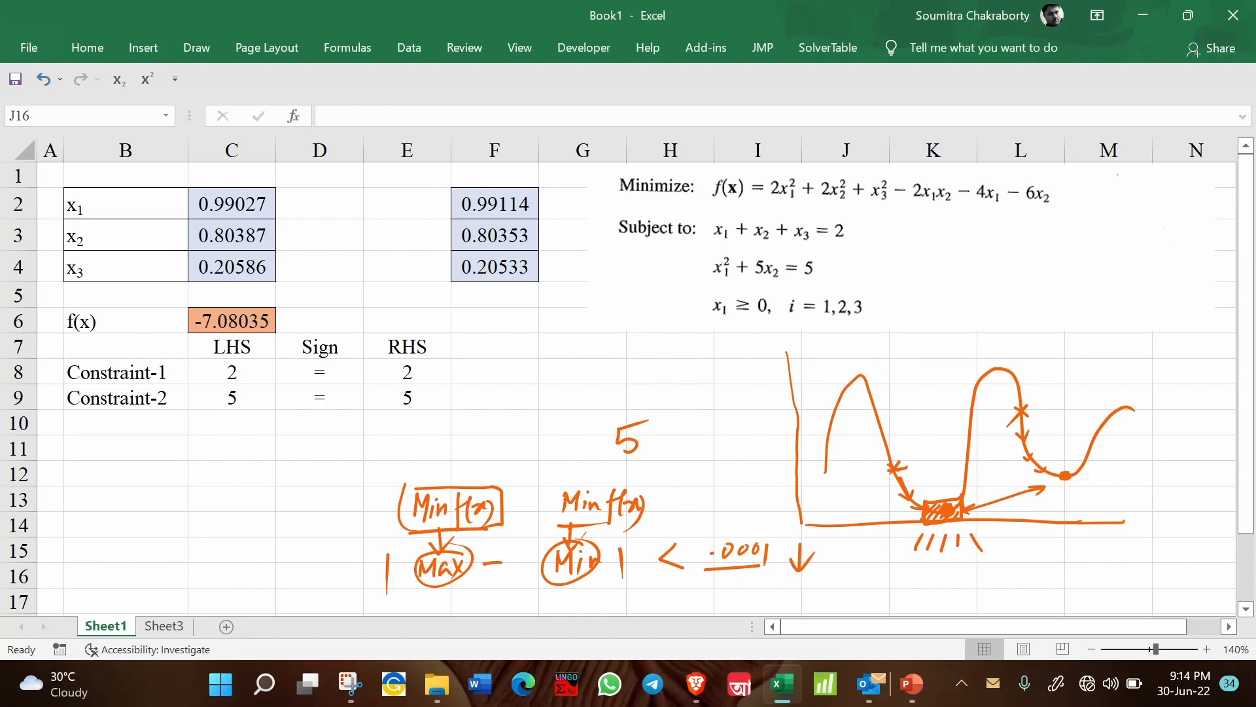
click(408, 47)
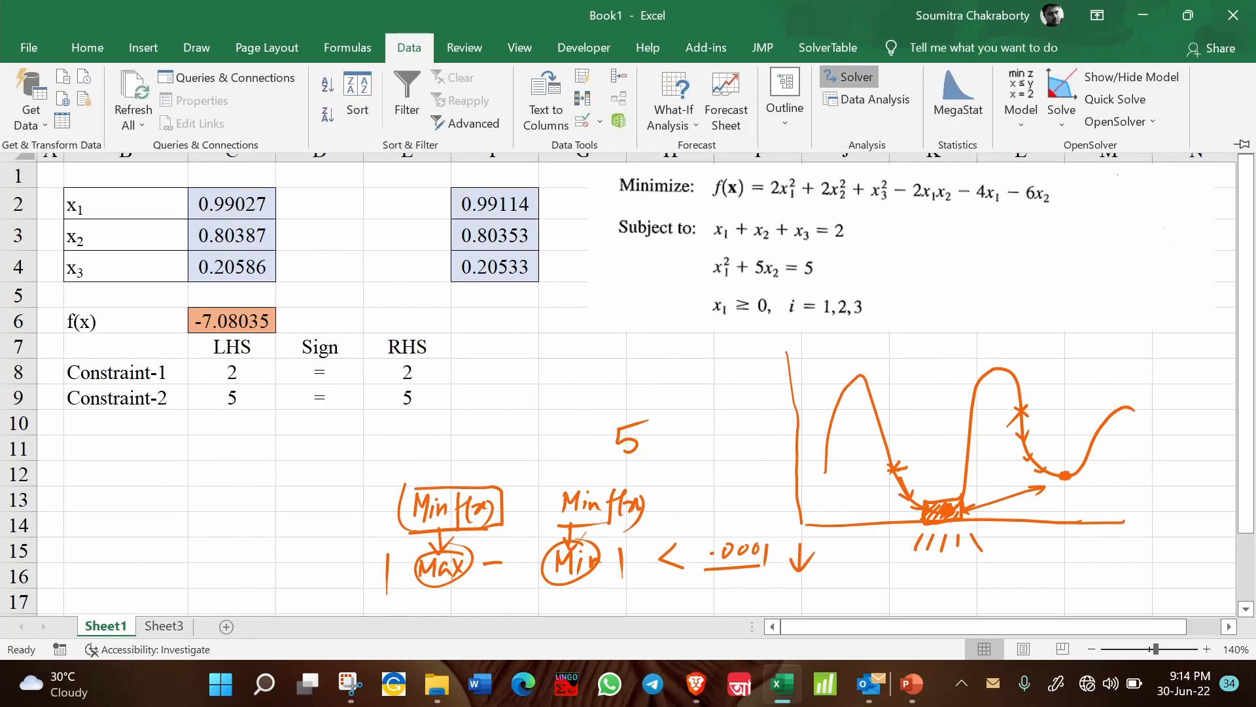
click(856, 76)
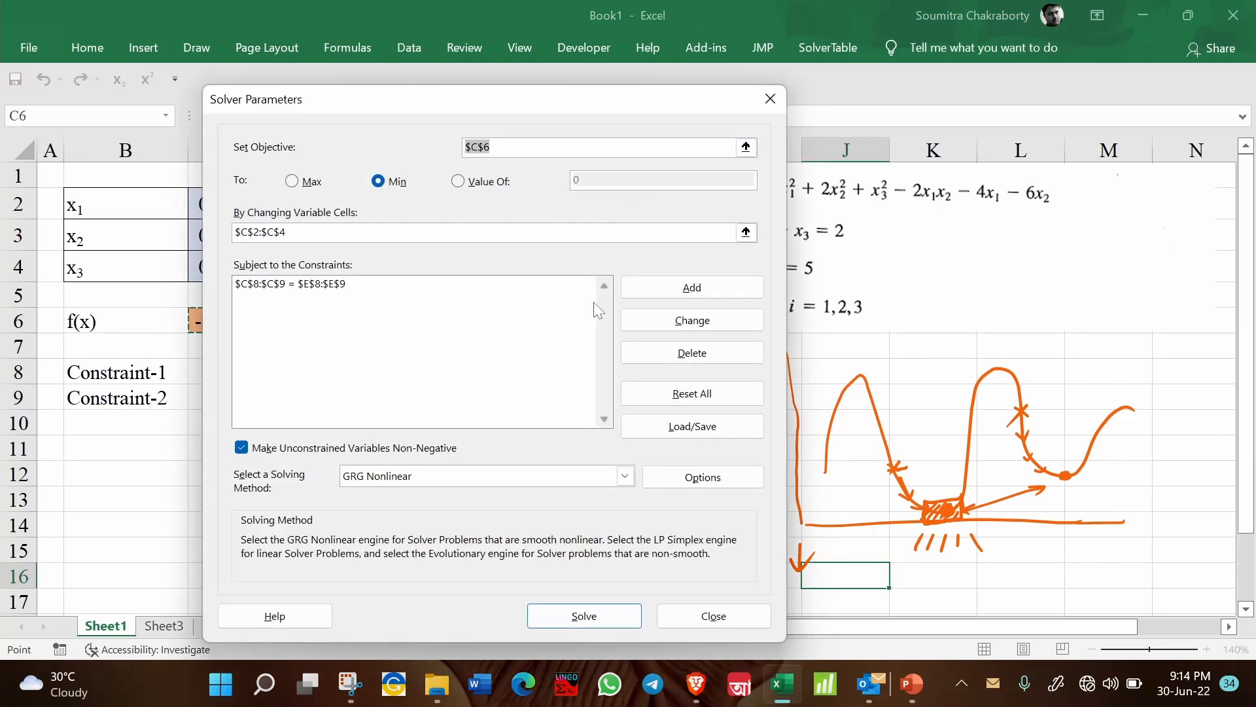
click(701, 477)
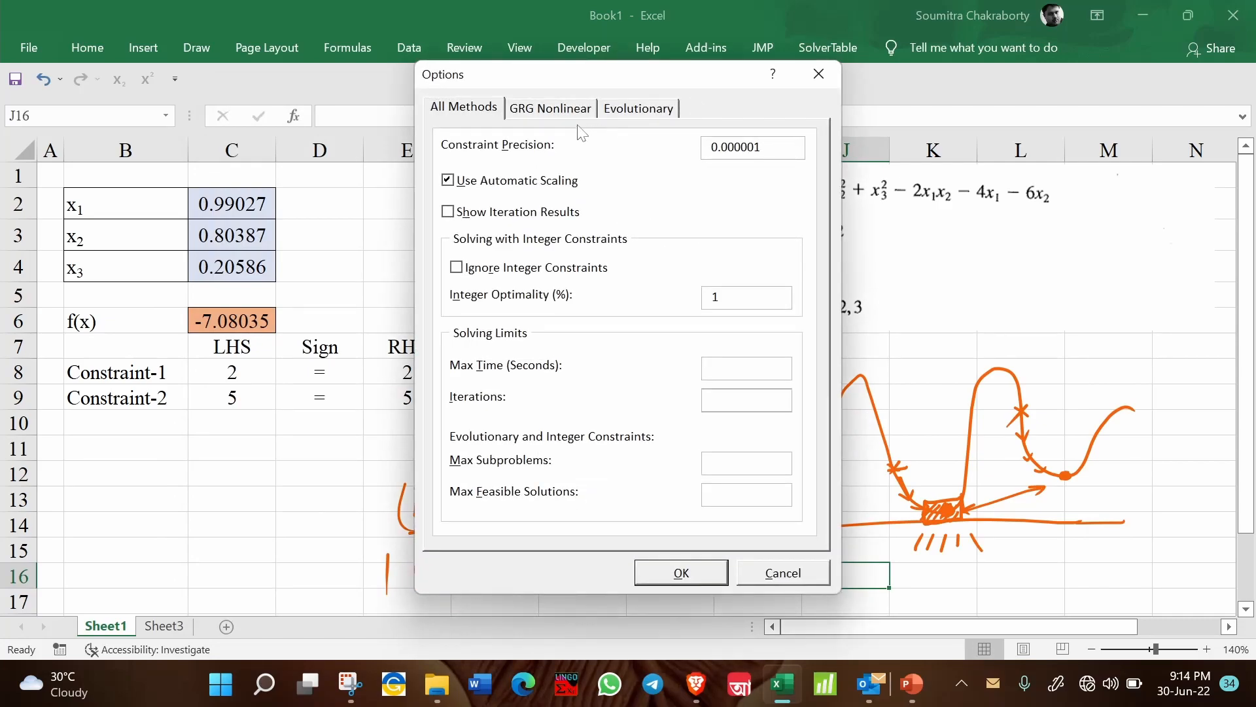
click(549, 108)
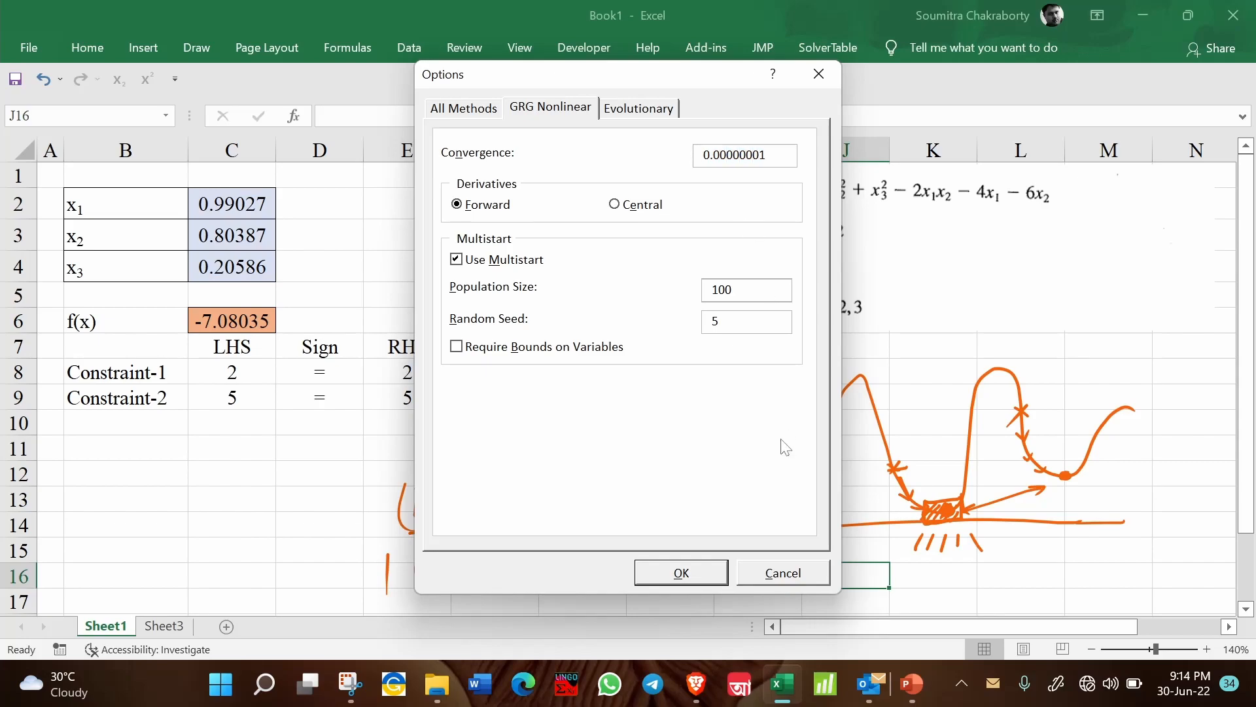
click(681, 572)
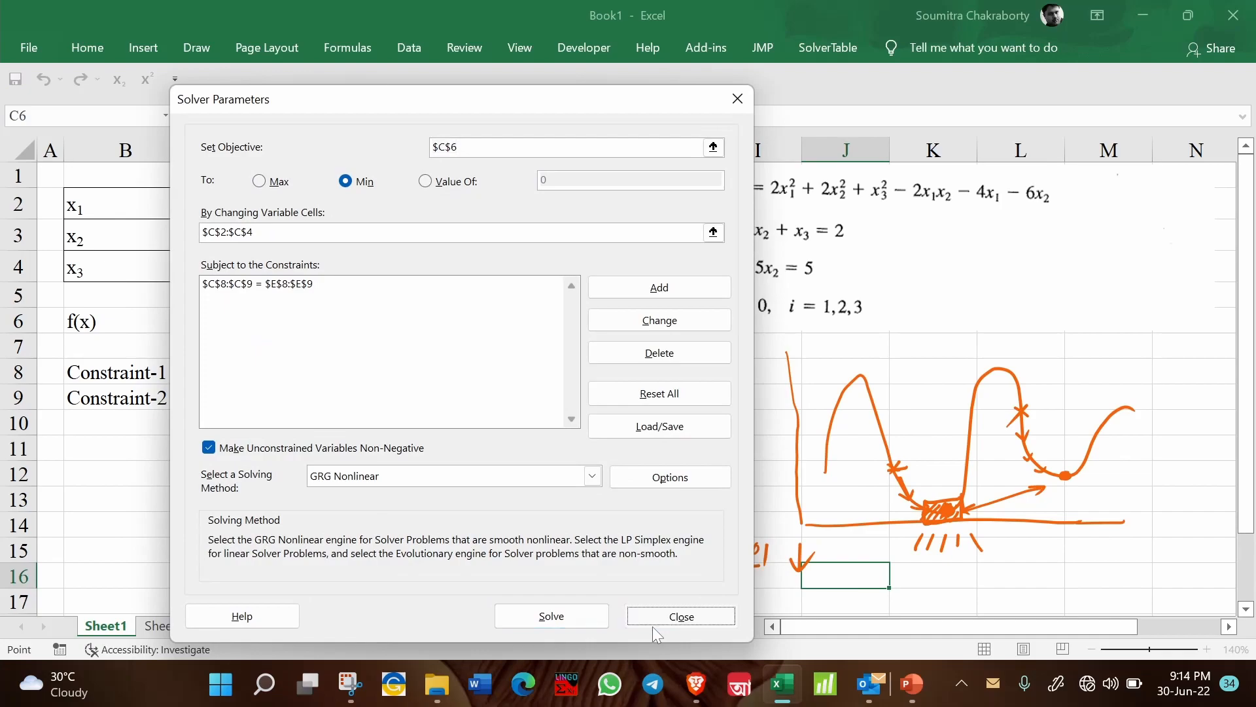
click(681, 617)
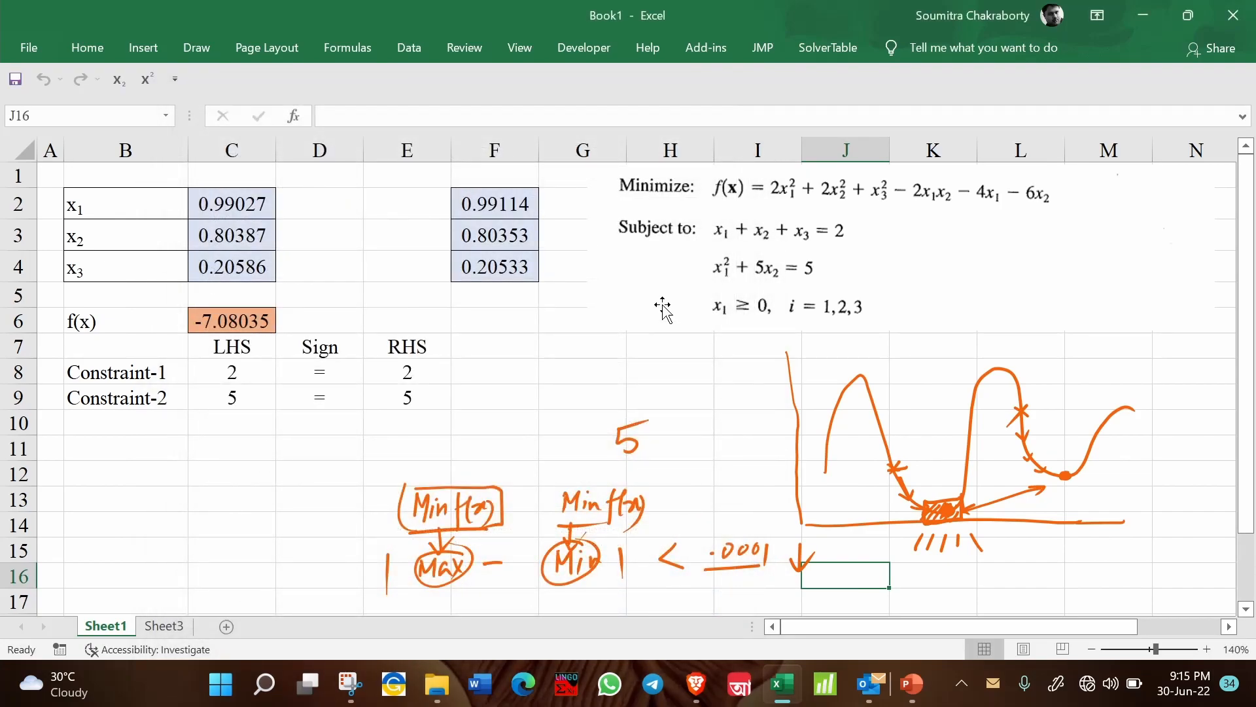
mouse_move(924, 499)
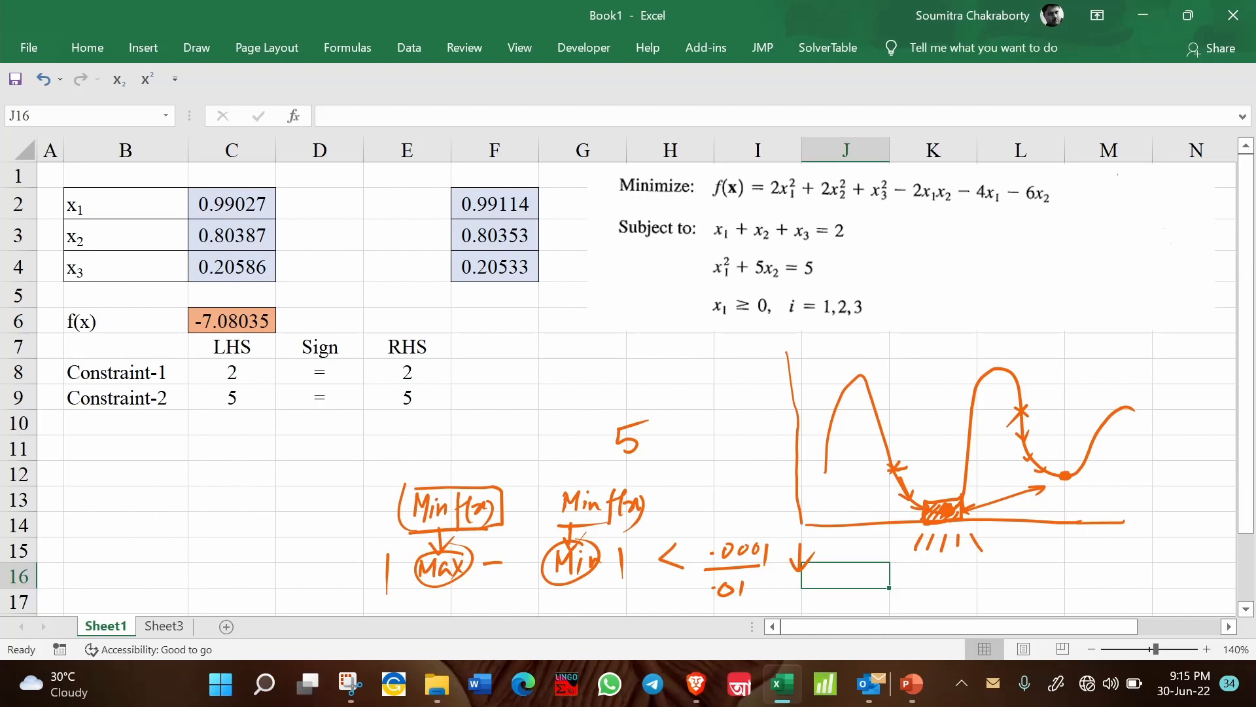
Step: Select the variable cells C2:C4 holding x1–x3
click(232, 203)
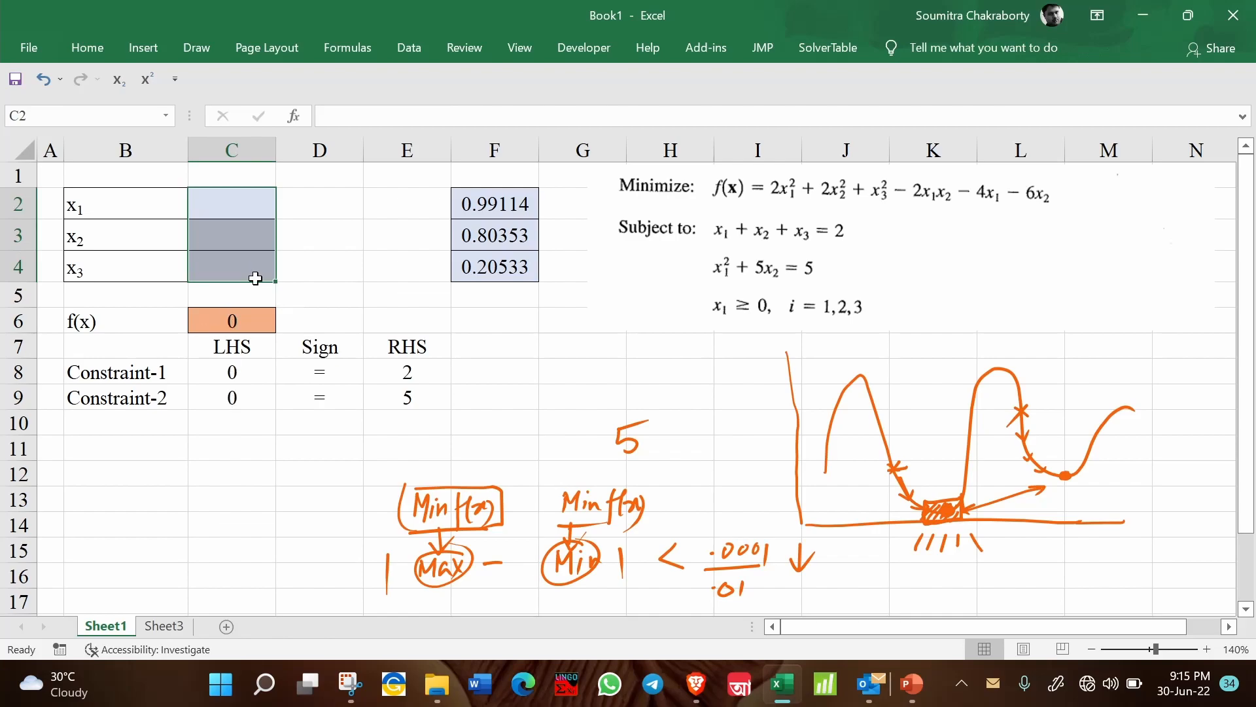
Step: Circle the f(x) terms and x1², then ink x1=x2=x3=0 with an arrow to 1/x1
click(231, 497)
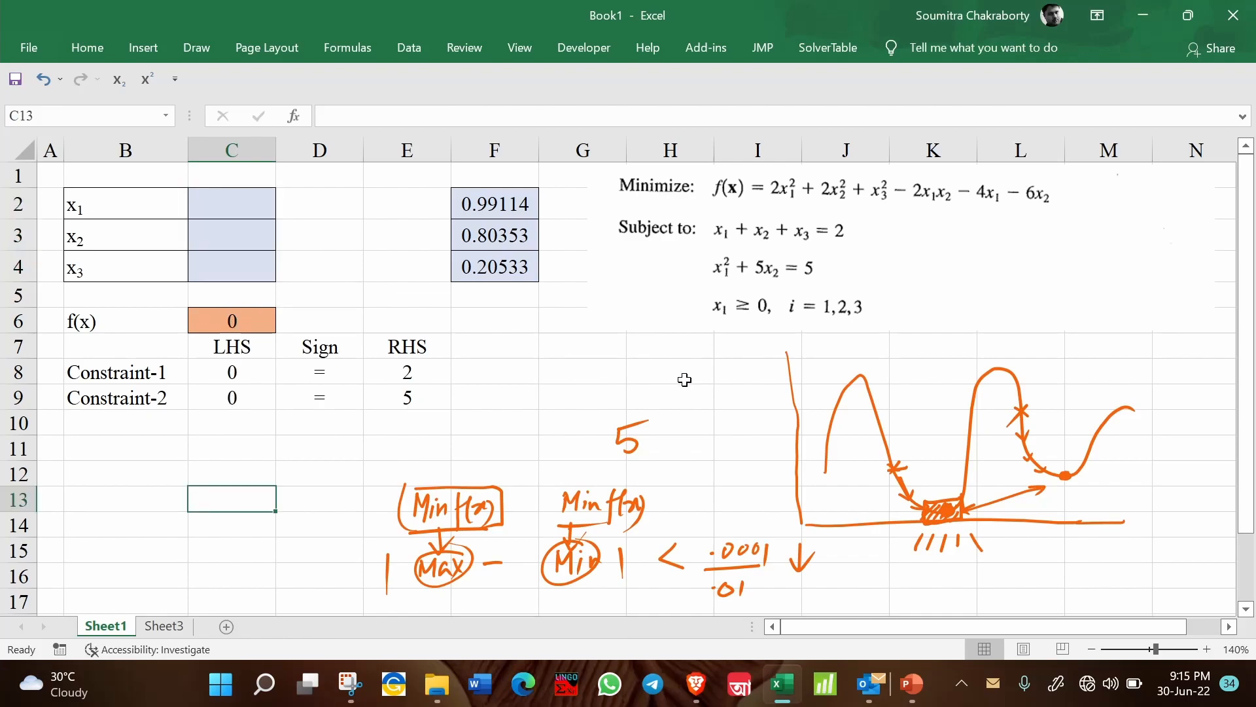
drag(781, 172, 809, 208)
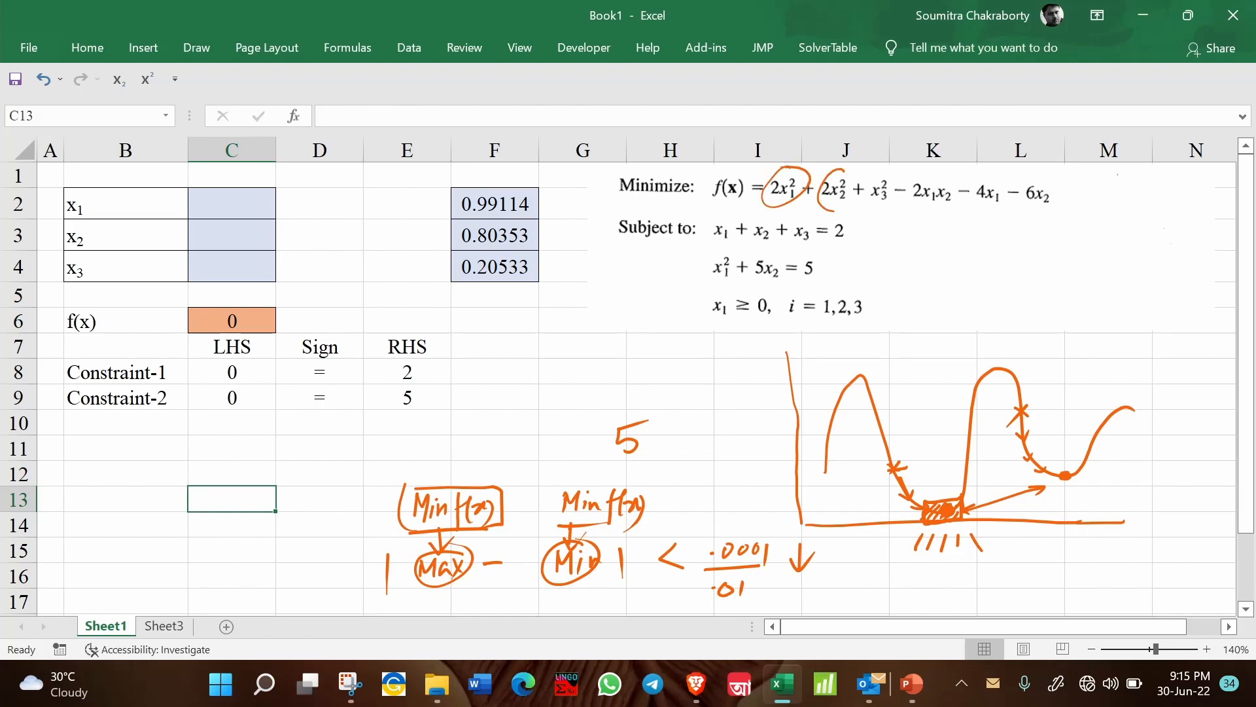
drag(865, 192, 954, 197)
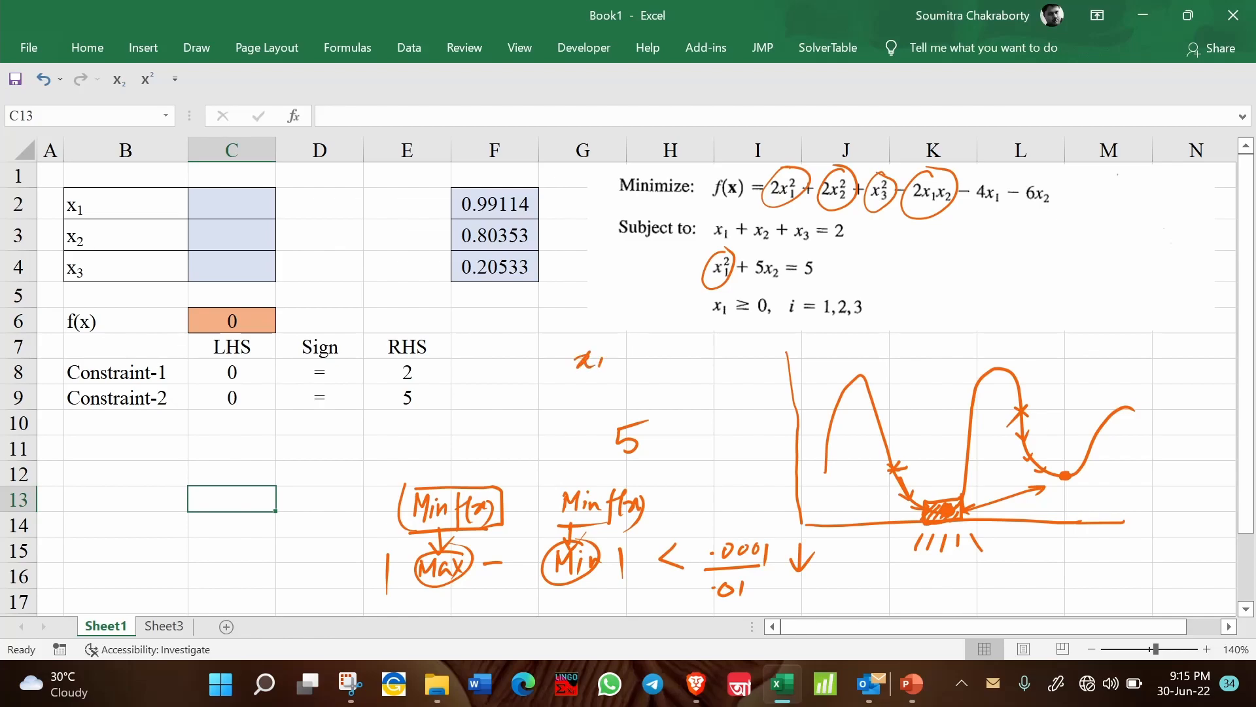
drag(610, 356, 693, 356)
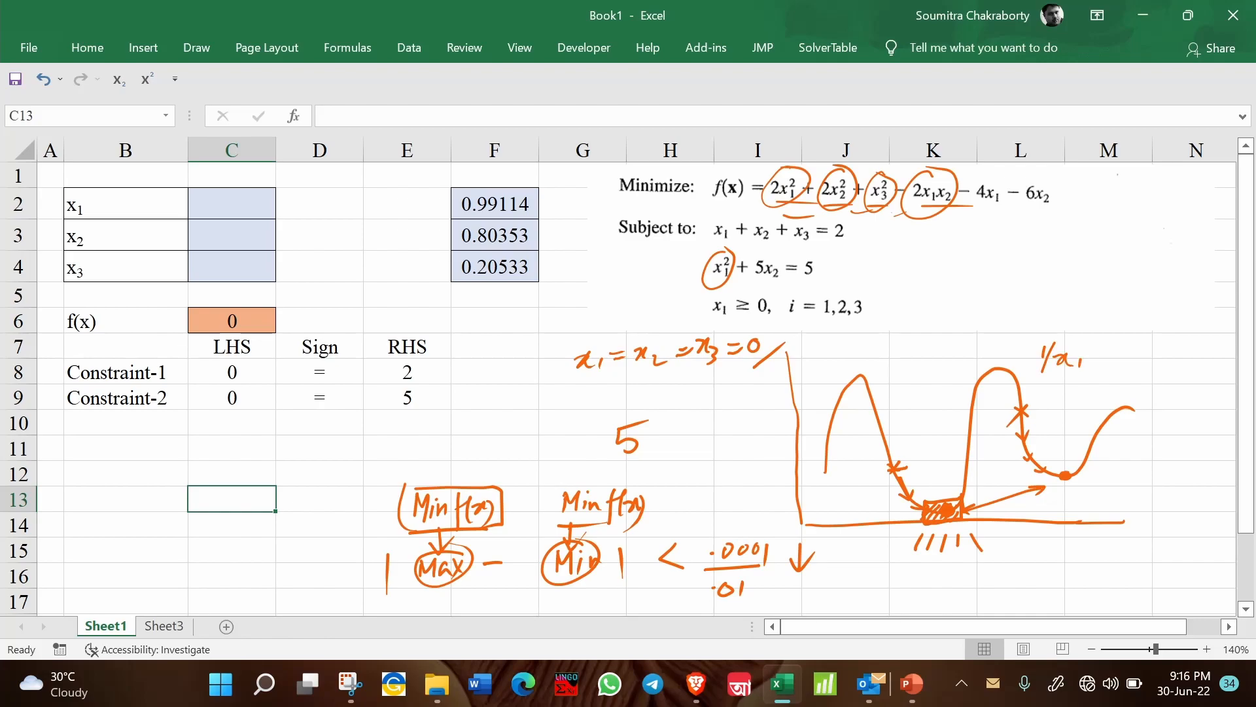
drag(1034, 377, 1081, 337)
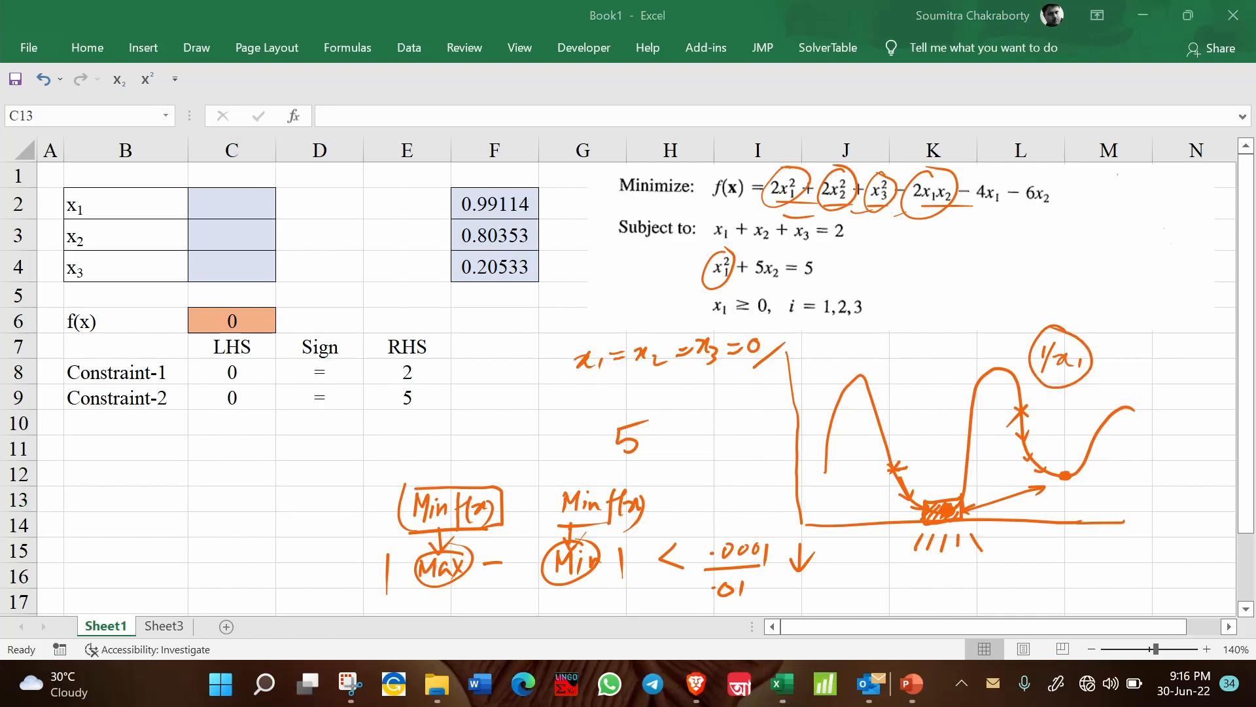
click(232, 497)
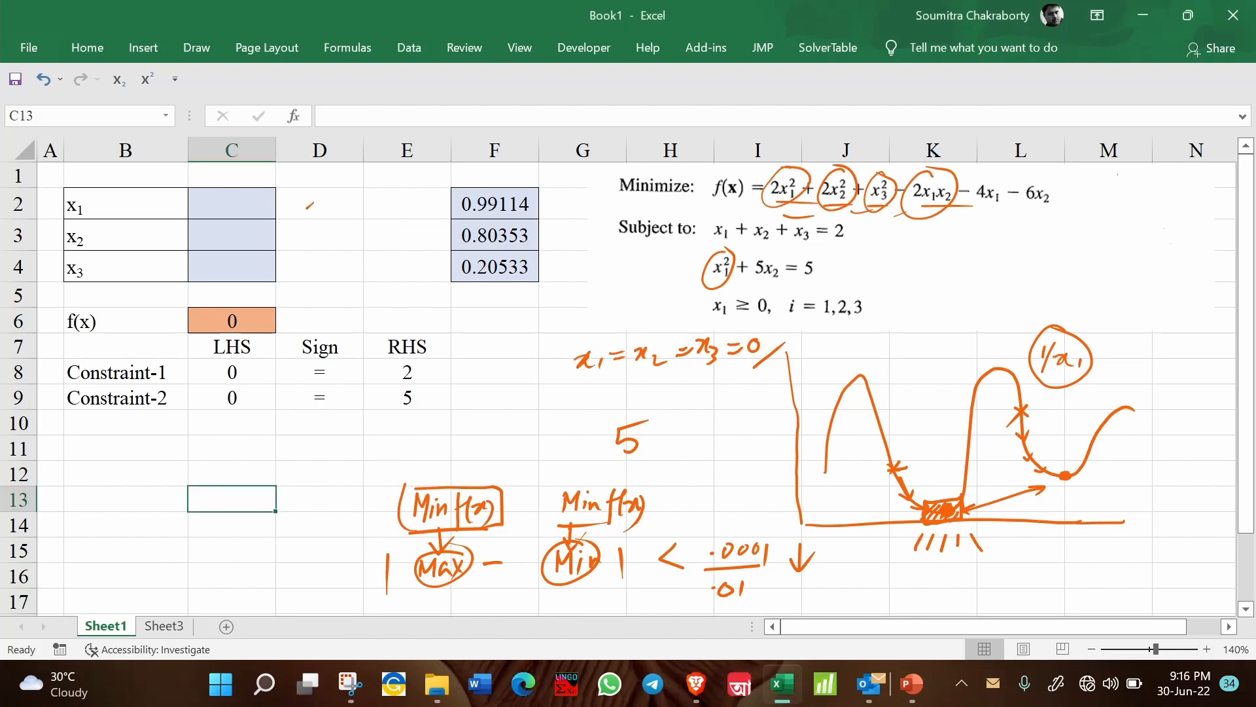
drag(1102, 353, 1139, 353)
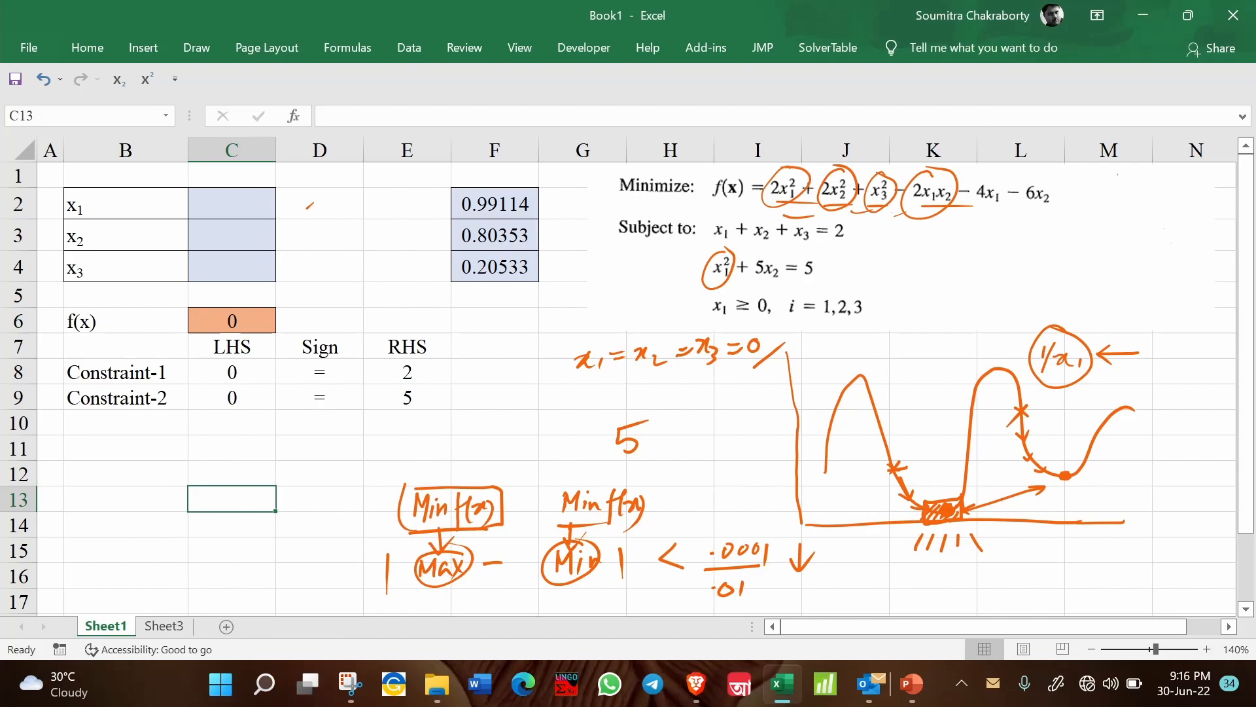
mouse_move(299, 329)
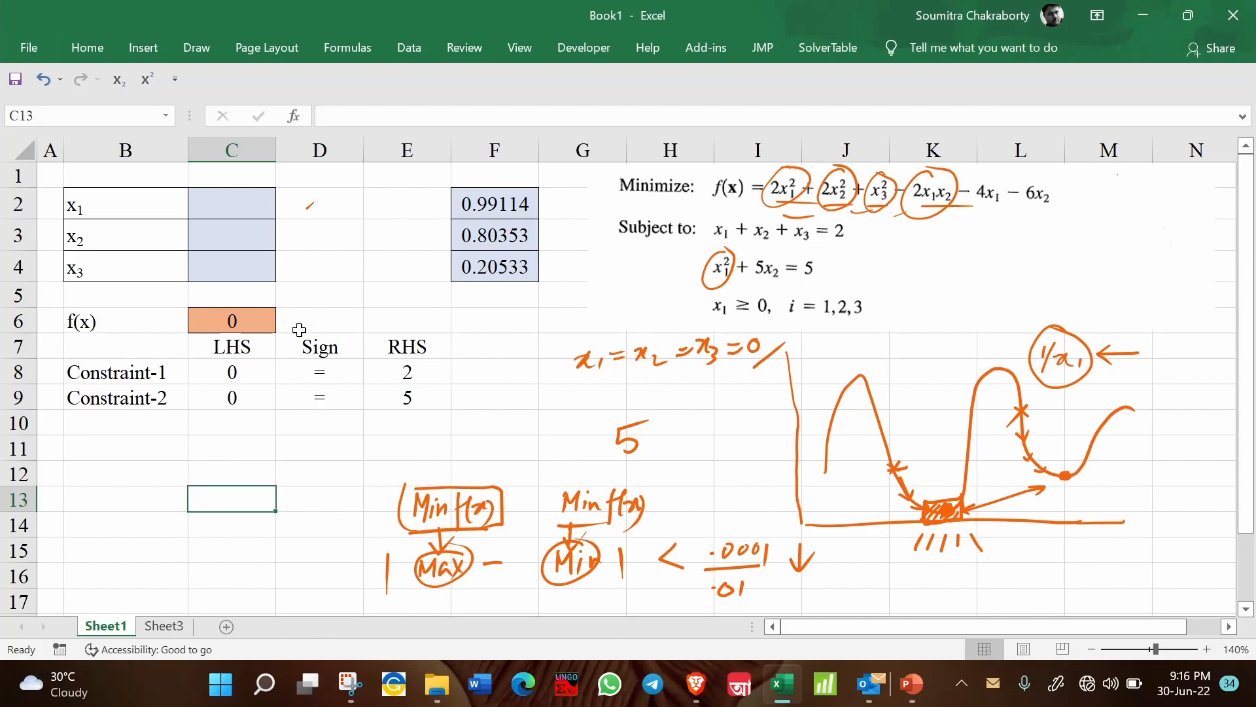
Step: Change C6 to =2*C2^2+2*C3^2+C4^2-2*C2/C3-4*C2-6*C3
click(232, 320)
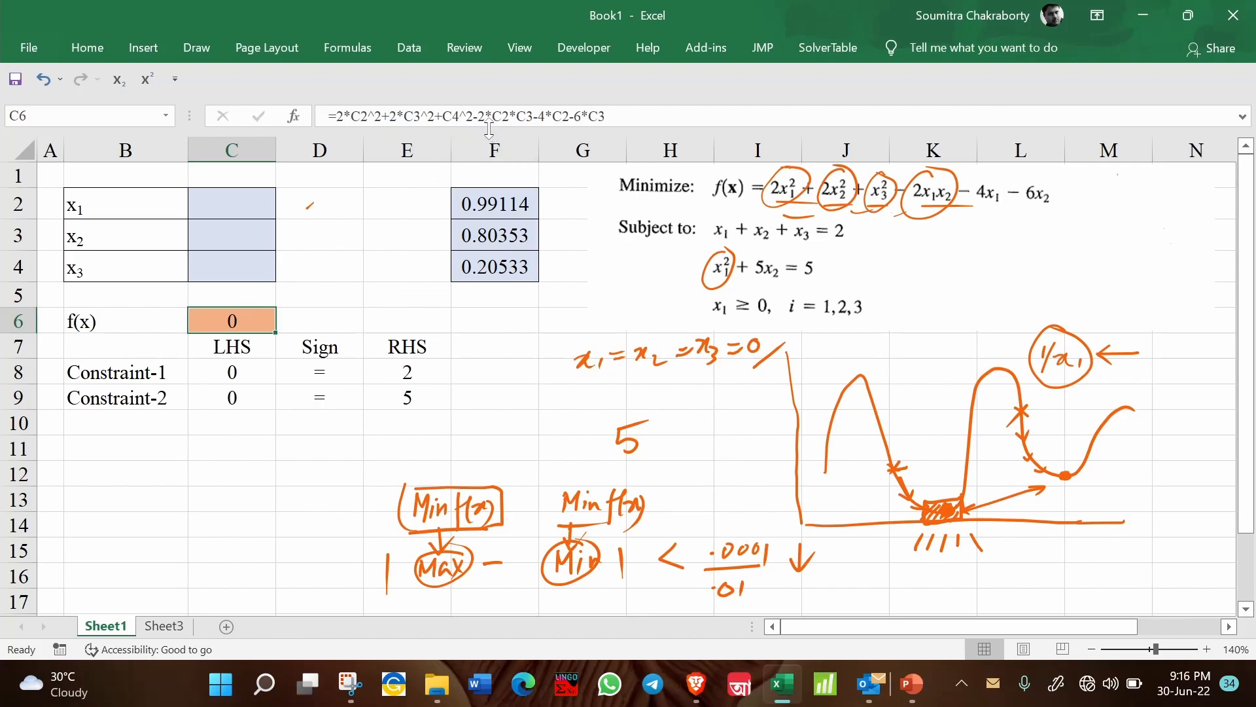
double_click(232, 320)
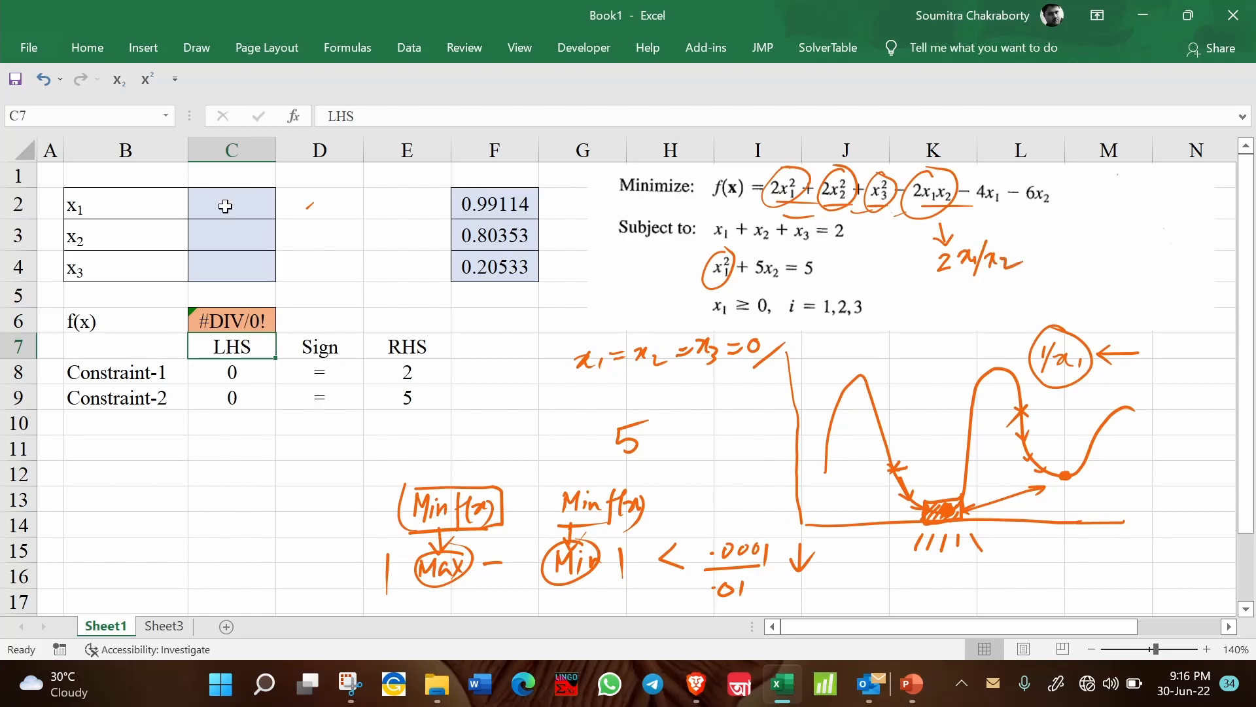
click(231, 236)
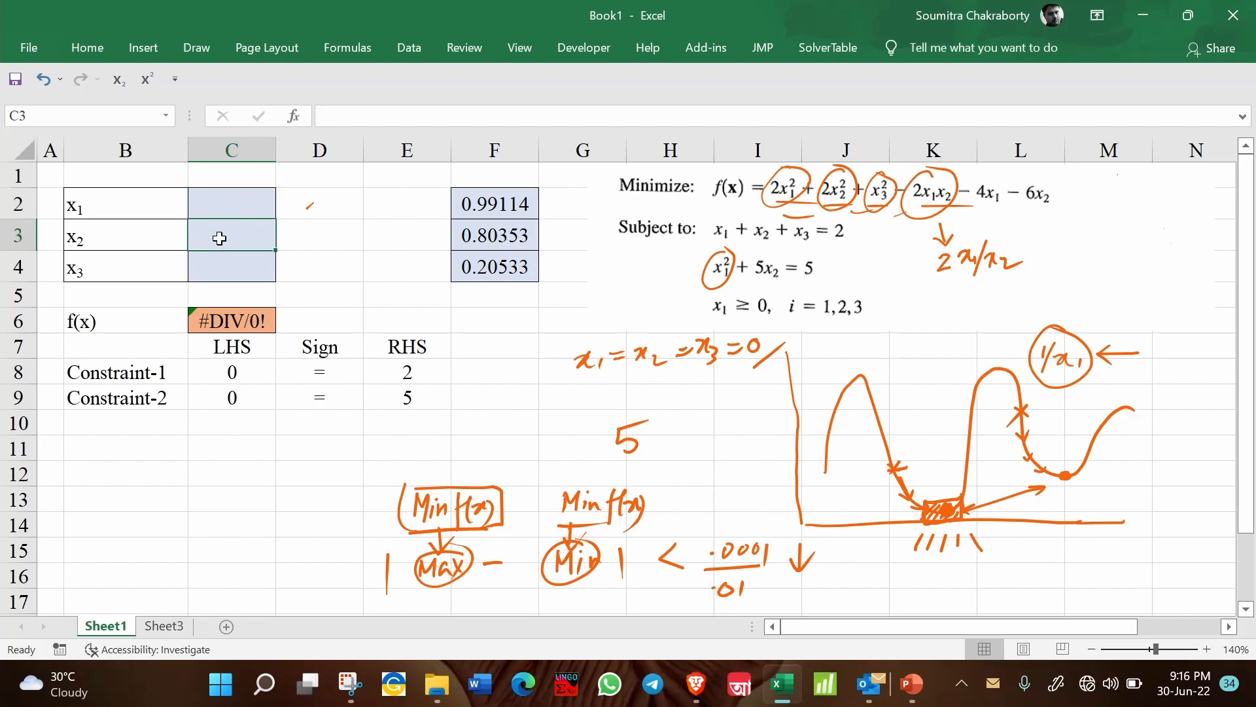
click(232, 320)
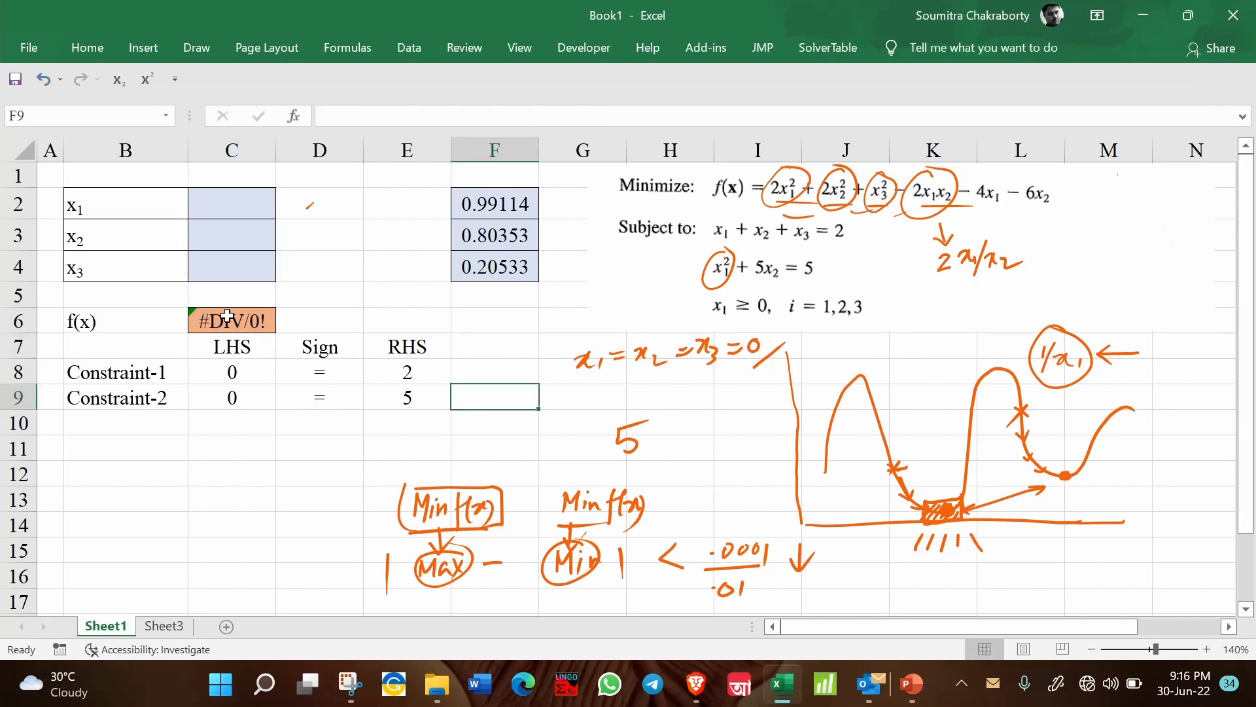
Step: Check the f(x) cell's #DIV/0! and edited formula, then bring up Solver
click(231, 320)
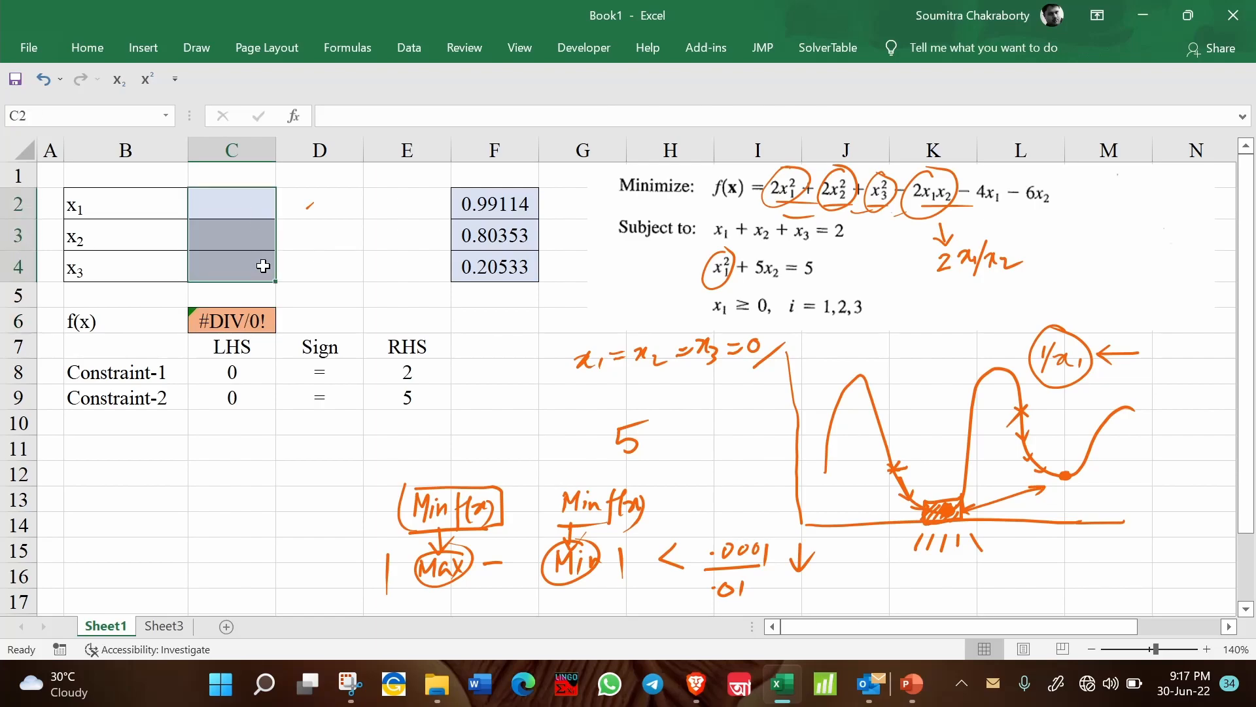
click(231, 320)
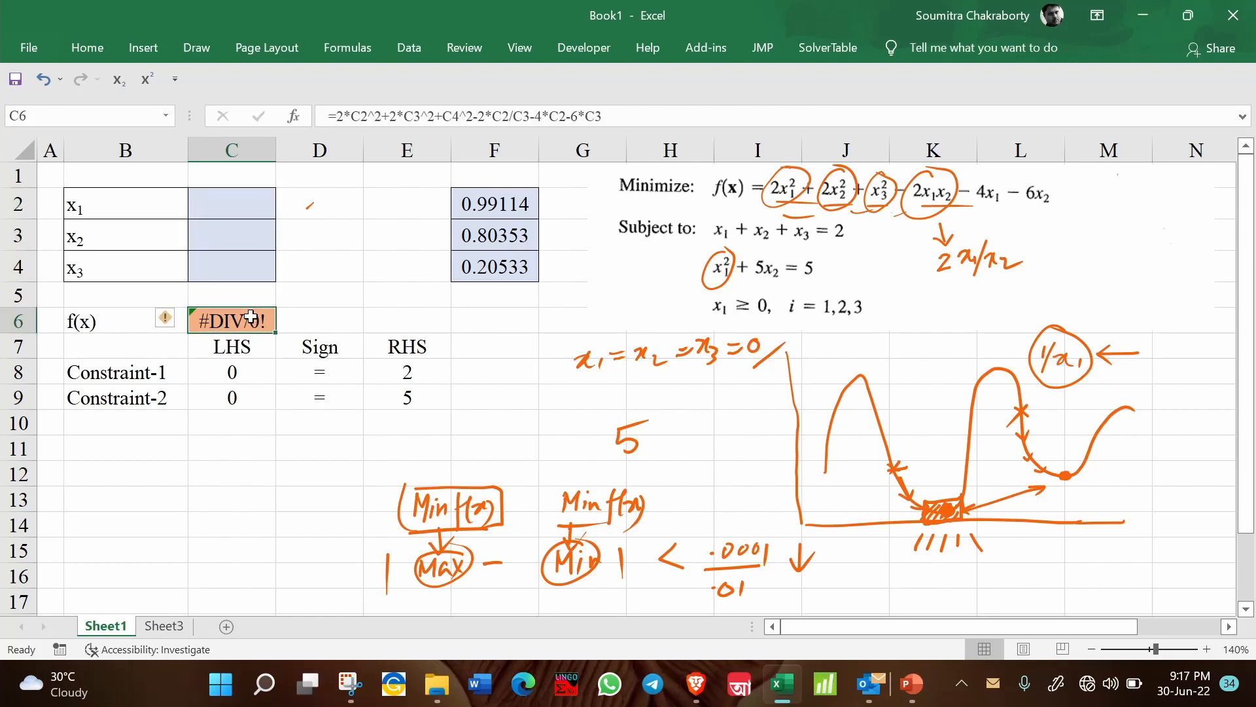
click(521, 116)
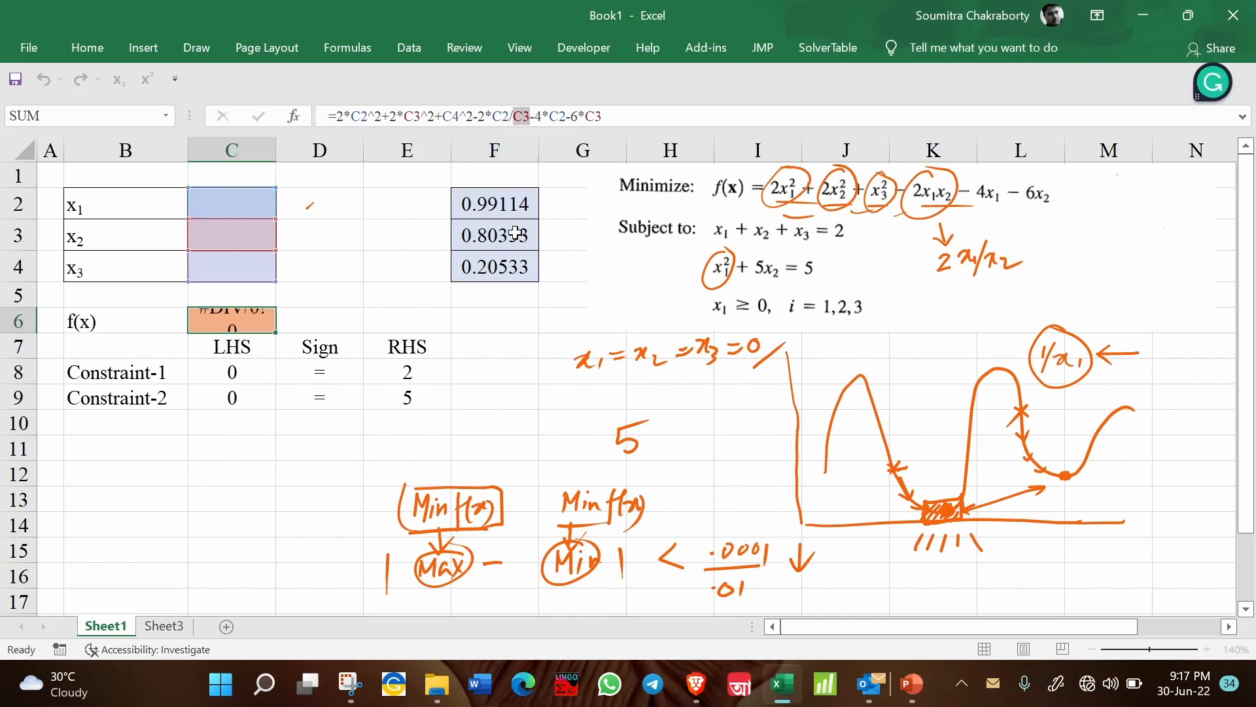
click(409, 47)
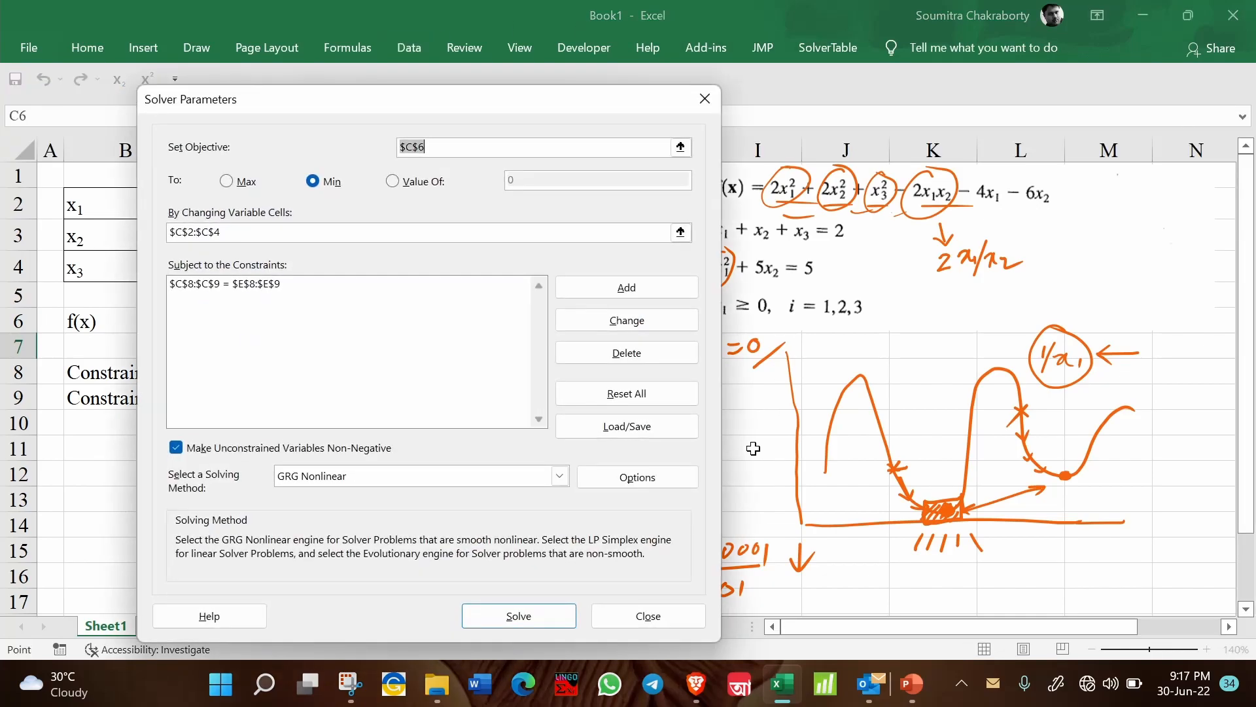
Step: Solve from the blank start and keep the error result, f(x) still #DIV/0!
click(518, 615)
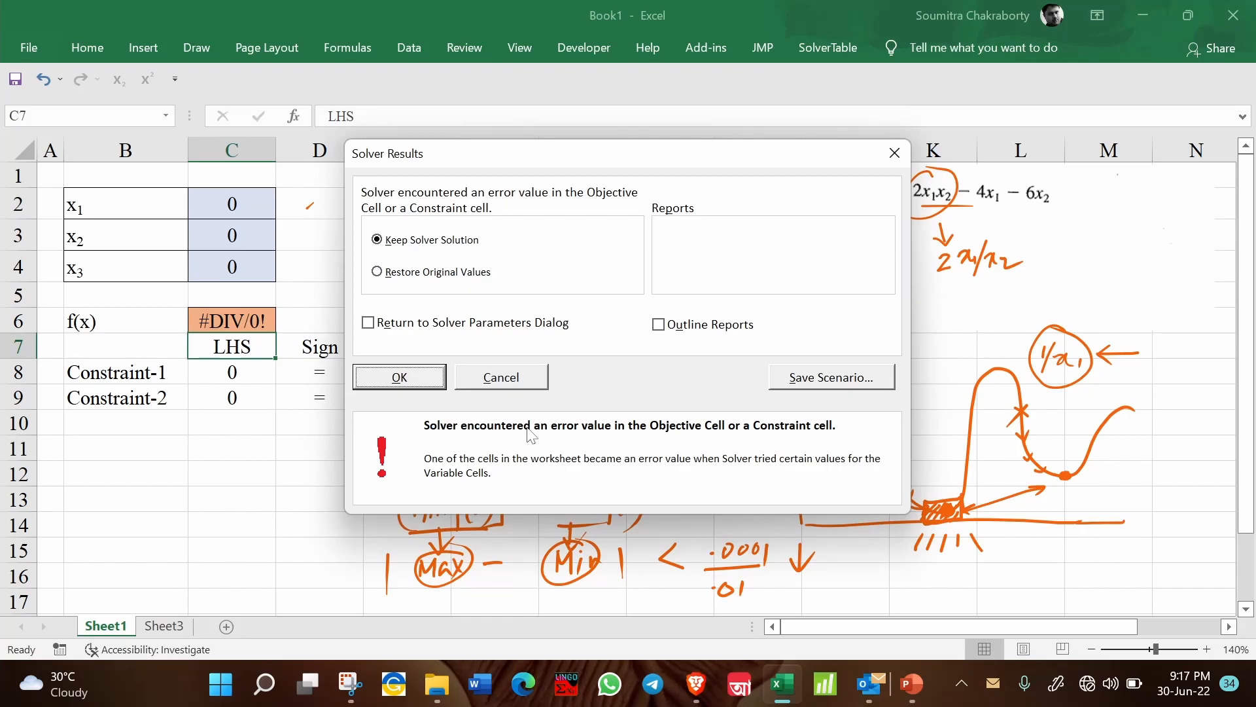
mouse_move(604, 443)
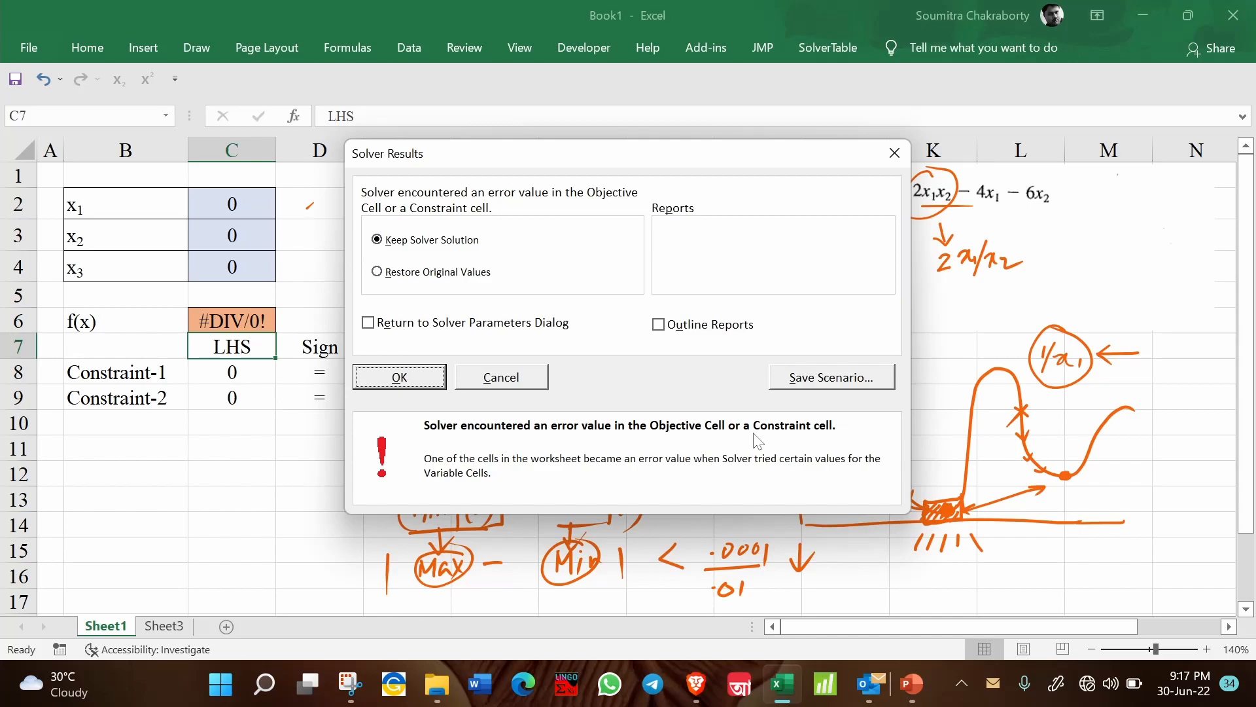
drag(386, 153, 487, 167)
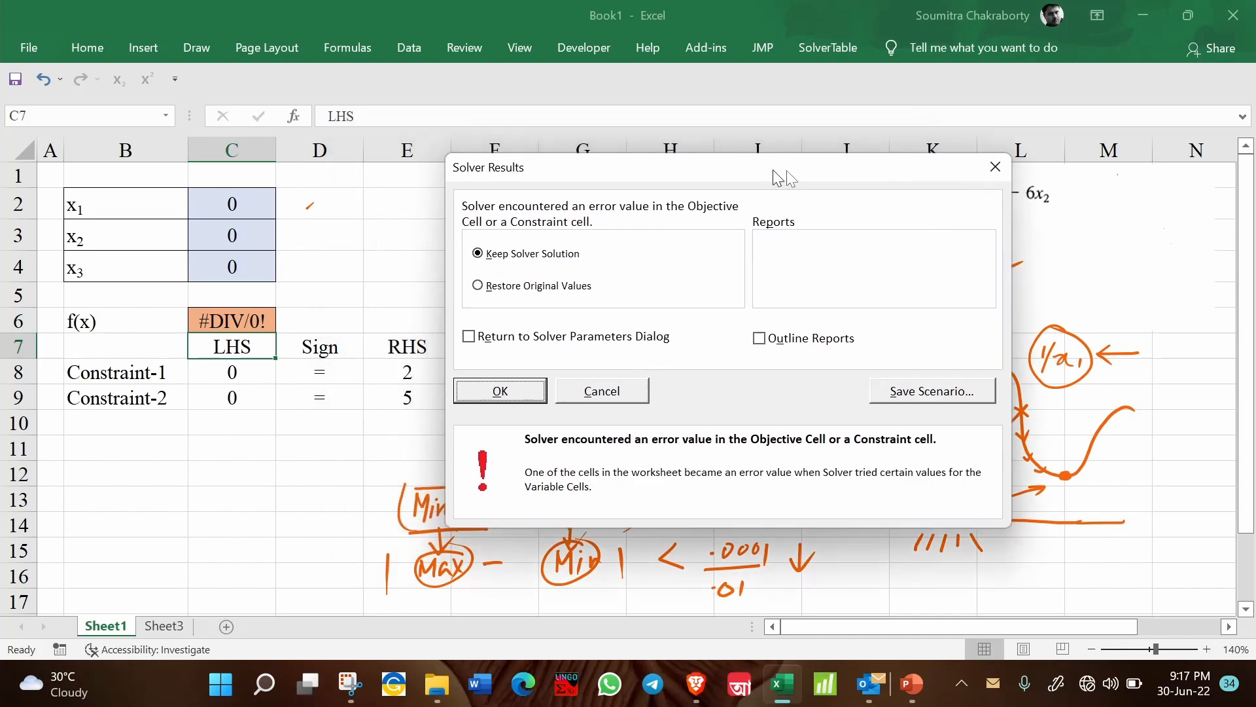
click(500, 392)
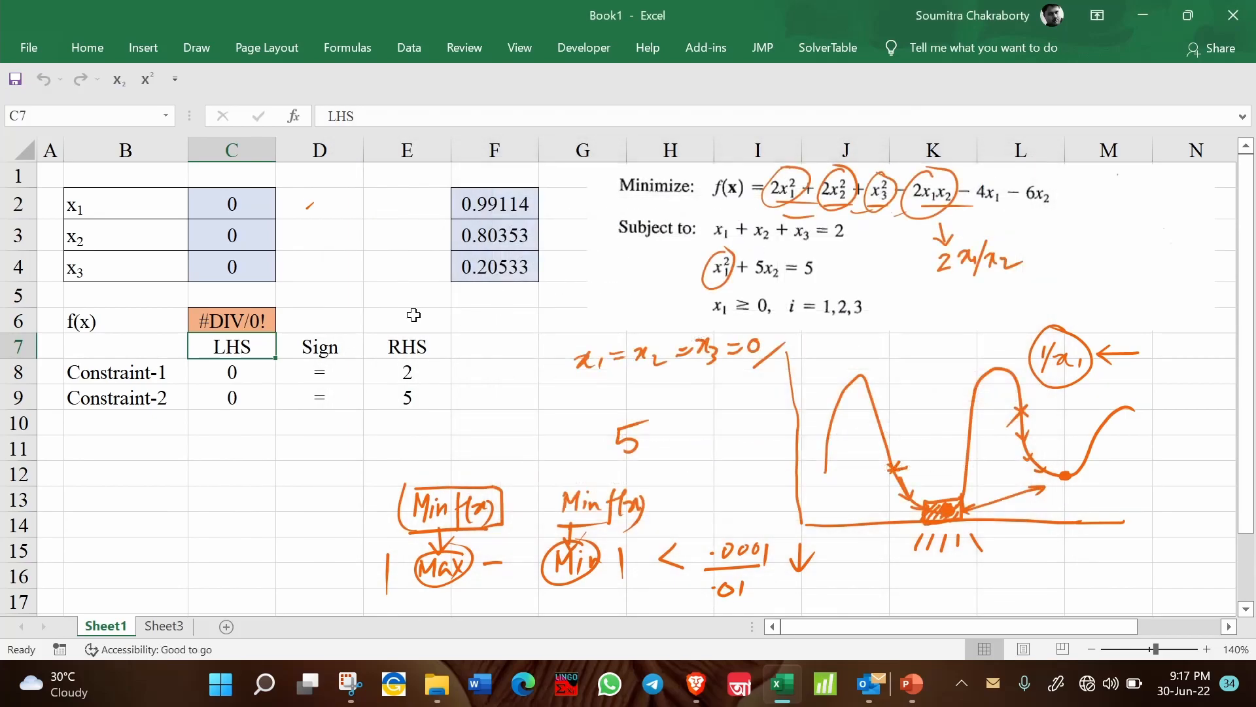
click(232, 320)
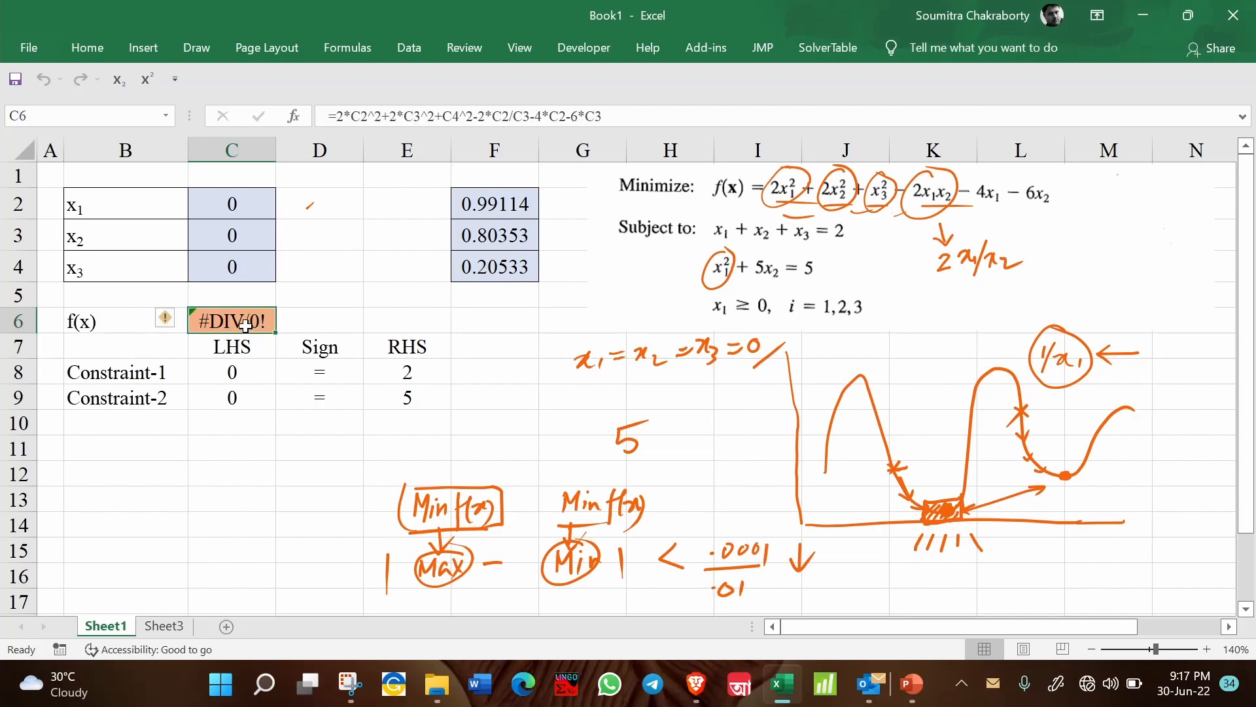
mouse_move(553, 92)
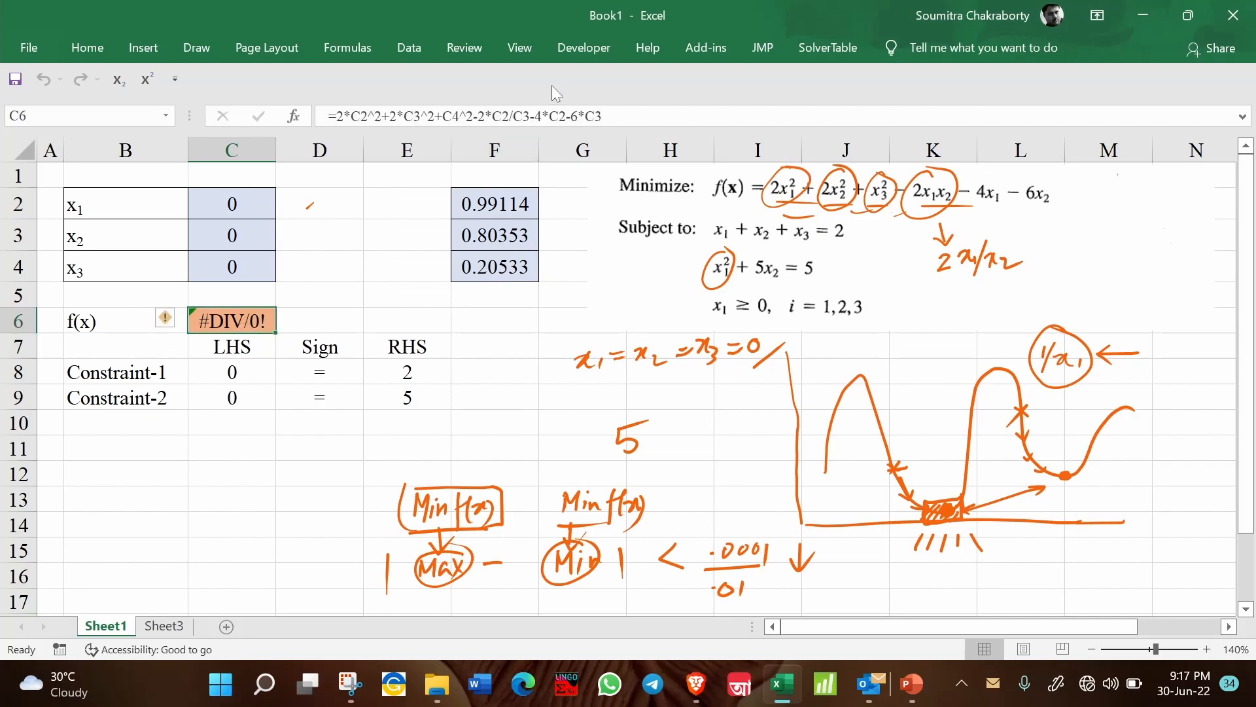
Step: Enter 1 in C2:C4 as the starting values
click(232, 204)
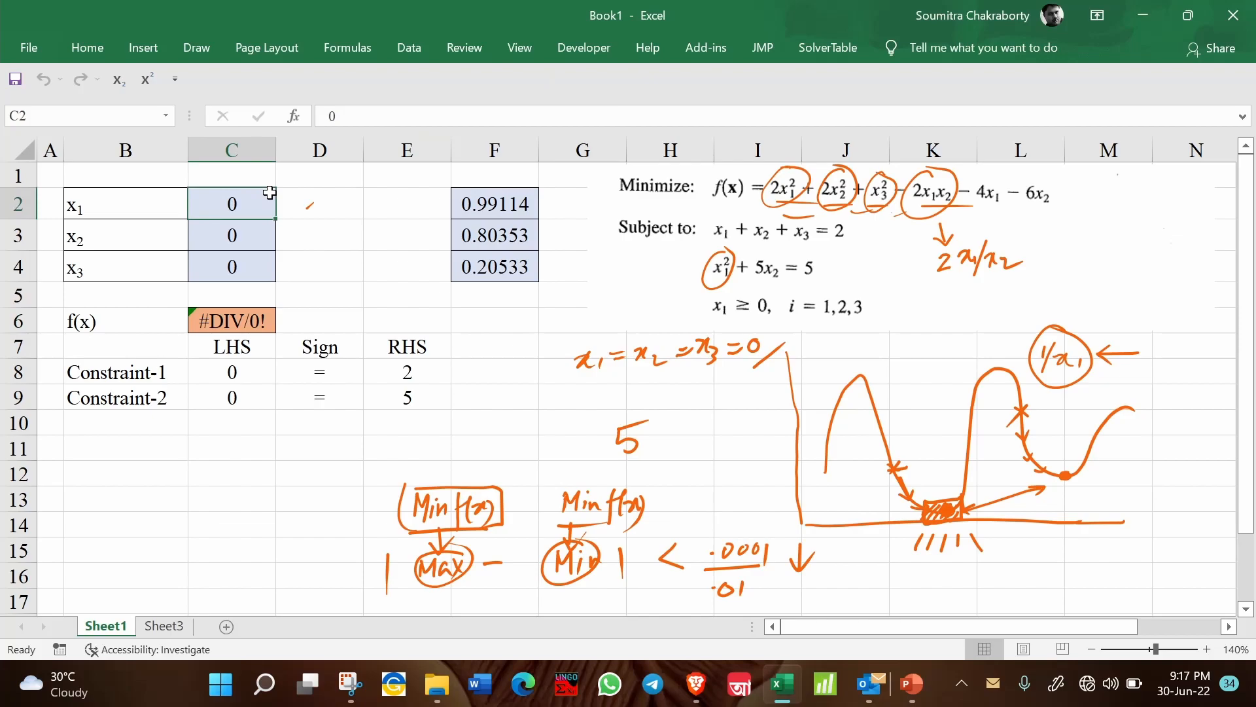
text(1)
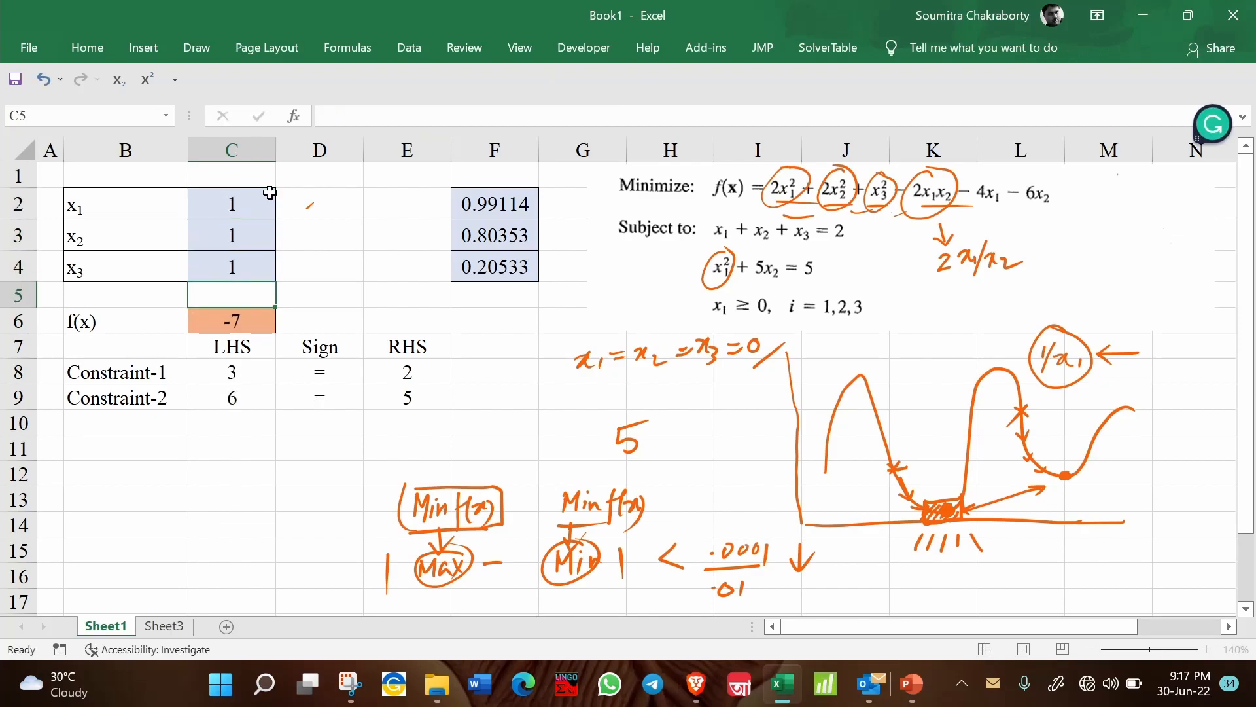
click(232, 321)
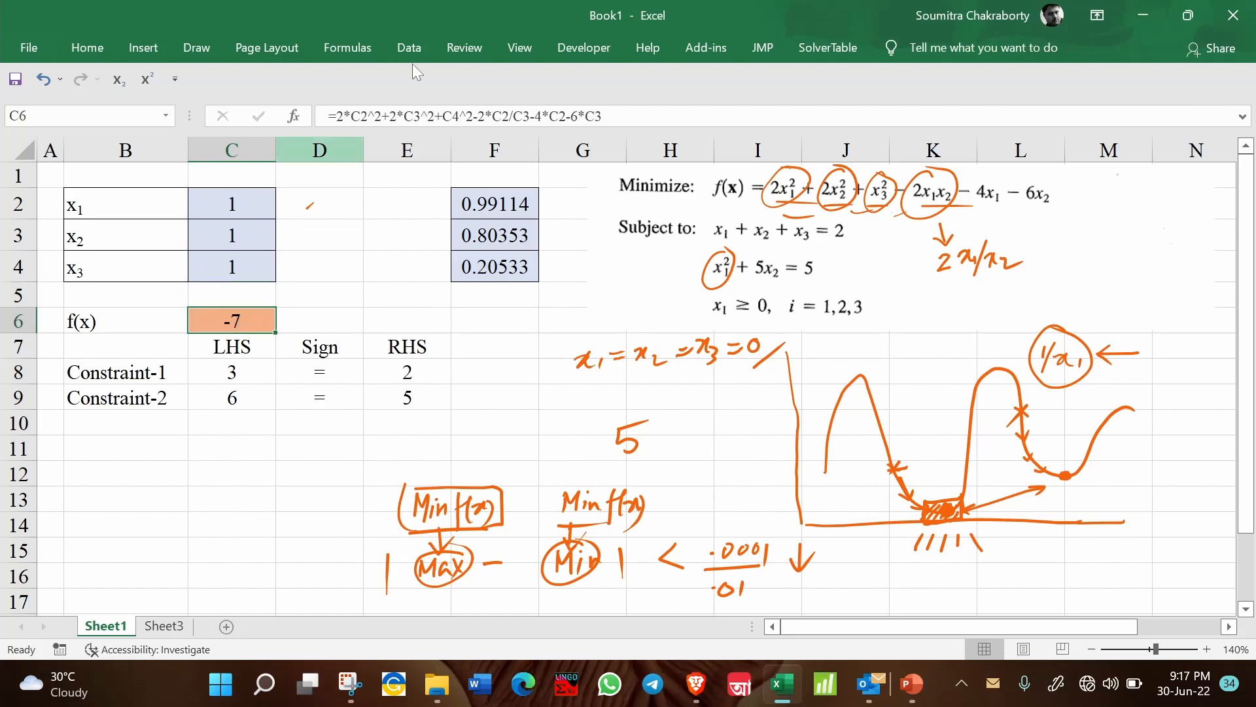
Step: Solve and keep x ≈ 1.38197, 0.61803, 0 with f(x) ≈ −9.12462
click(408, 47)
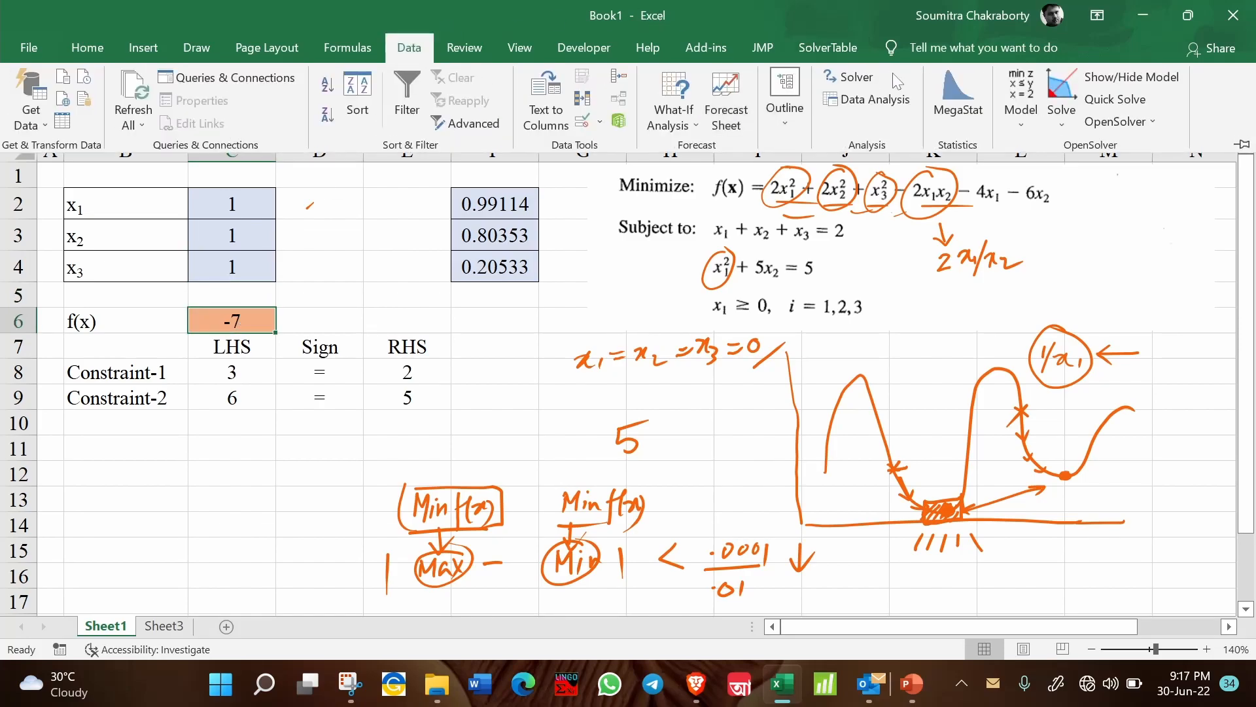
click(856, 78)
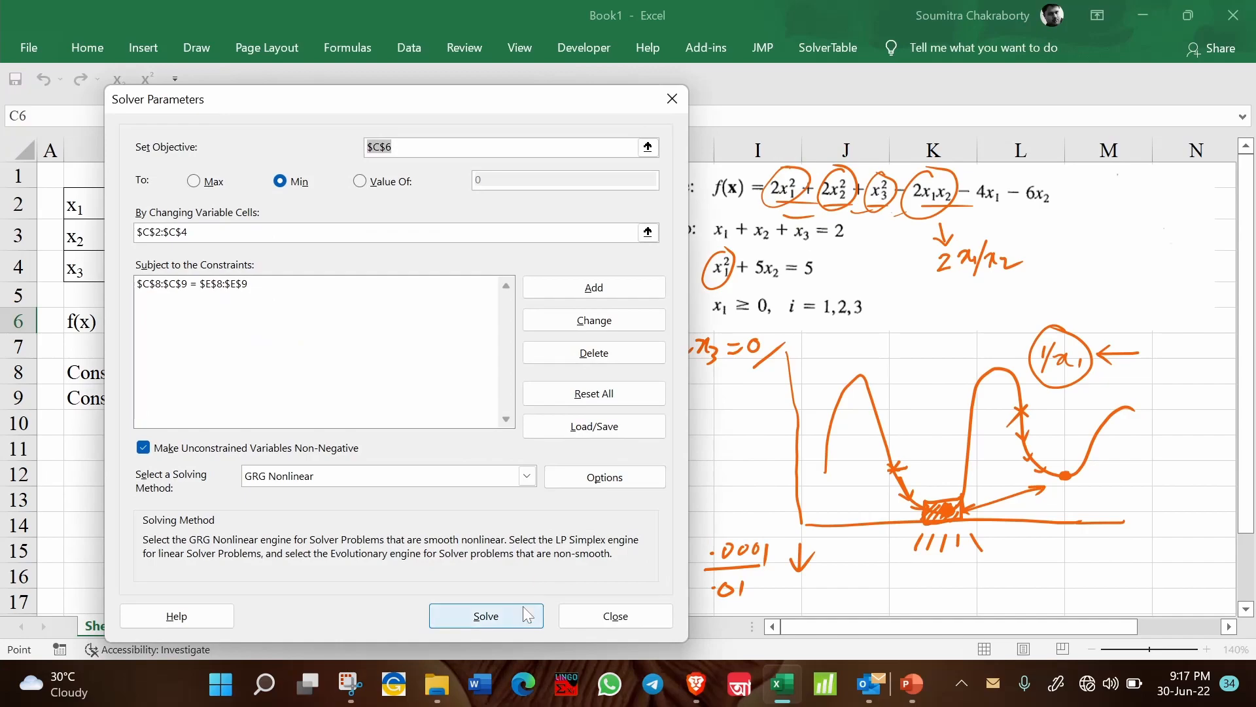
click(486, 616)
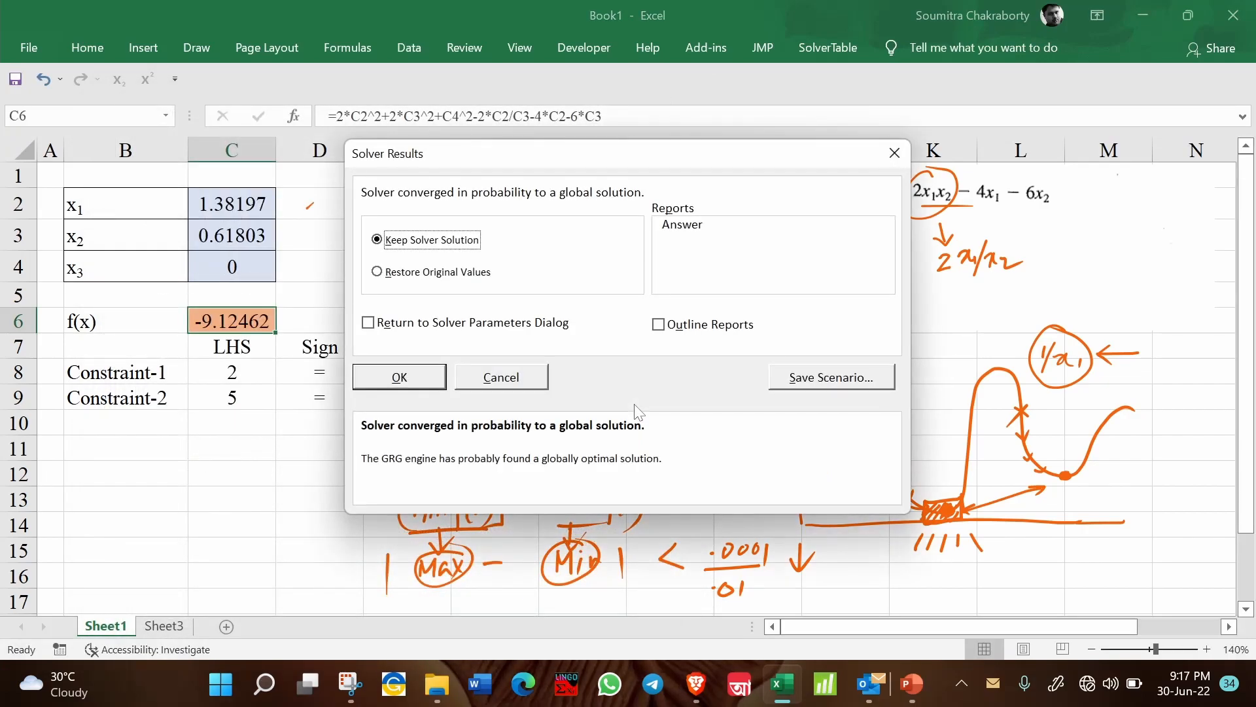
click(399, 377)
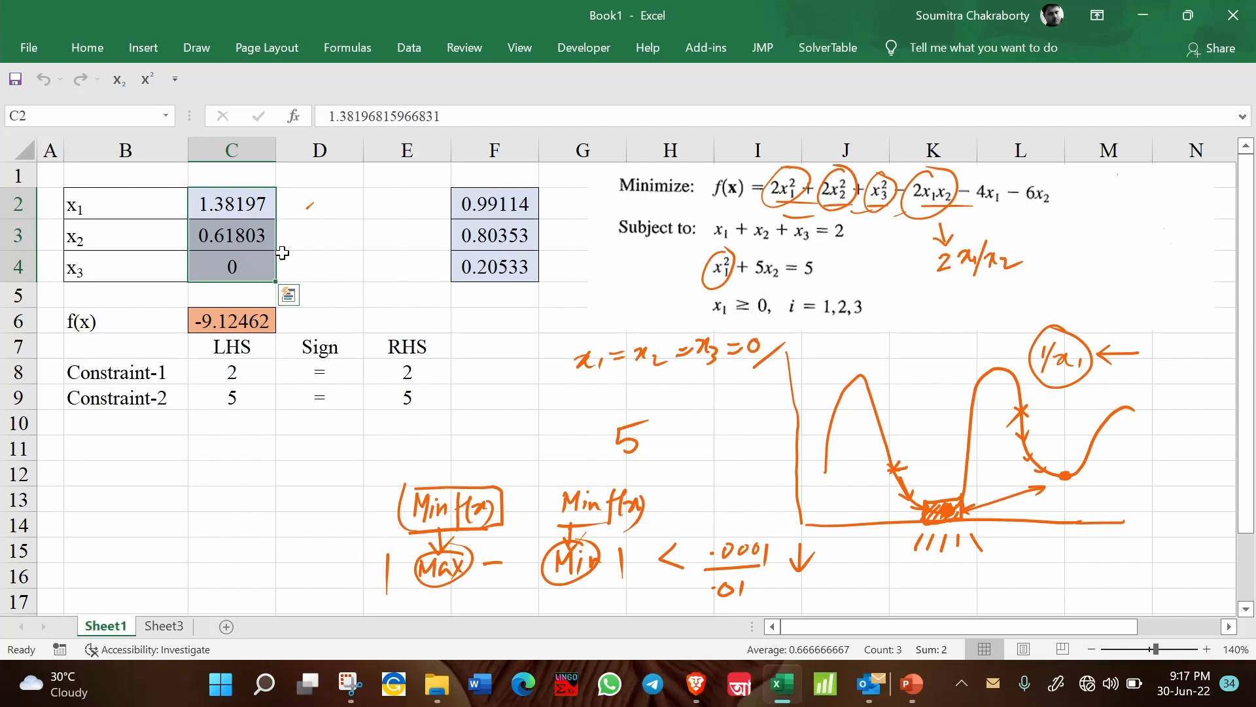
mouse_move(389, 239)
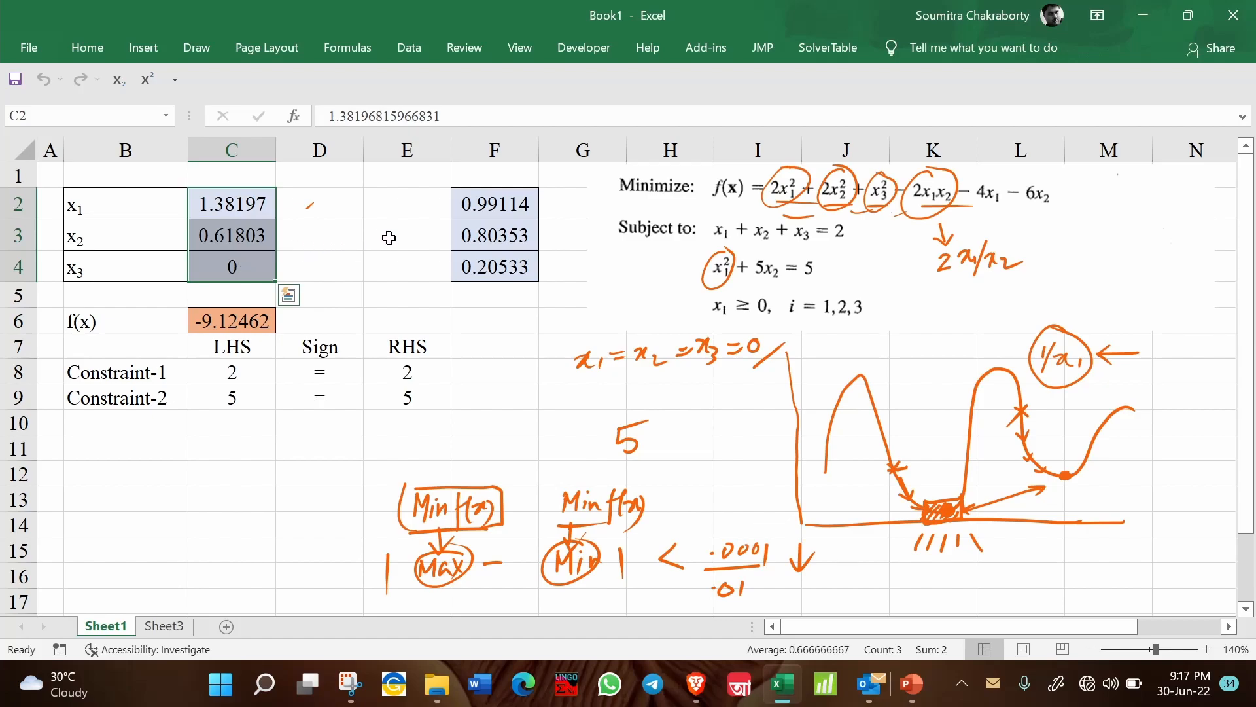
click(232, 203)
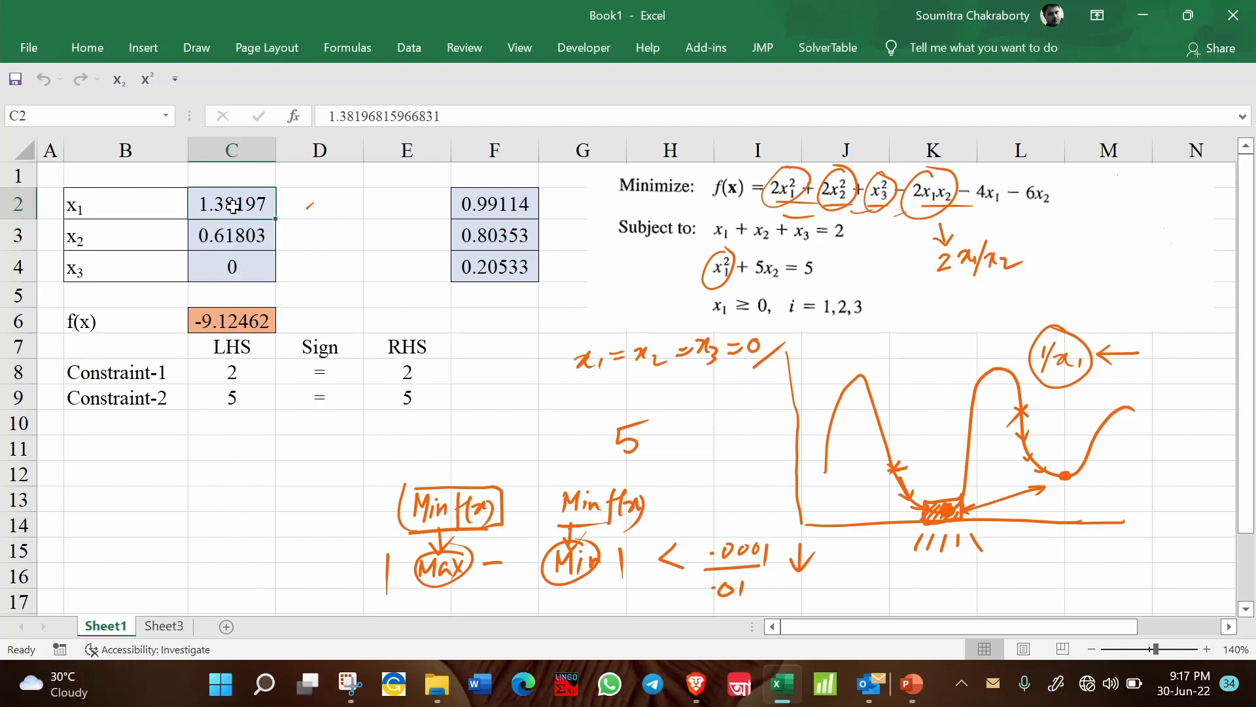
drag(231, 203, 232, 266)
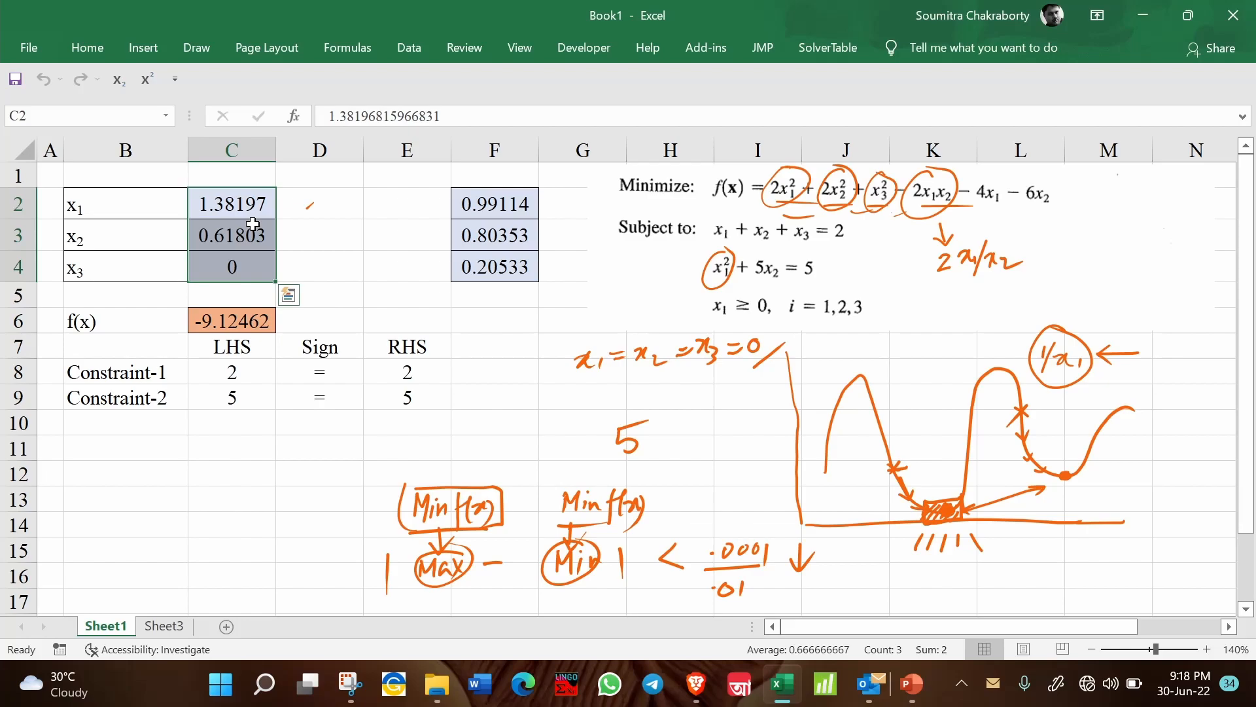
click(231, 447)
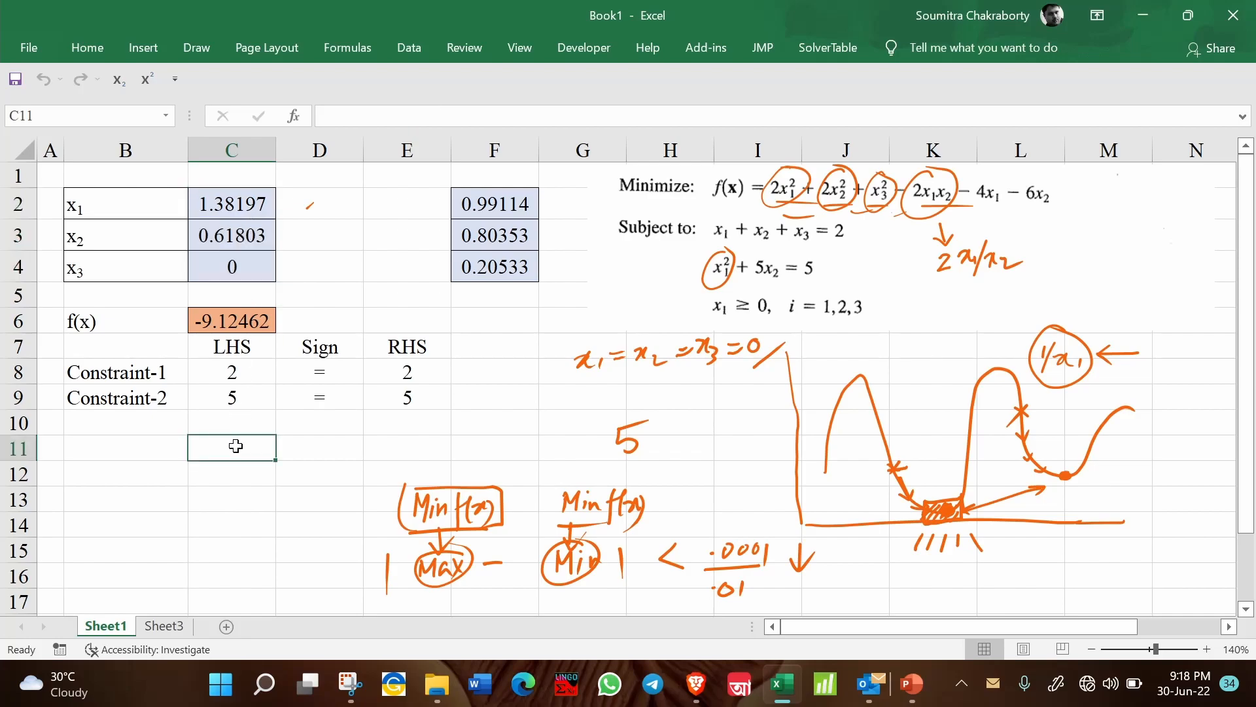